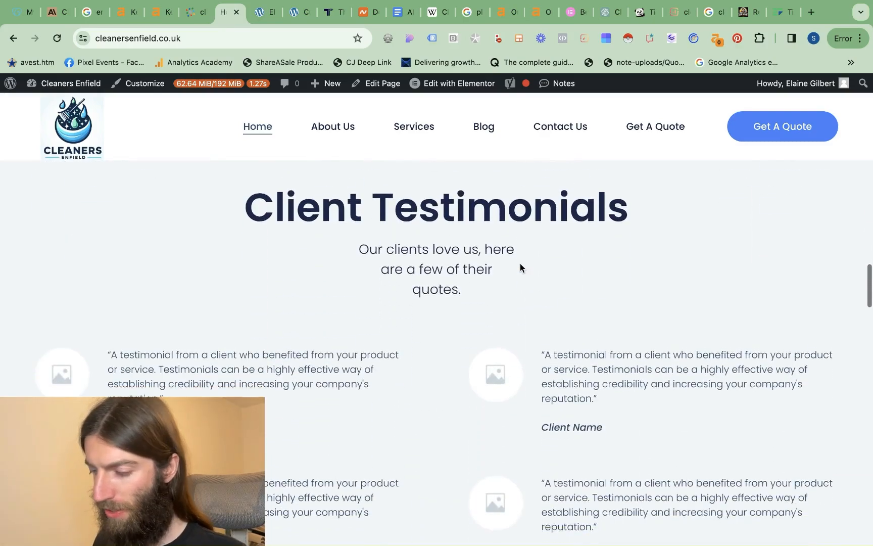
- Review the Ahrefs SERP overview results for 'cleaner enfield'
scroll(up, 3)
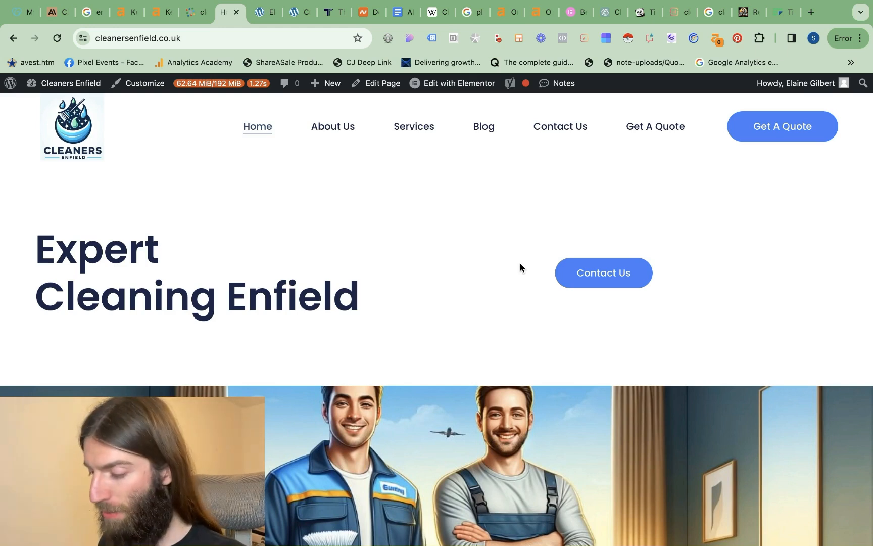
mouse_move(531, 363)
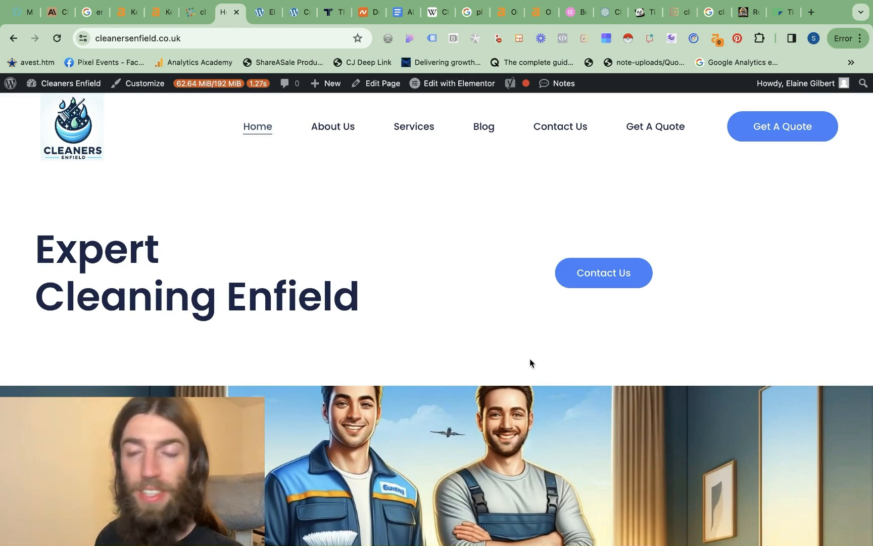
mouse_move(751, 396)
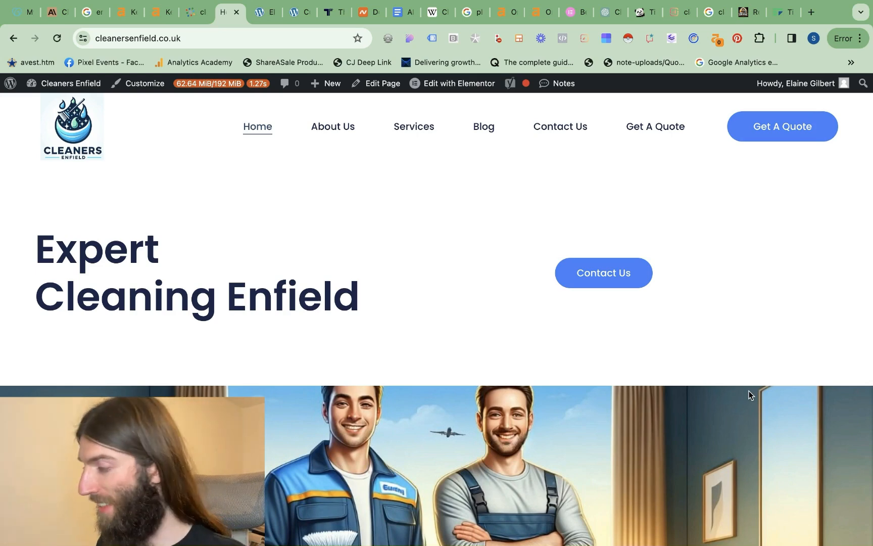
click(126, 12)
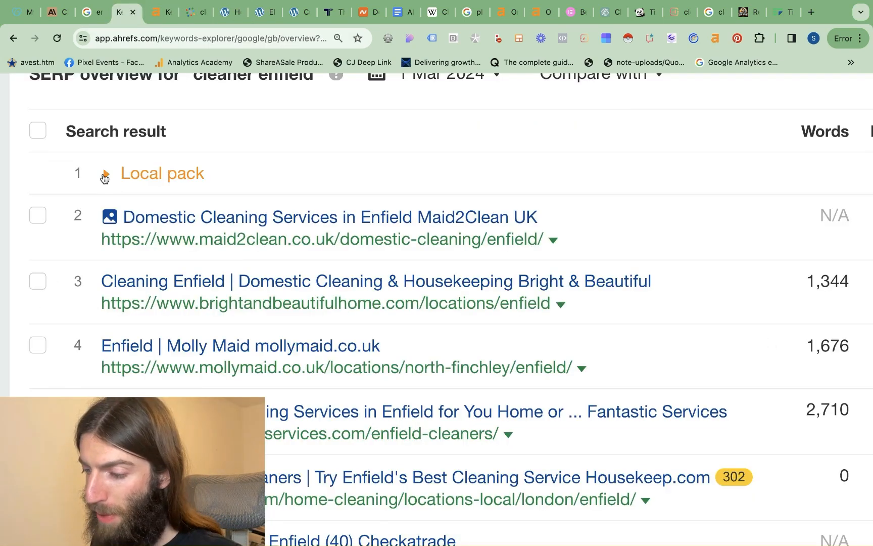
scroll(down, 3)
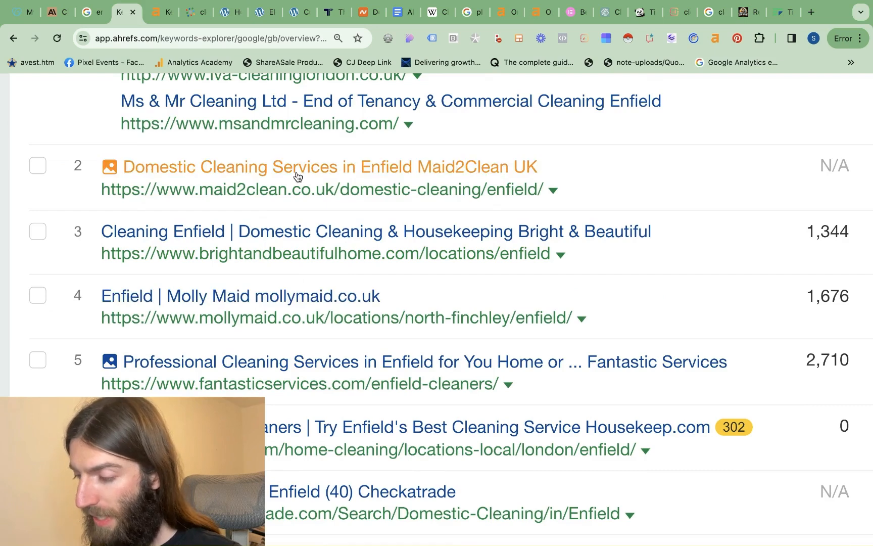
- Scroll through the Google local business results for 'cleaners enfield'
click(811, 12)
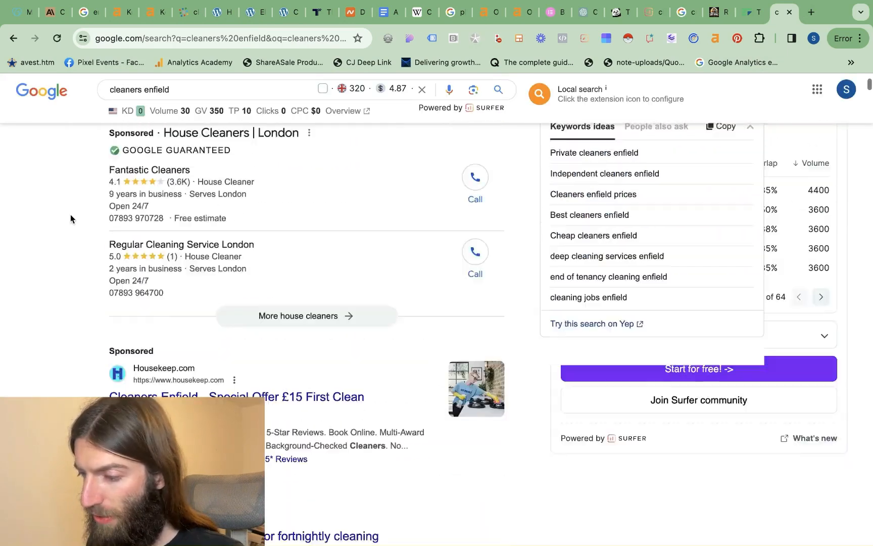
scroll(down, 3)
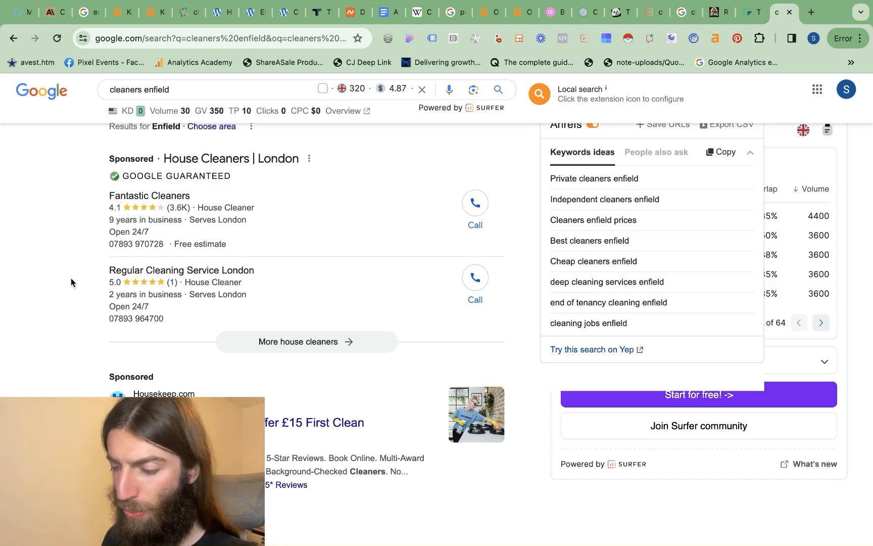
mouse_move(89, 294)
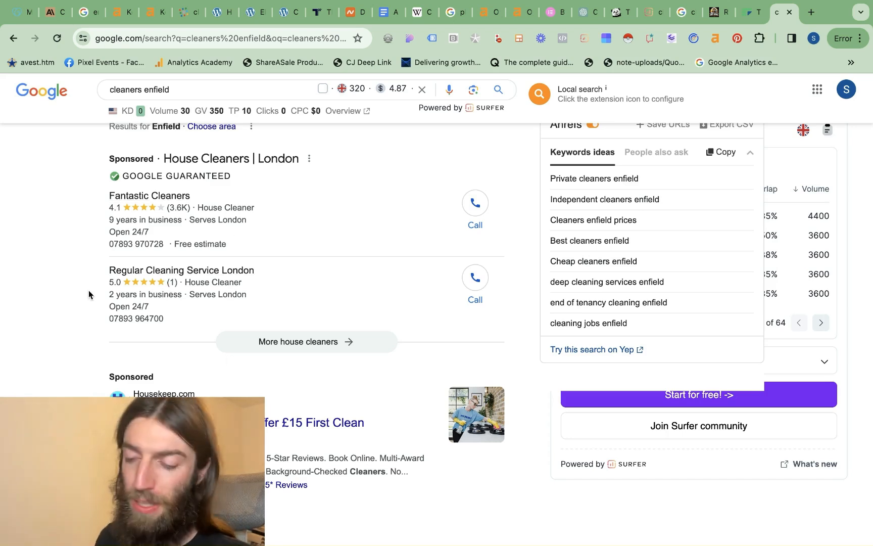
scroll(down, 3)
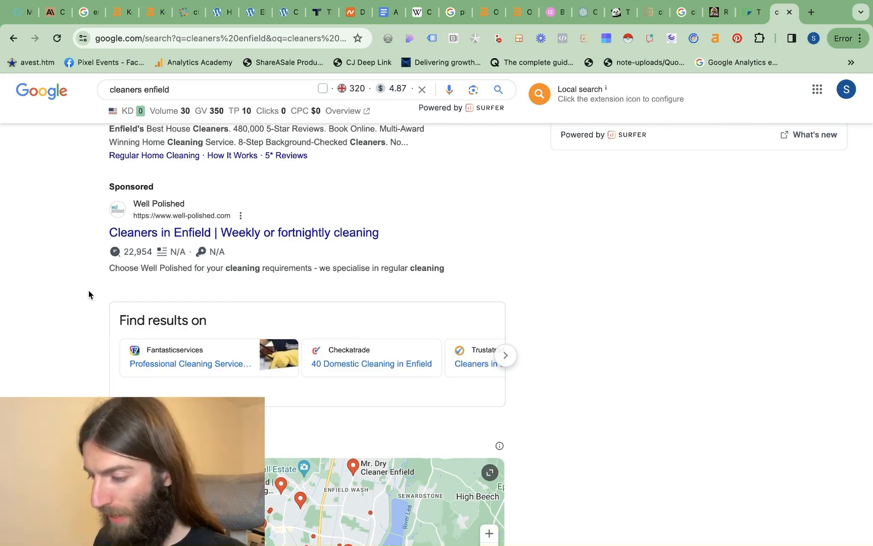
scroll(down, 3)
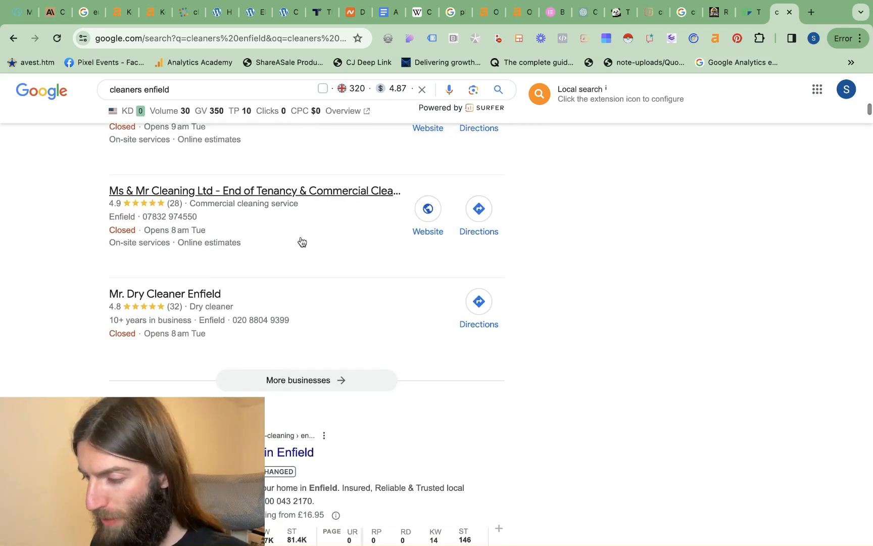
scroll(up, 3)
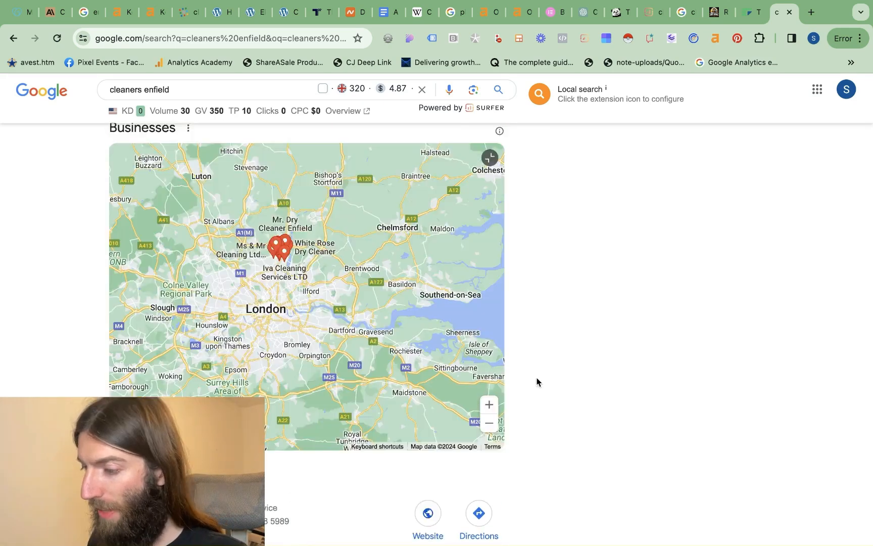
scroll(down, 3)
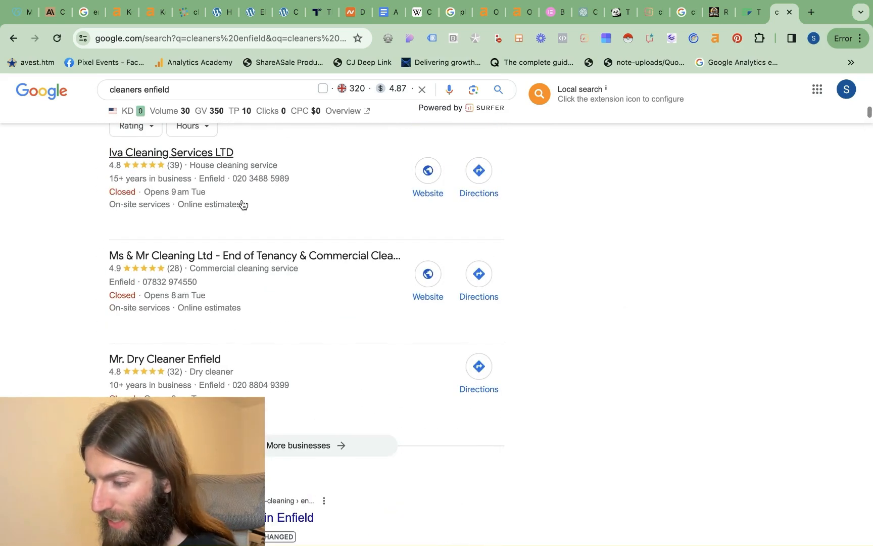
mouse_move(315, 294)
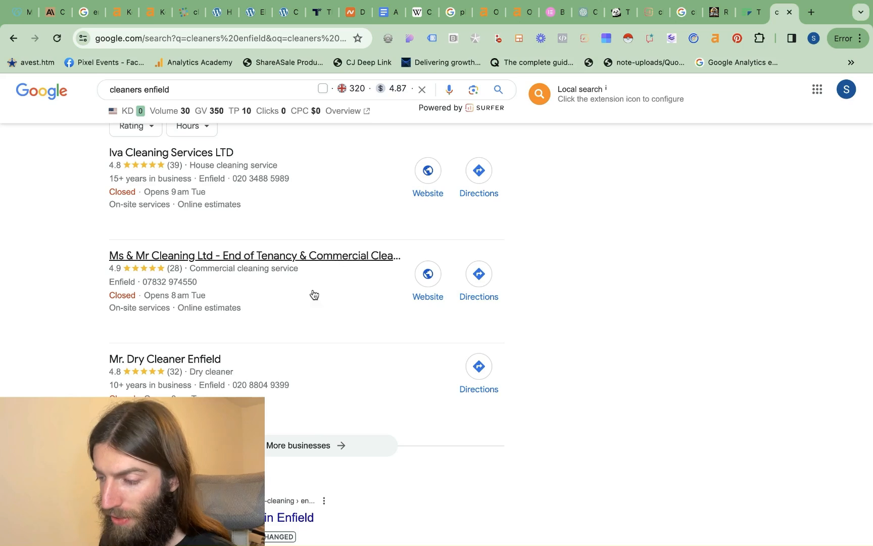
scroll(down, 3)
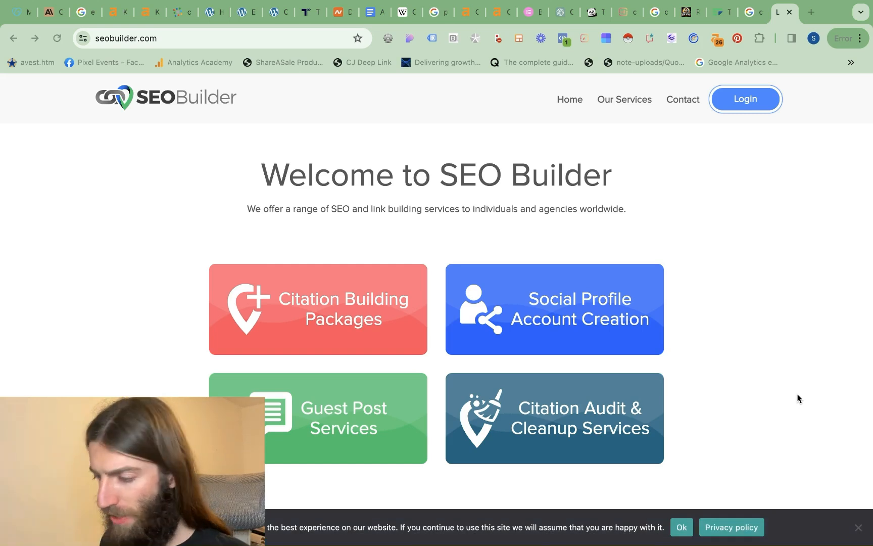
mouse_move(230, 120)
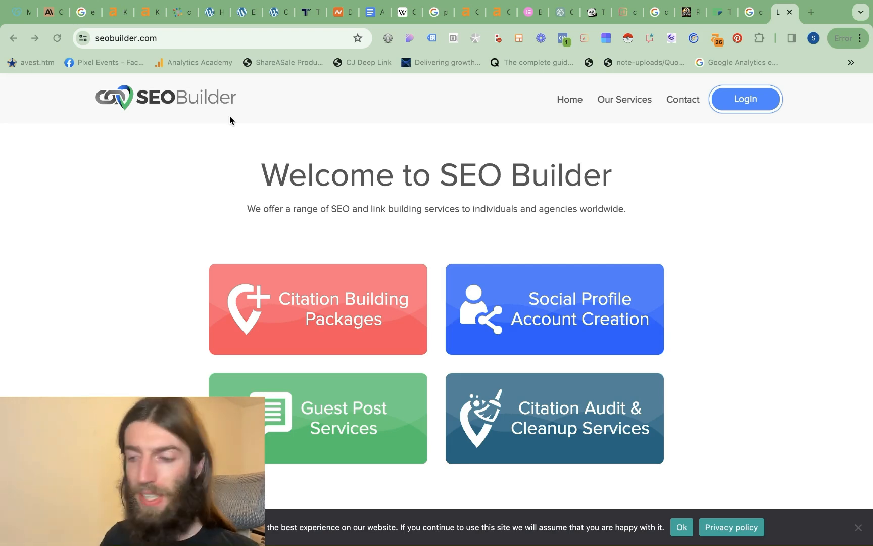
mouse_move(417, 352)
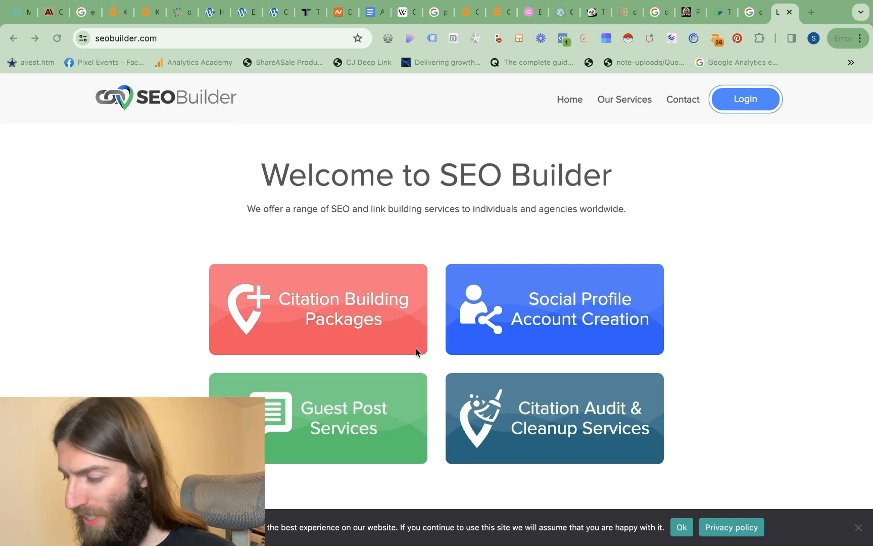
- View the Citation Building Packages page with its Small, Medium, Large and Monthly plans
scroll(down, 3)
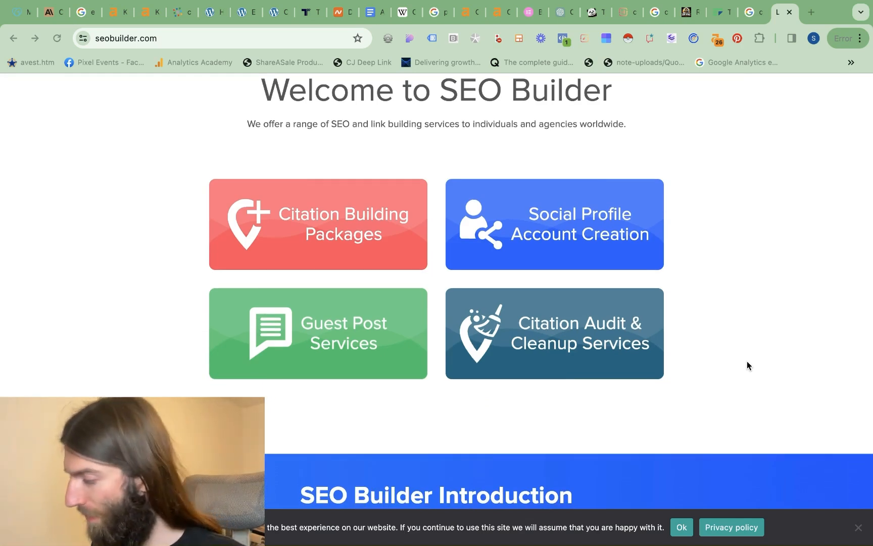
click(318, 225)
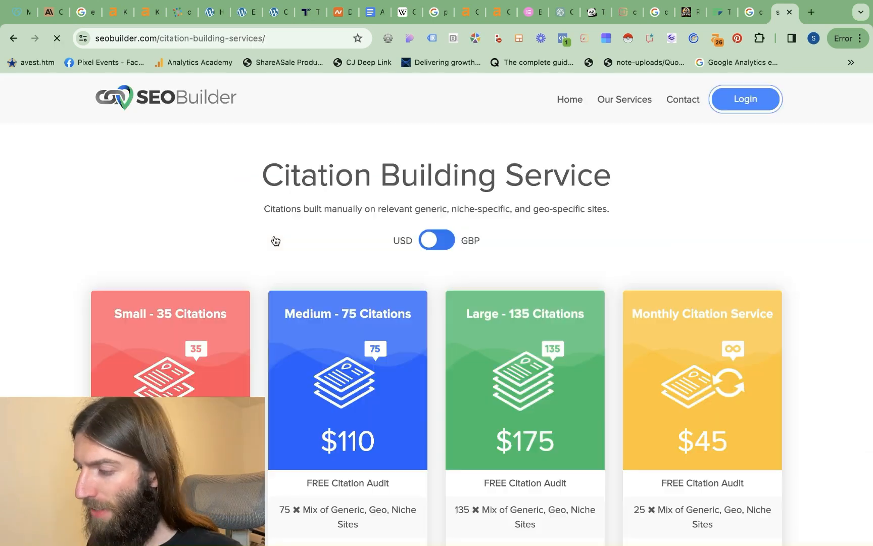
scroll(down, 3)
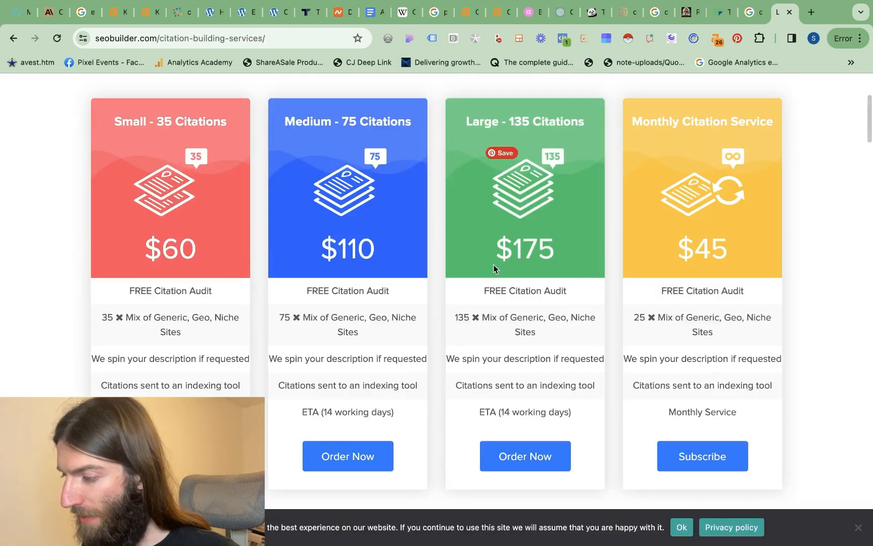
mouse_move(504, 287)
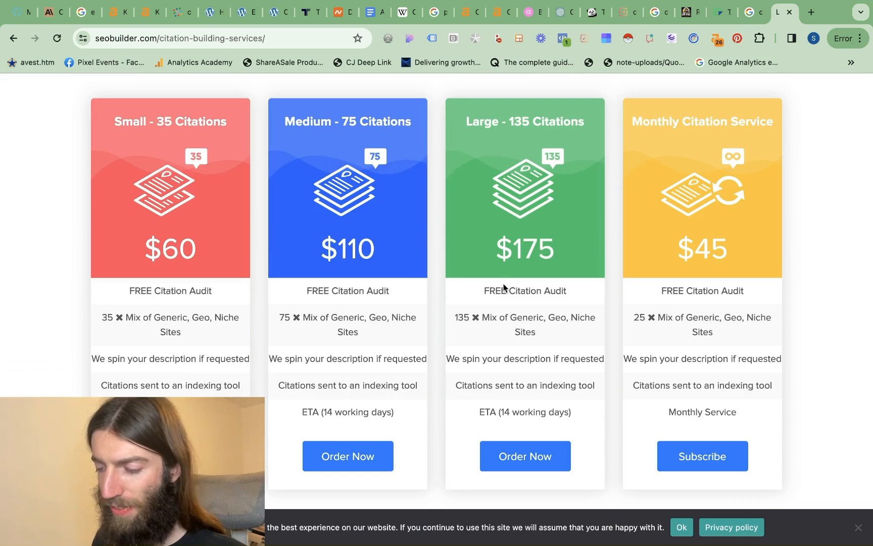
mouse_move(348, 211)
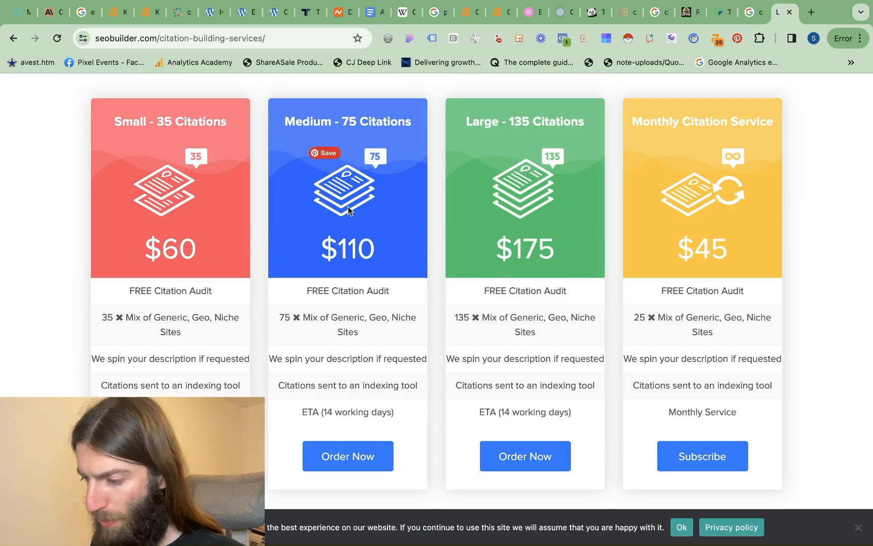
- Order the Large 135-citation package and enter Cleaners Enfield as the business name
click(525, 456)
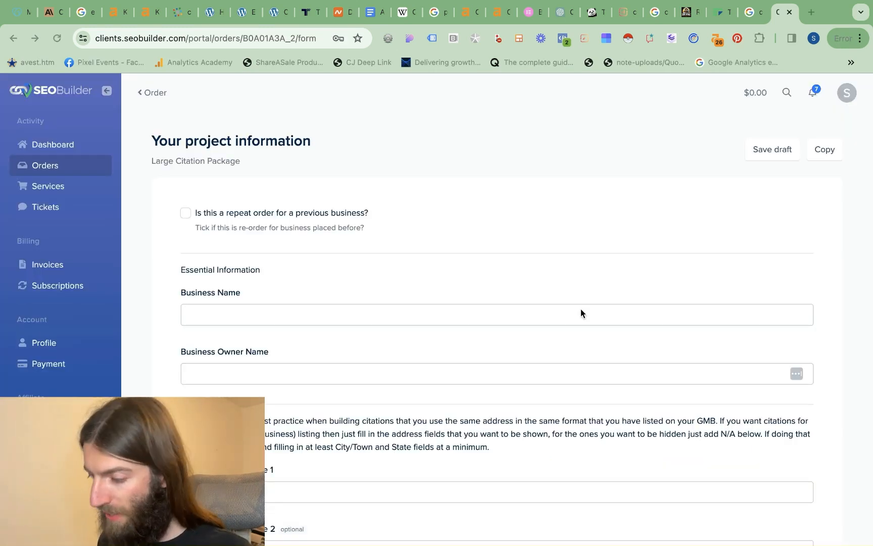
mouse_move(357, 243)
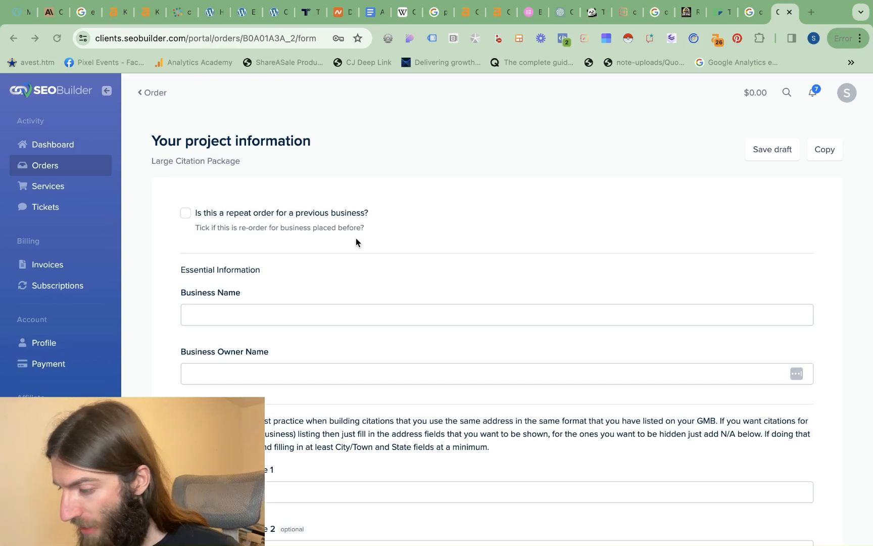
scroll(down, 3)
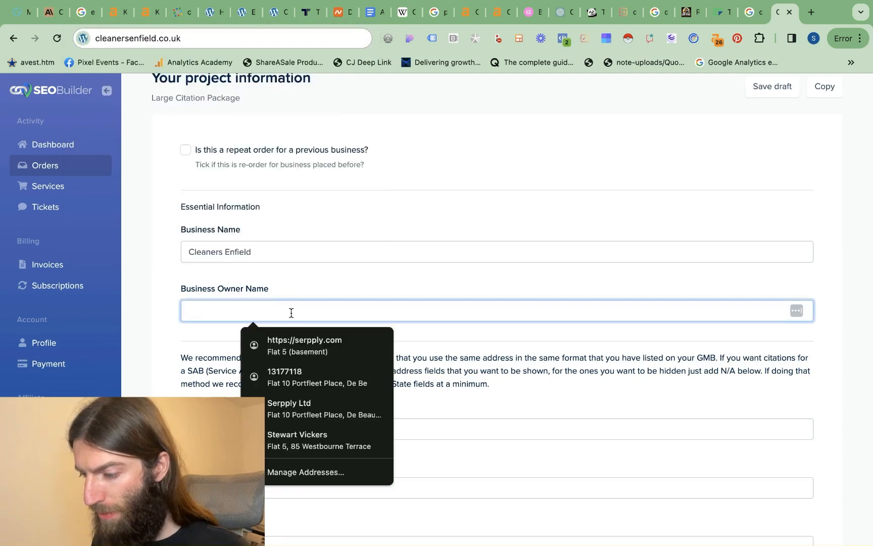
text(Cleaners E)
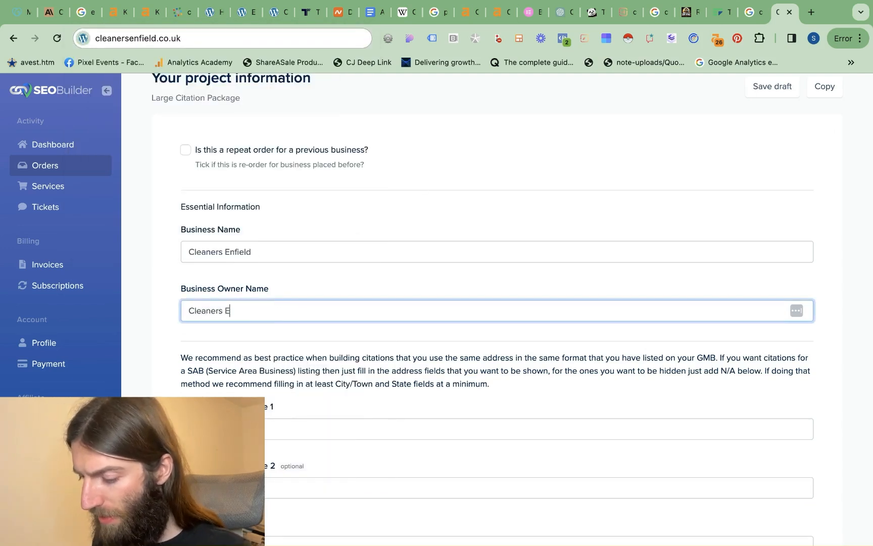
scroll(down, 3)
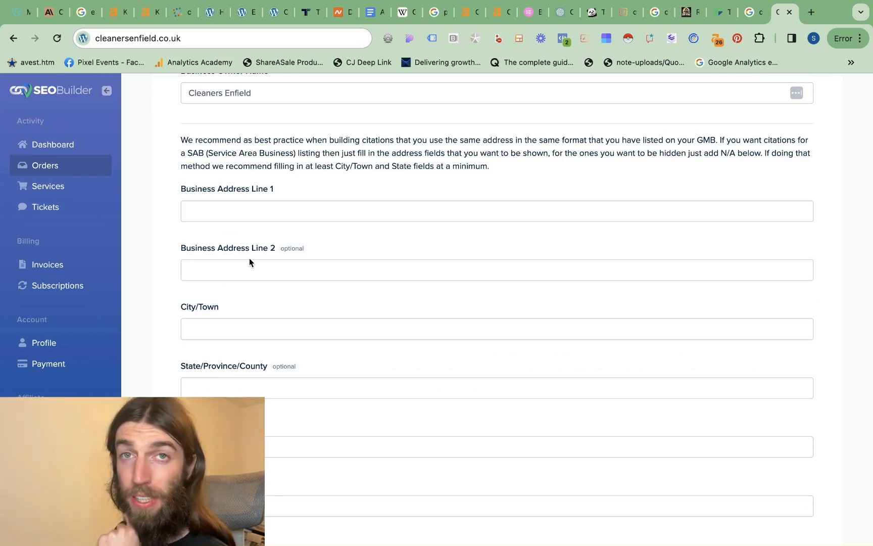
mouse_move(231, 240)
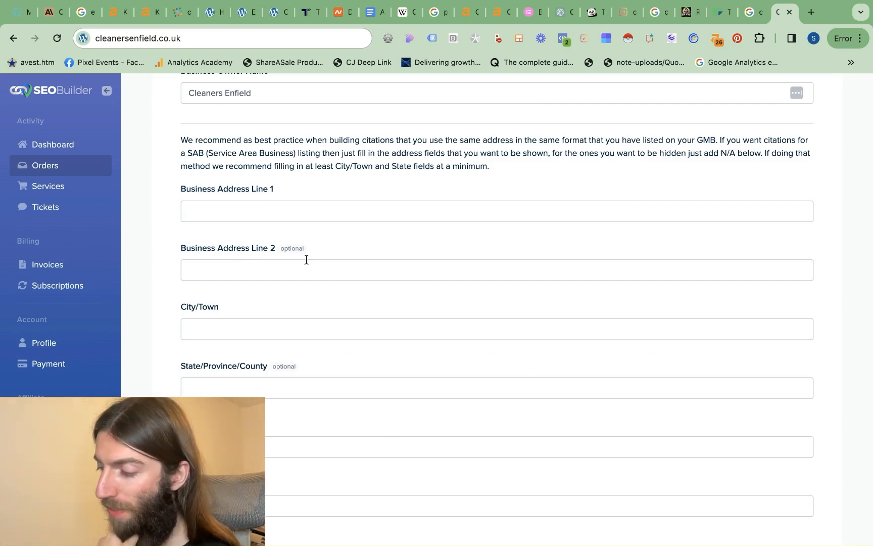
mouse_move(356, 193)
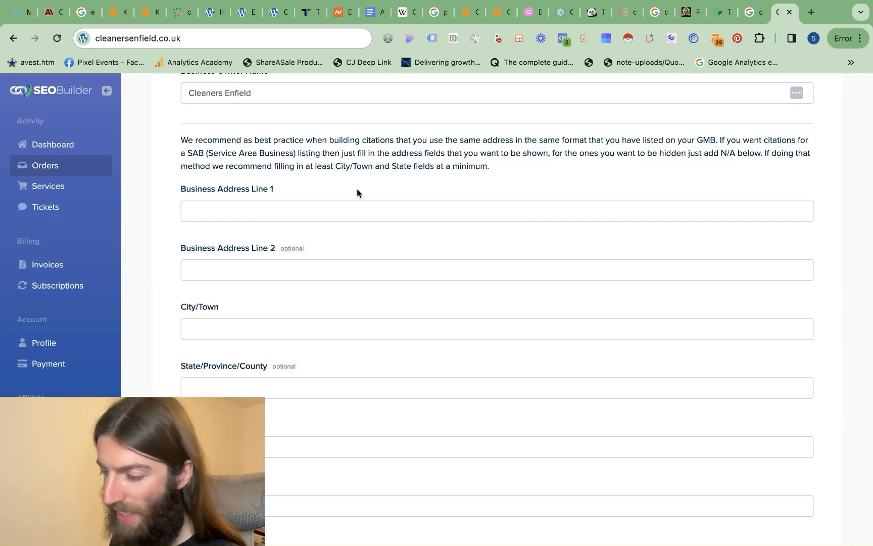
mouse_move(163, 249)
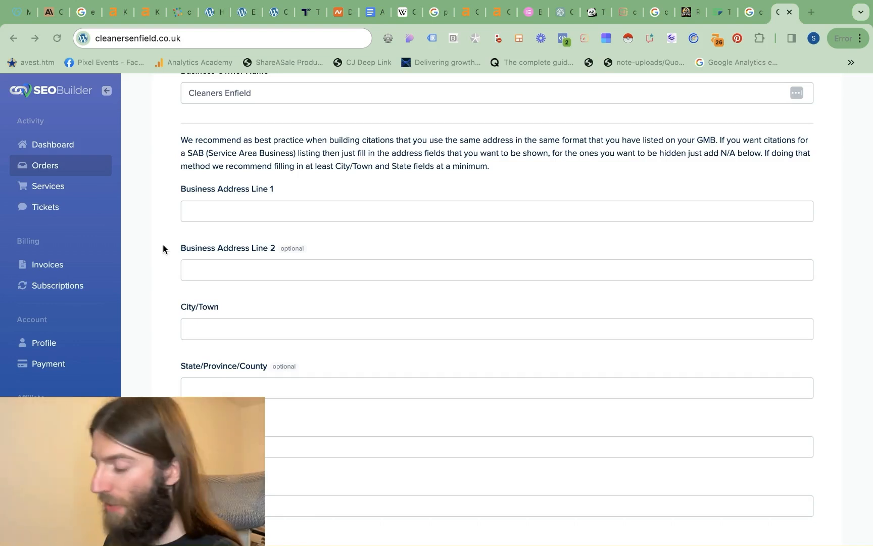
mouse_move(415, 255)
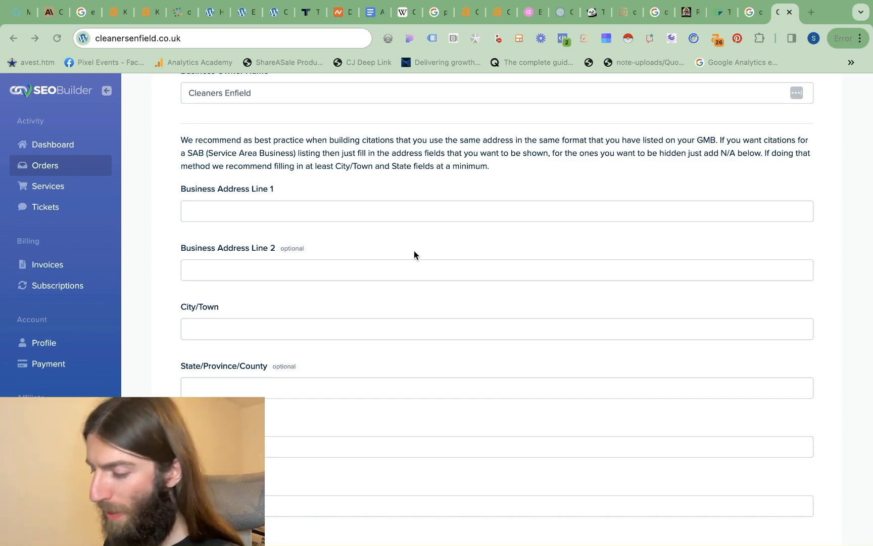
mouse_move(638, 184)
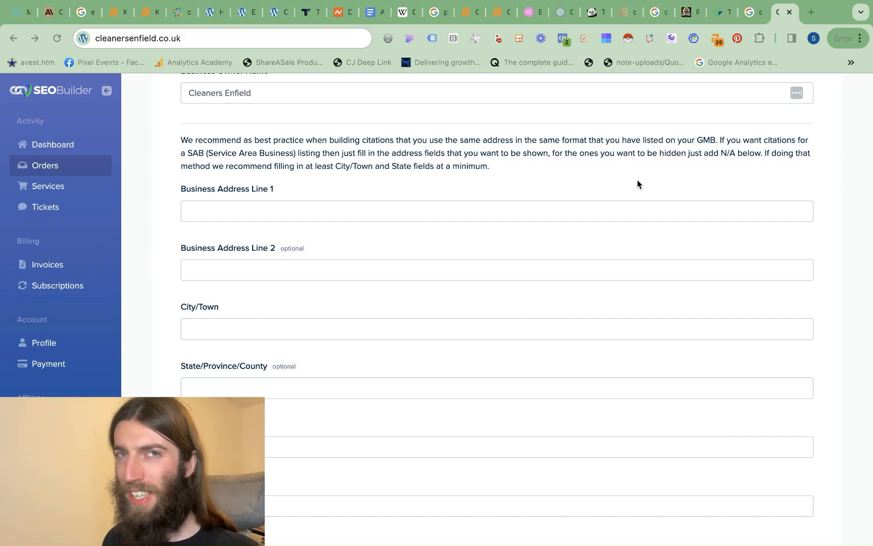
mouse_move(640, 275)
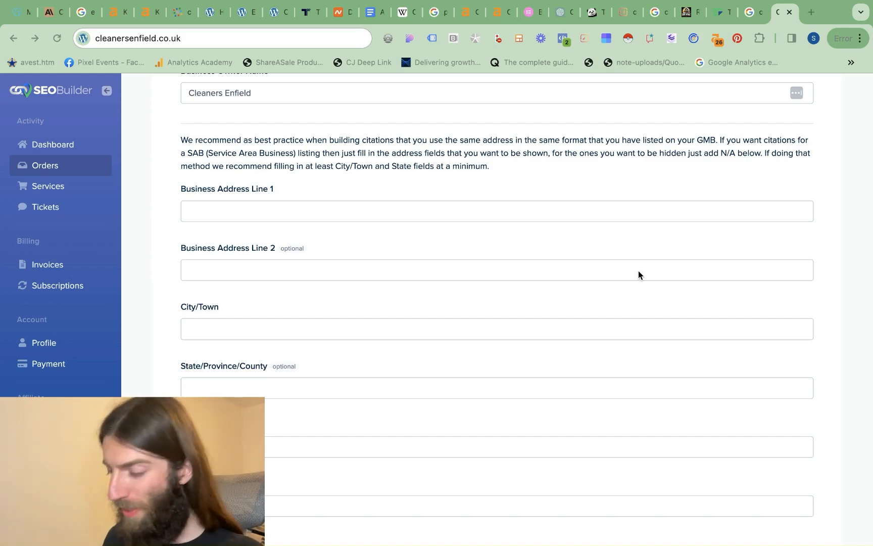
mouse_move(245, 213)
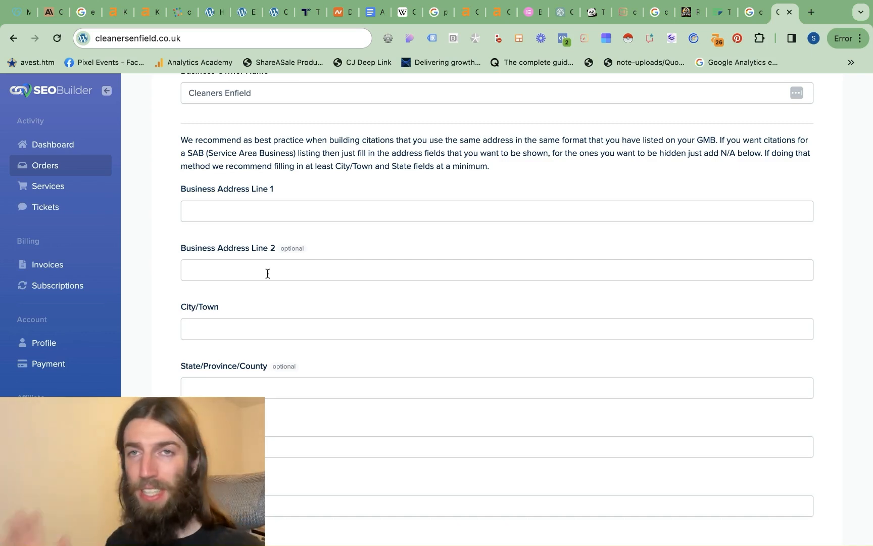
- Generate a new UK virtual number on the Your Business Number site
click(222, 38)
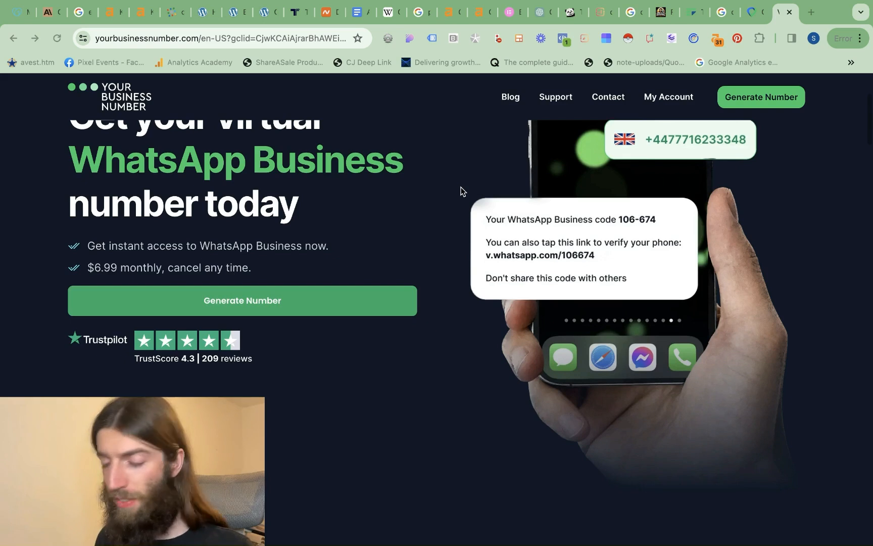
mouse_move(259, 303)
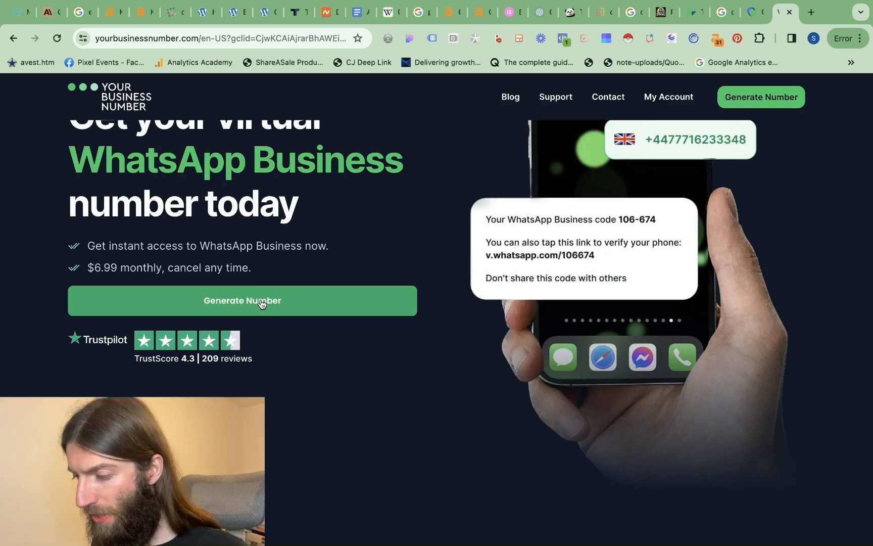
click(241, 302)
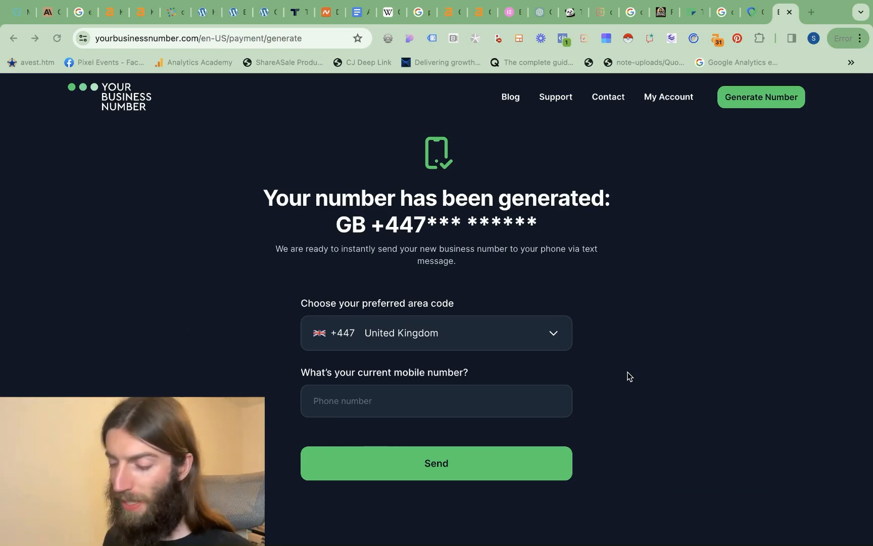
mouse_move(812, 24)
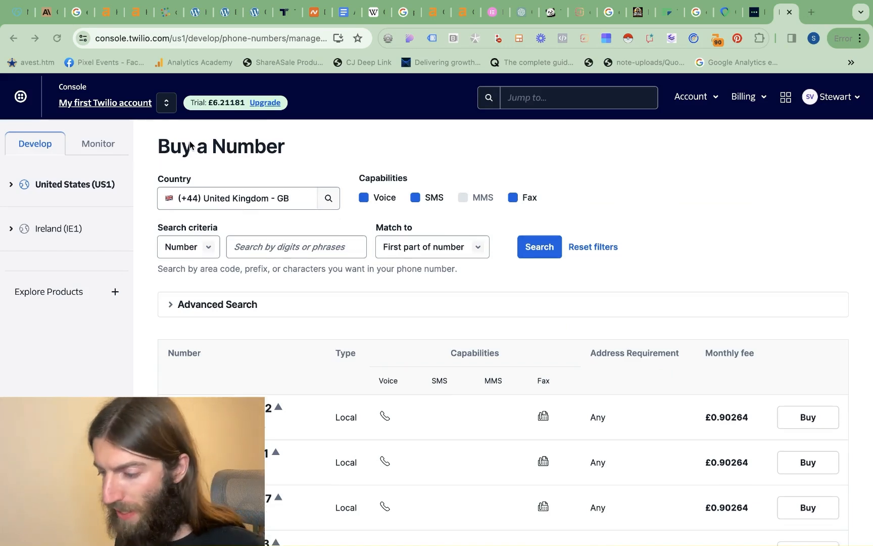
- Refresh and browse the list of available UK numbers in Twilio
scroll(down, 3)
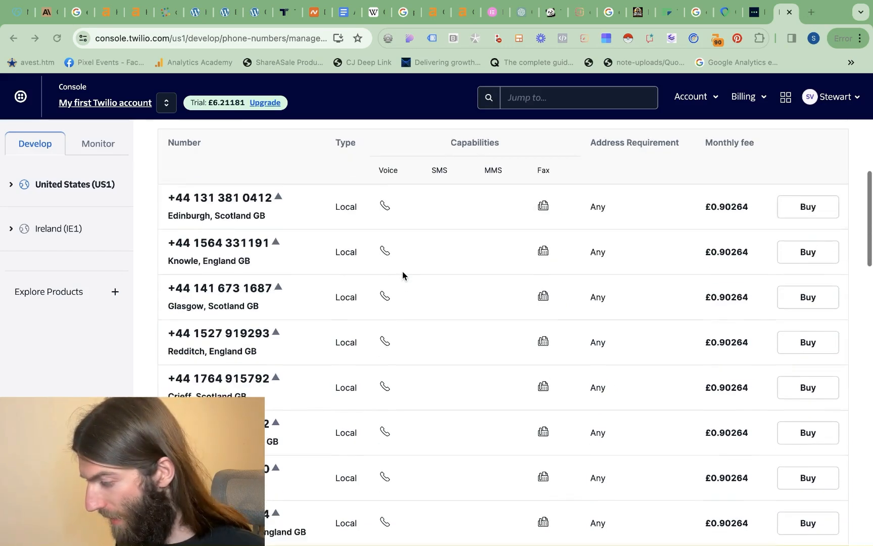
scroll(down, 3)
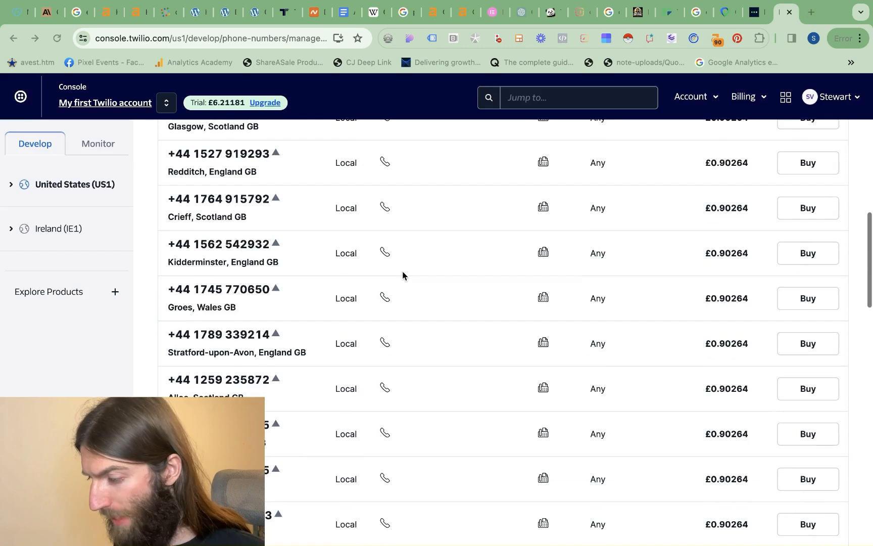
scroll(down, 3)
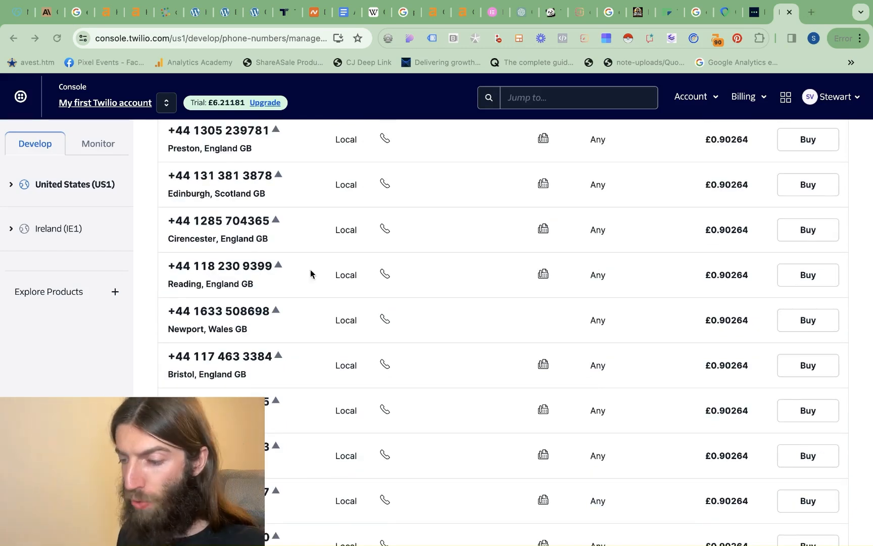
mouse_move(406, 281)
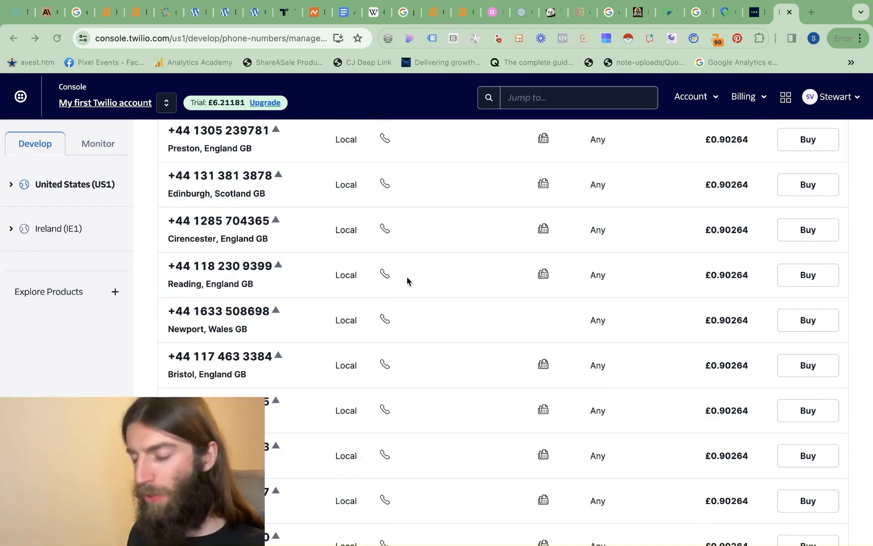
scroll(down, 3)
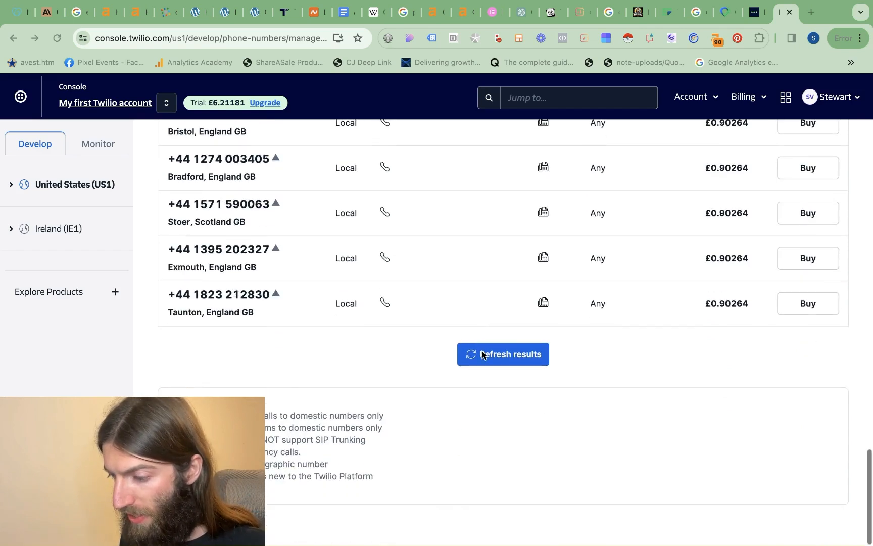
click(501, 354)
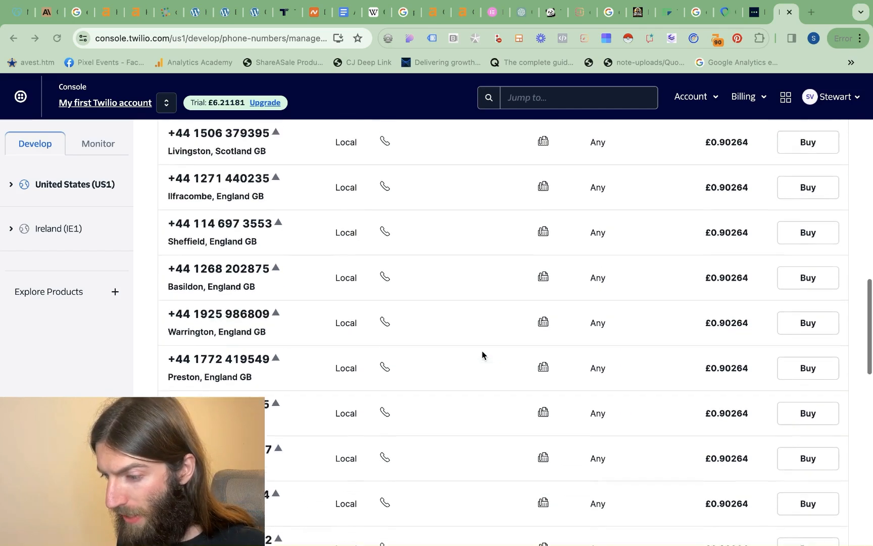
scroll(down, 3)
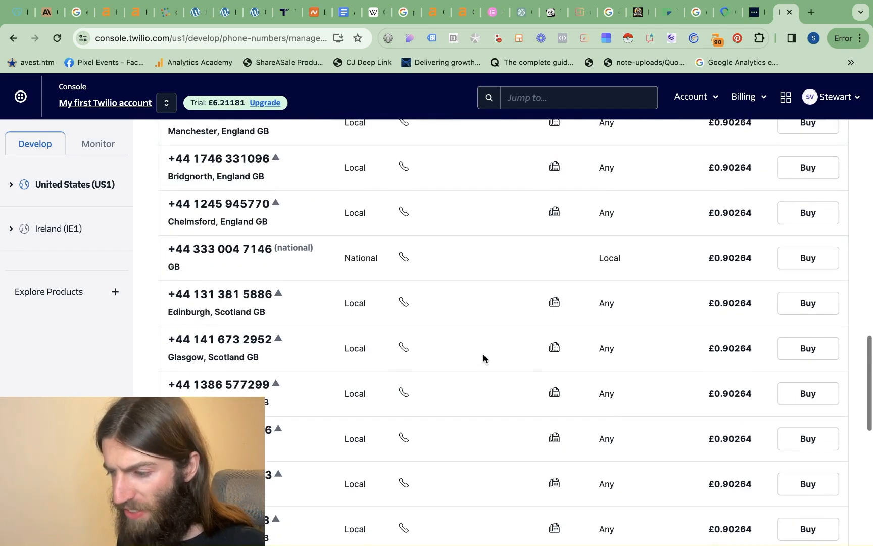
scroll(down, 3)
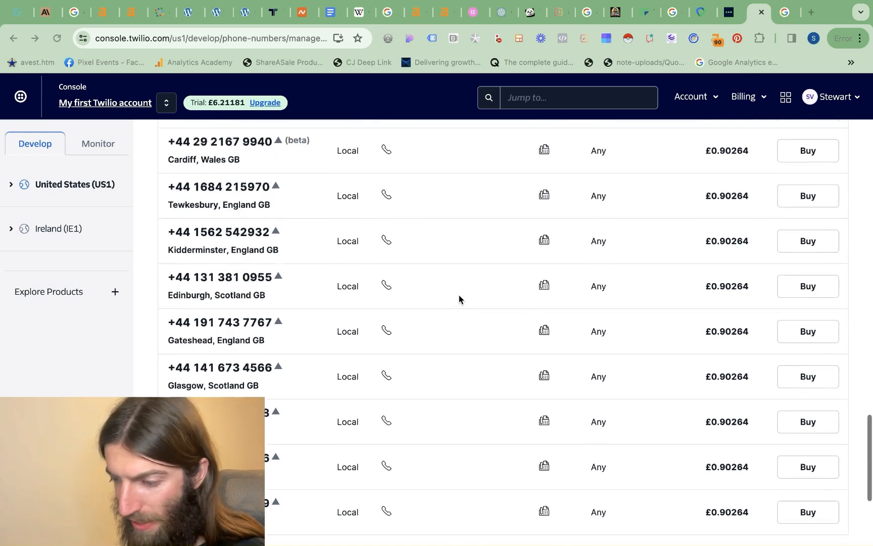
scroll(down, 3)
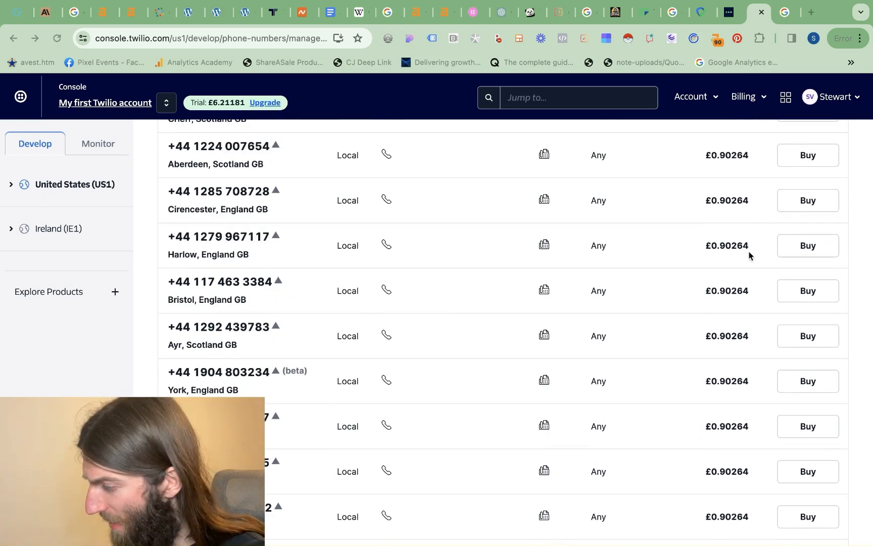
click(806, 246)
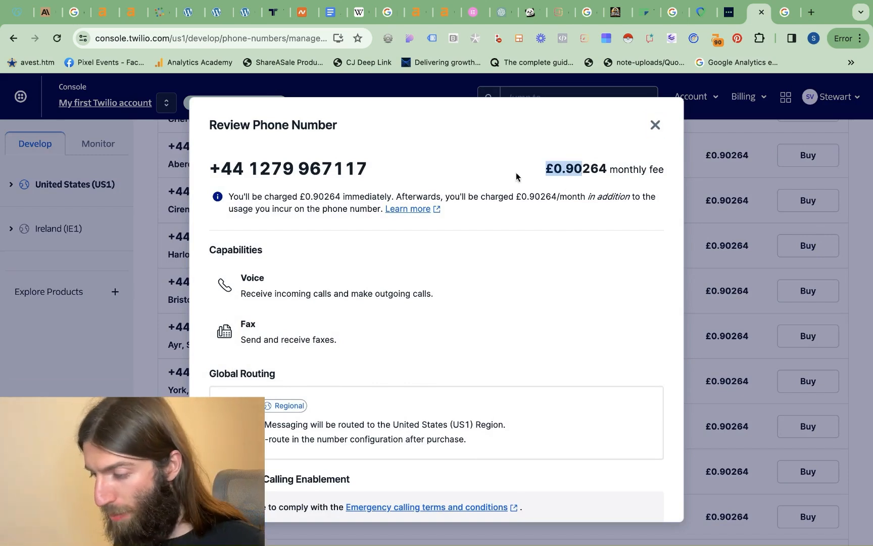
scroll(down, 3)
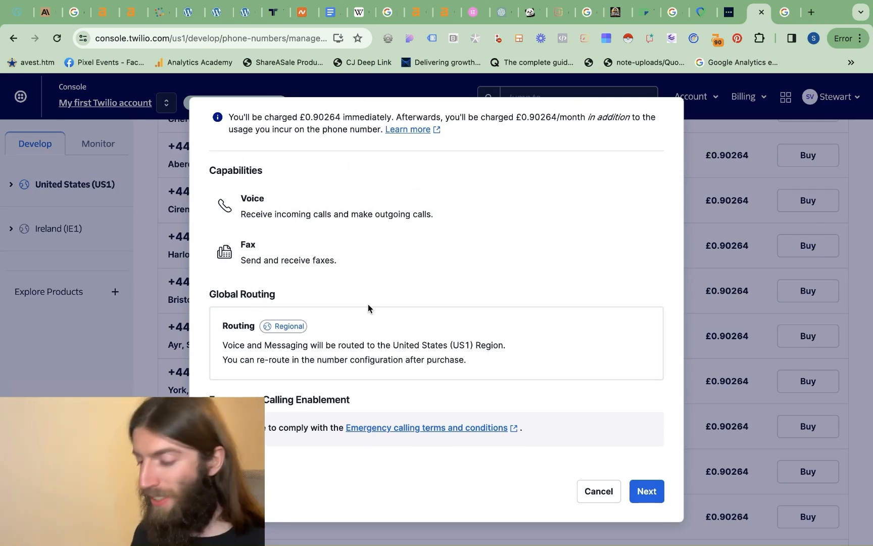
click(646, 490)
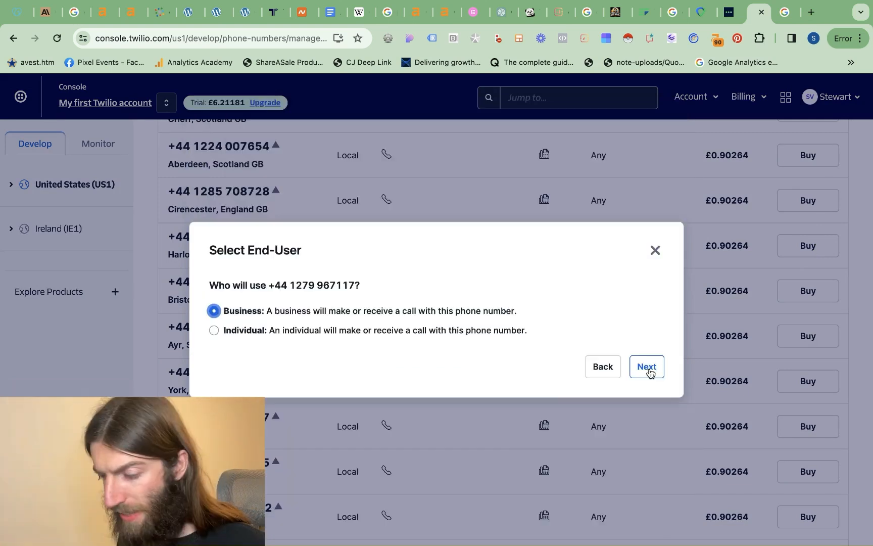
click(646, 366)
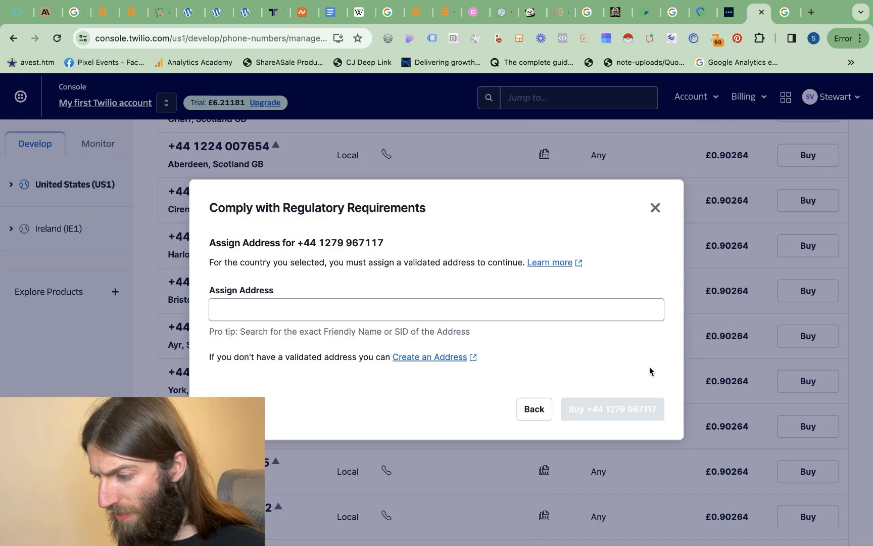
click(611, 408)
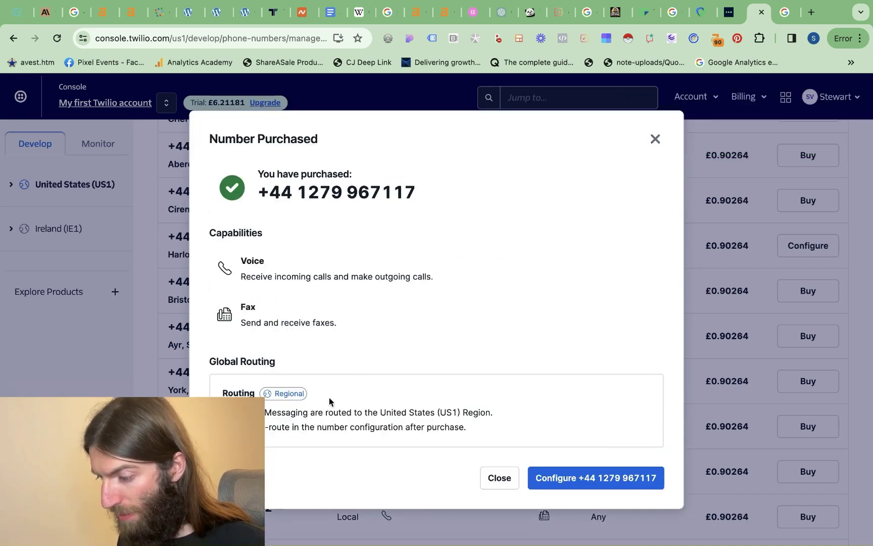
click(594, 478)
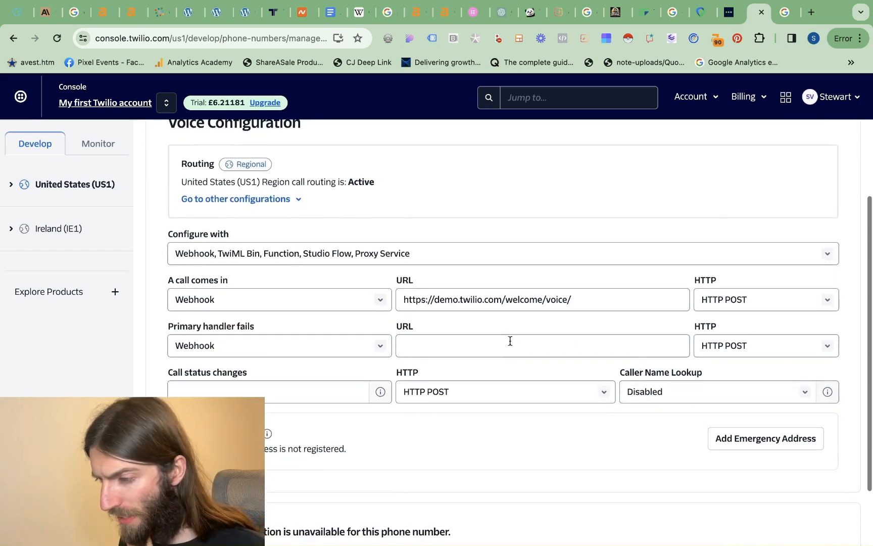
scroll(down, 3)
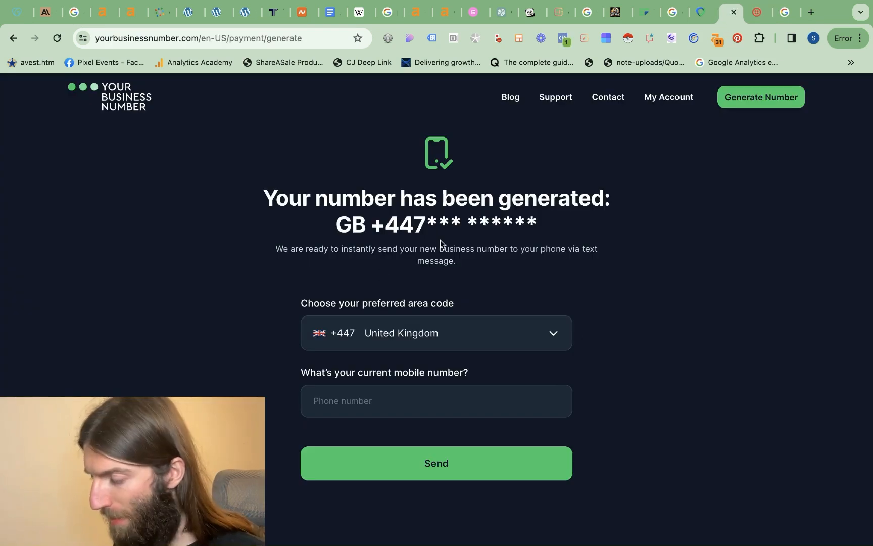
mouse_move(652, 223)
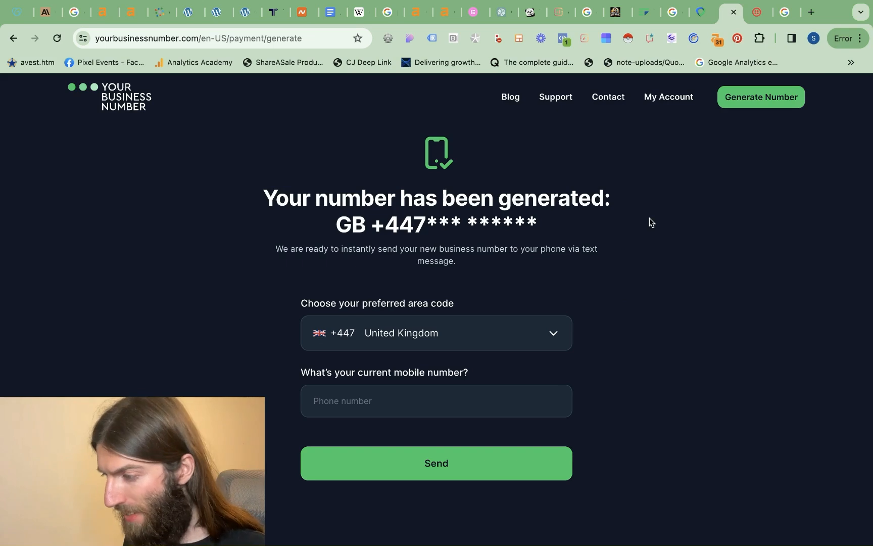
mouse_move(534, 185)
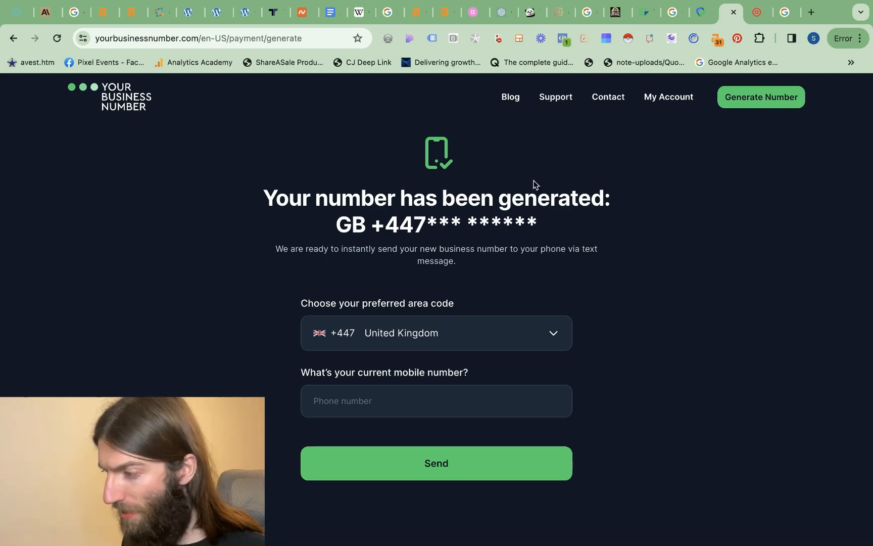
mouse_move(756, 12)
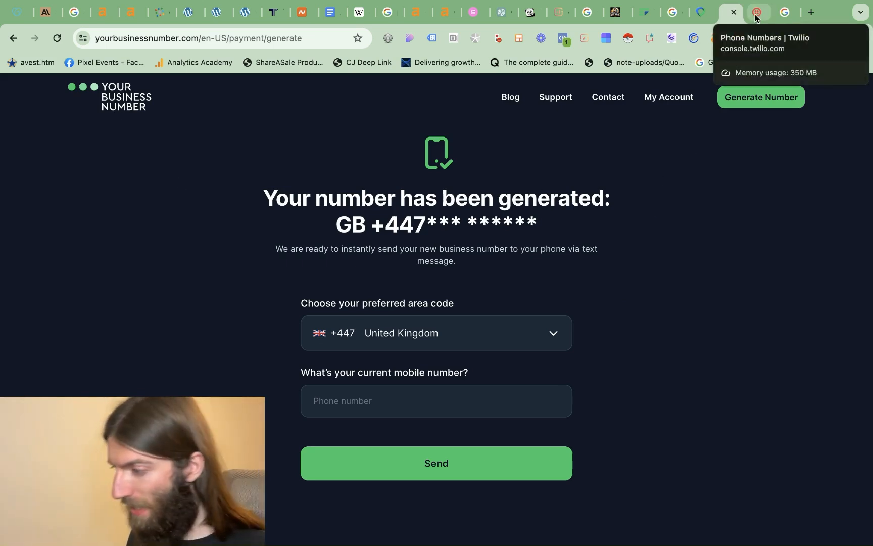
click(758, 12)
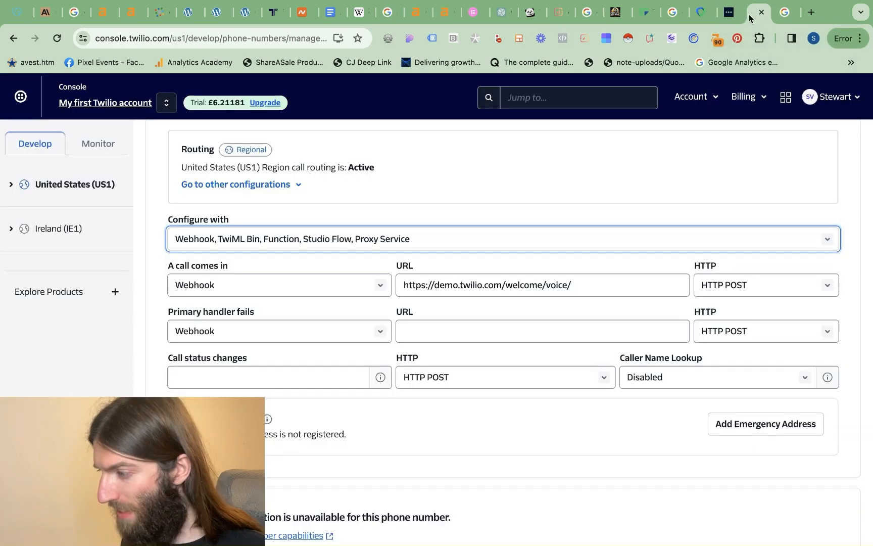
mouse_move(728, 12)
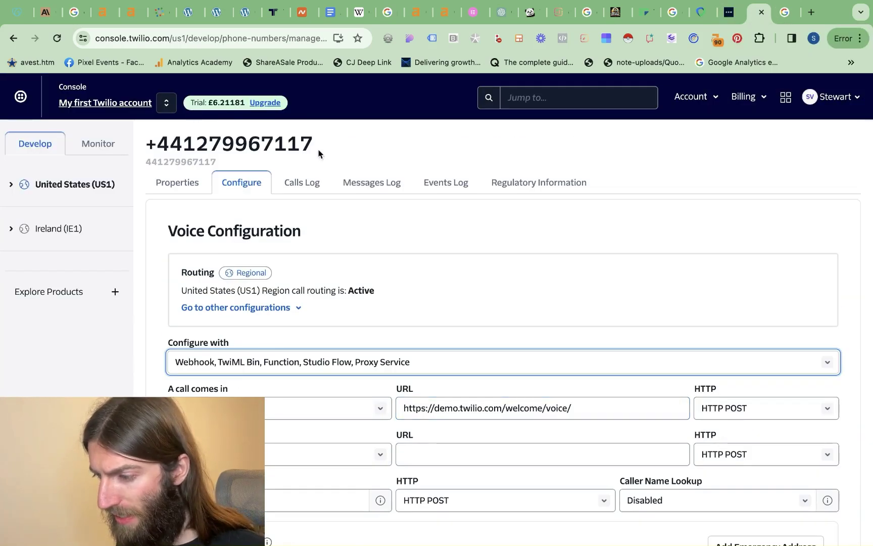
double_click(228, 144)
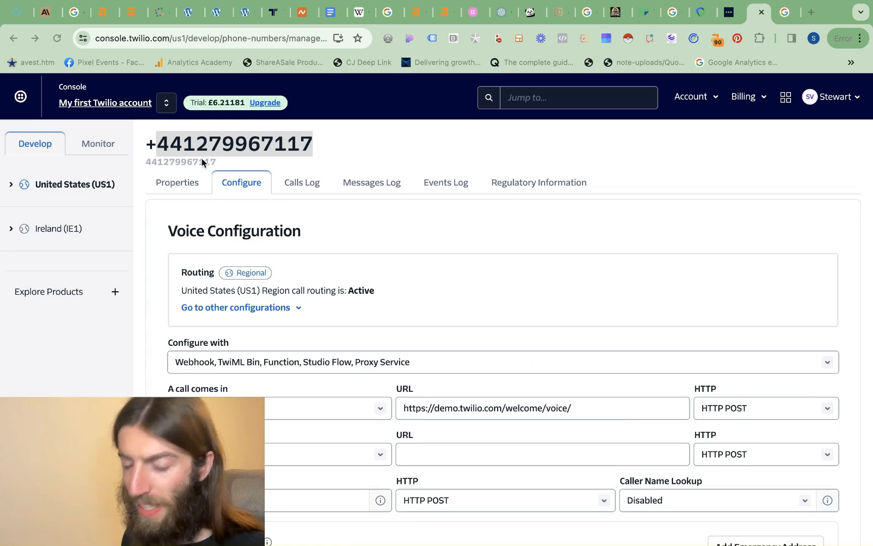
mouse_move(694, 29)
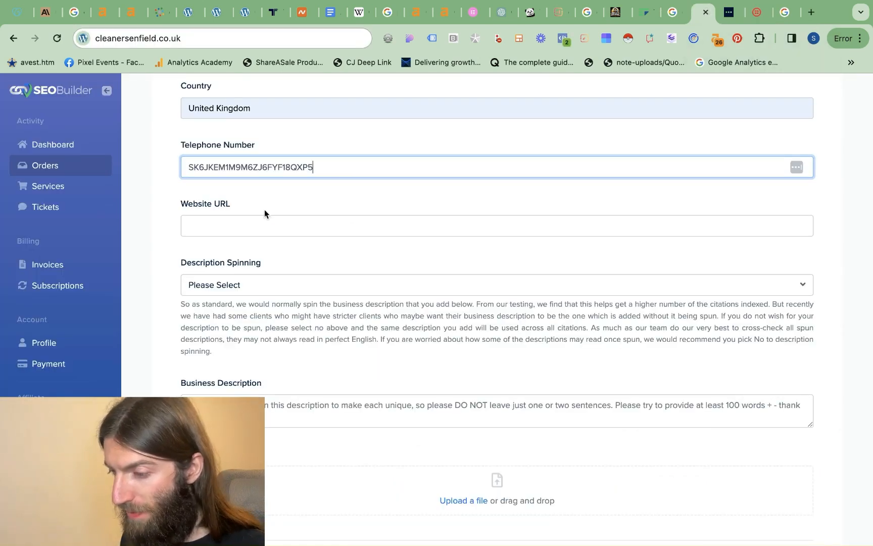
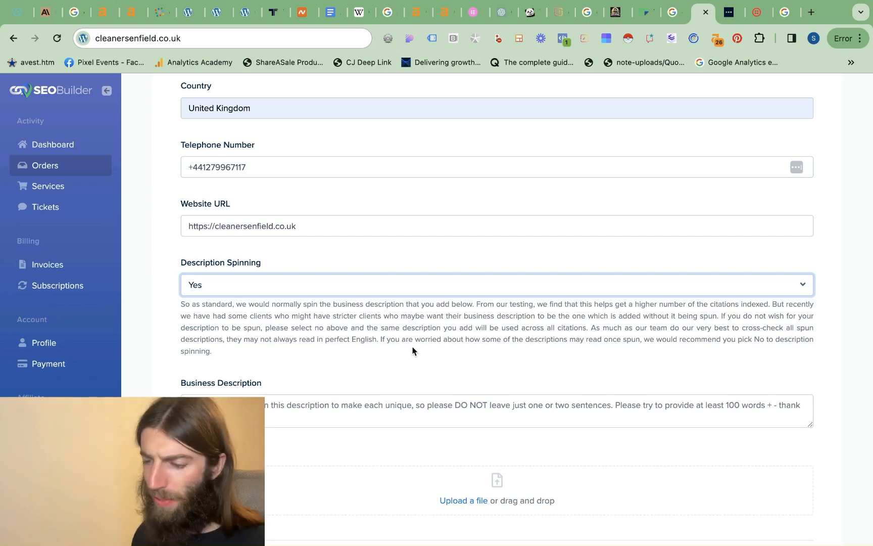
scroll(down, 3)
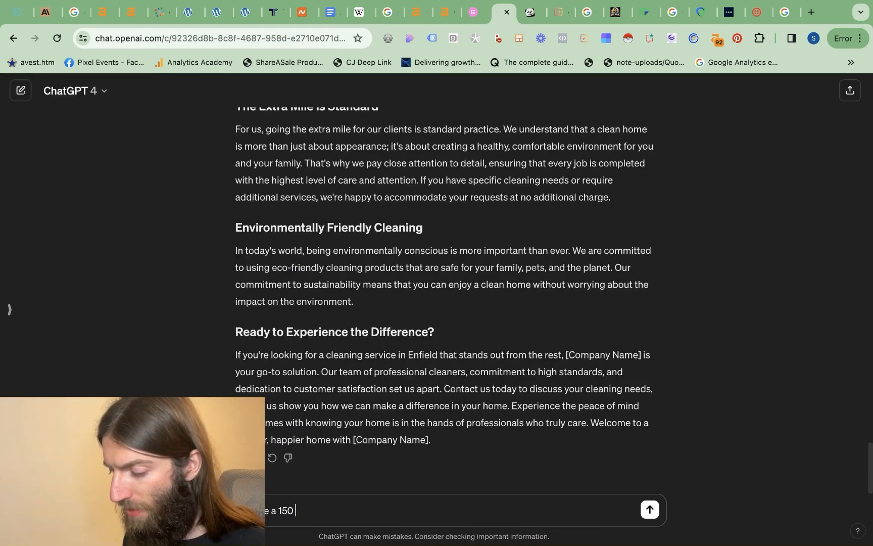
- Ask ChatGPT for a 150-word business description for local business directories
text(word business descriptio)
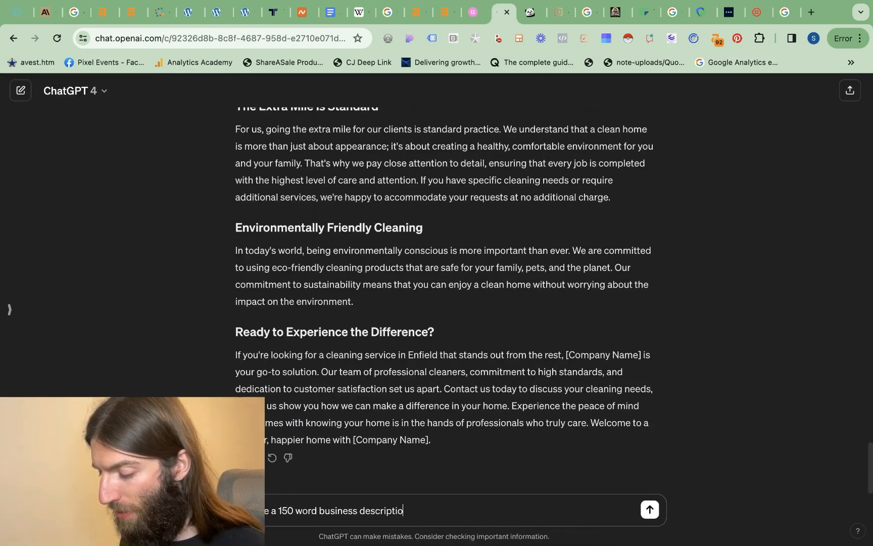
text(for local business)
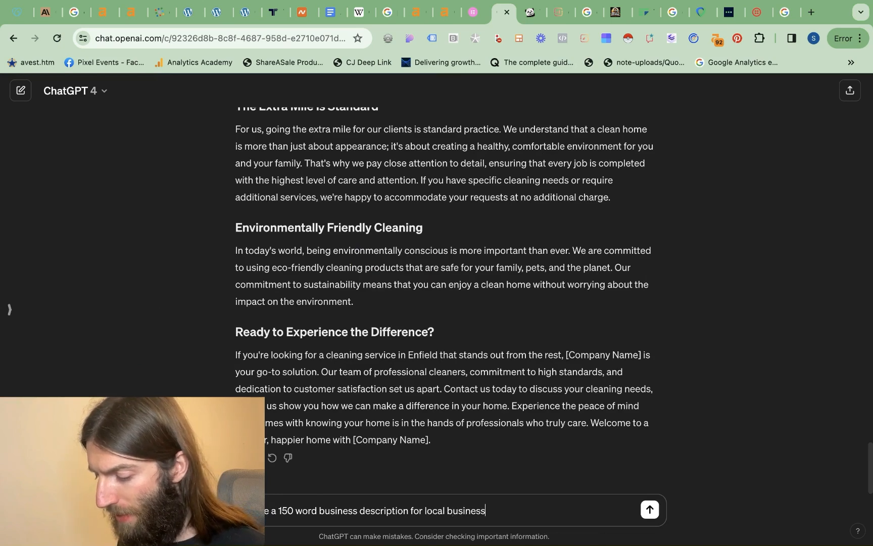
click(648, 510)
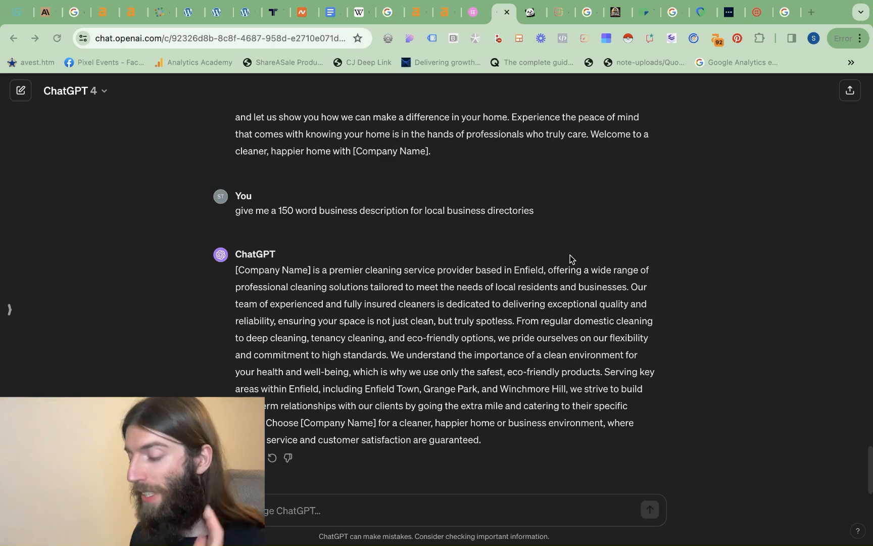
mouse_move(446, 373)
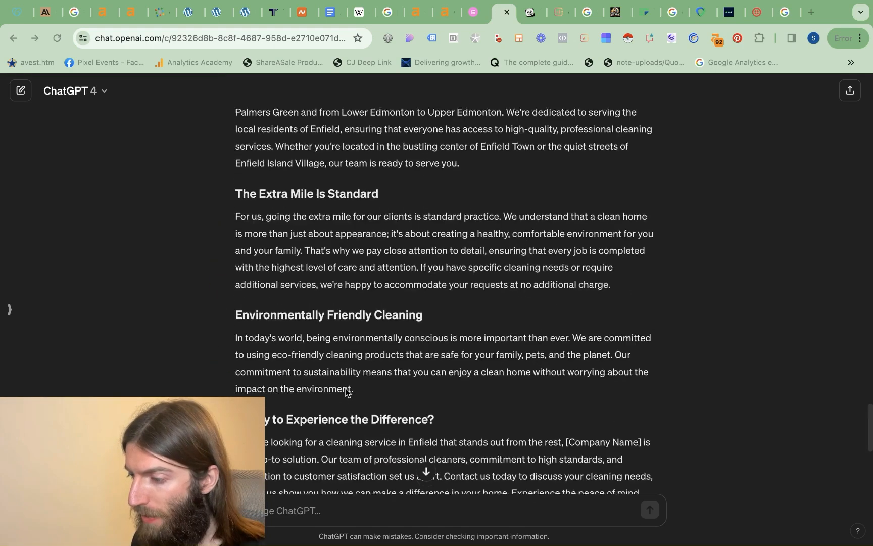
scroll(down, 3)
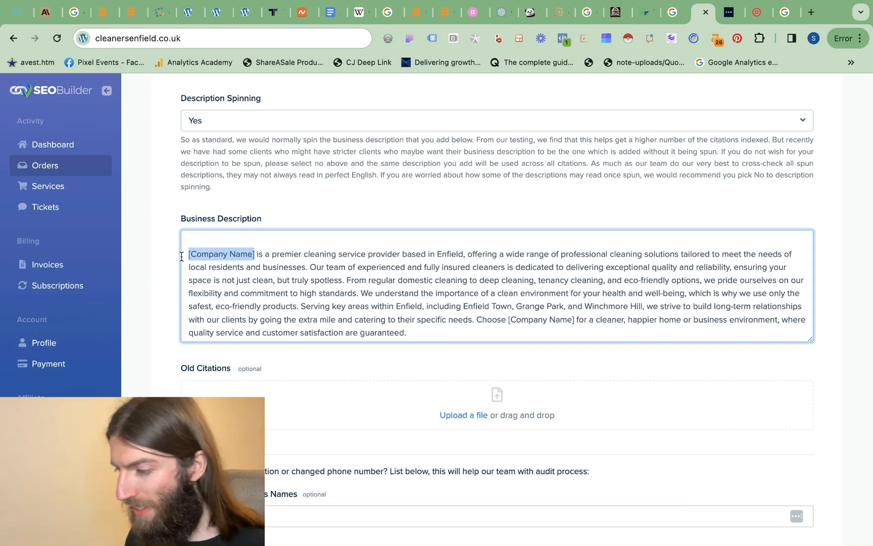
- Replace [Company Name] with Cleaners Enfield and skip the company logo upload before submitting
text(Cleaners Enfield)
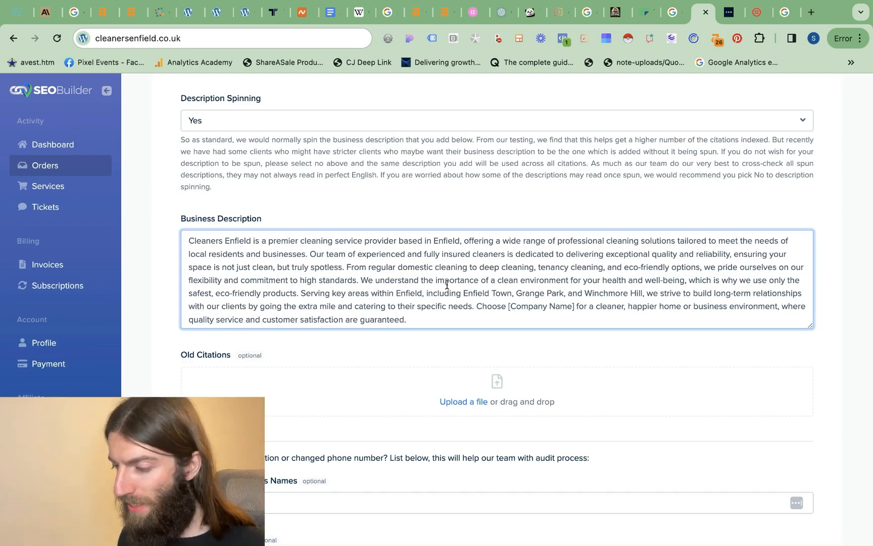
mouse_move(505, 306)
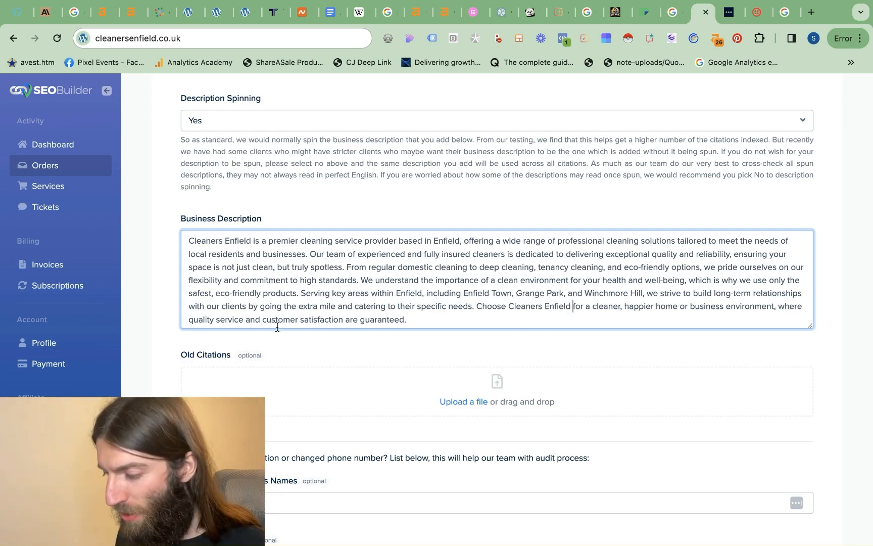
scroll(down, 3)
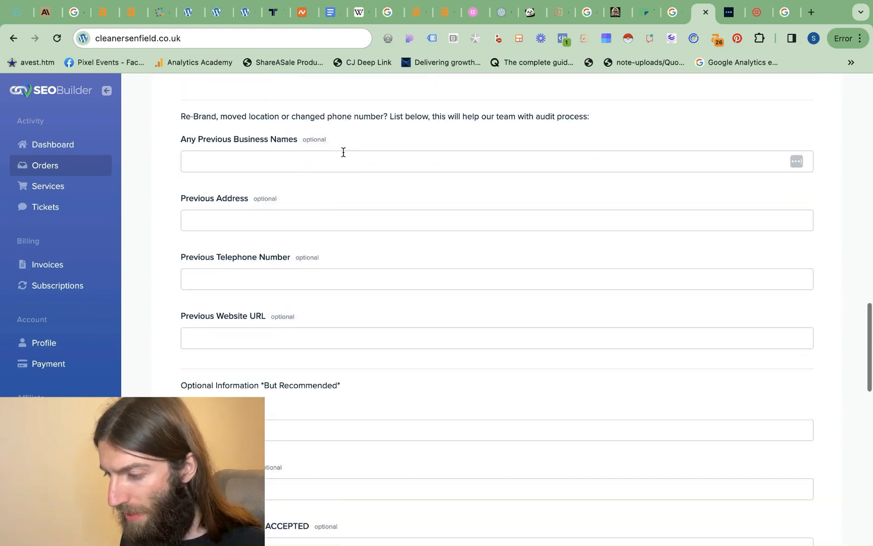
scroll(down, 3)
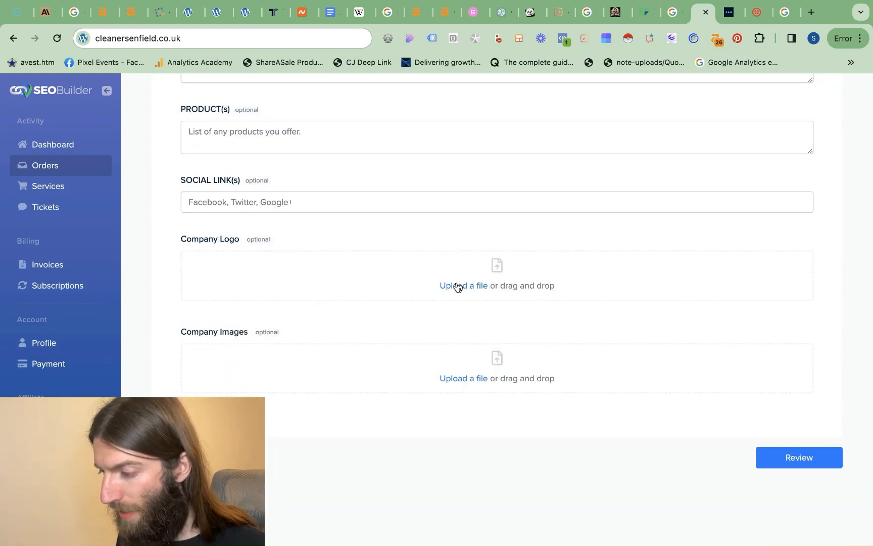
click(462, 285)
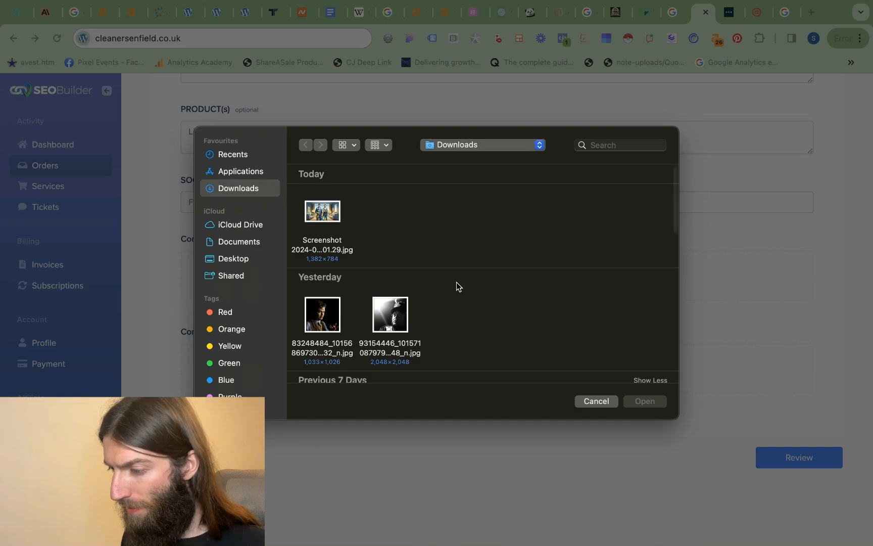
click(596, 401)
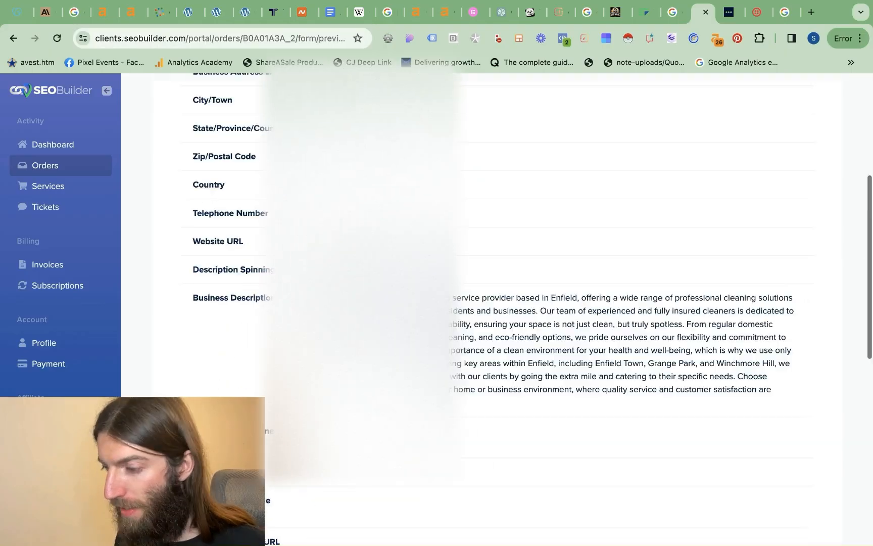
scroll(down, 3)
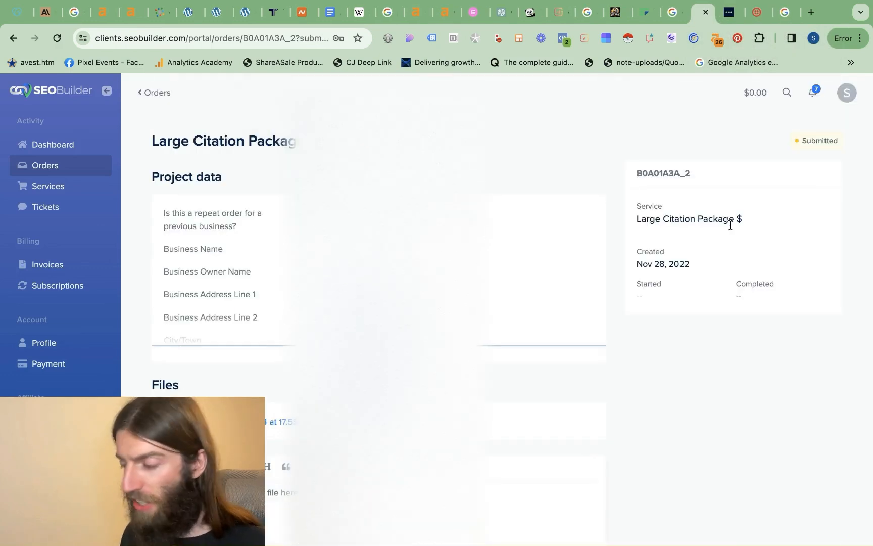
mouse_move(660, 145)
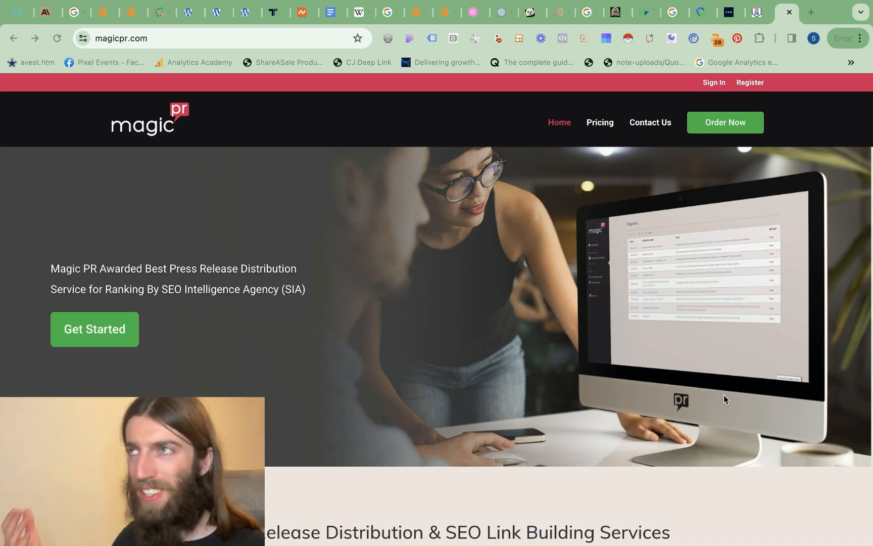
mouse_move(860, 434)
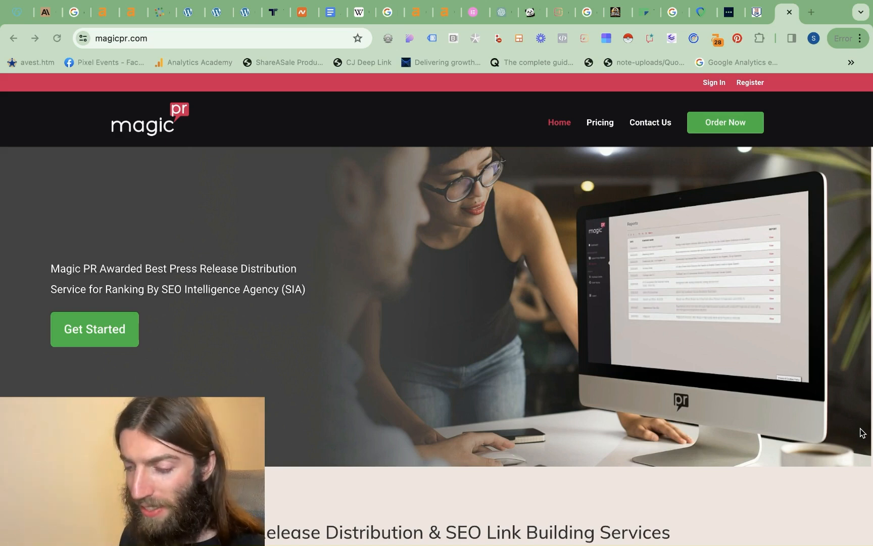
mouse_move(612, 379)
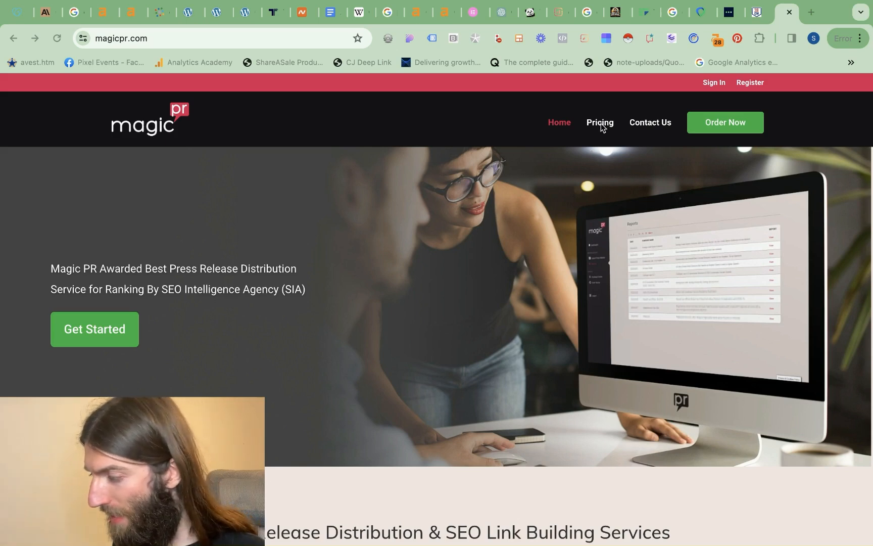
click(599, 122)
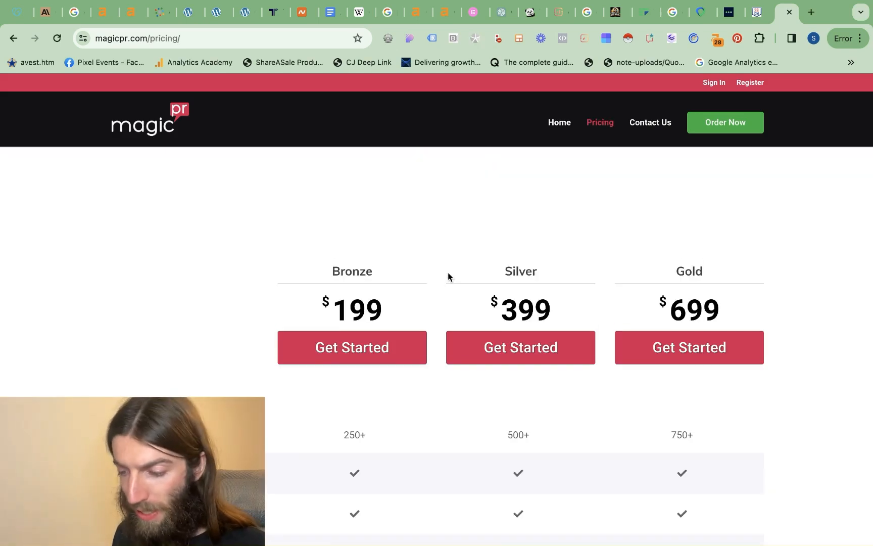
scroll(down, 3)
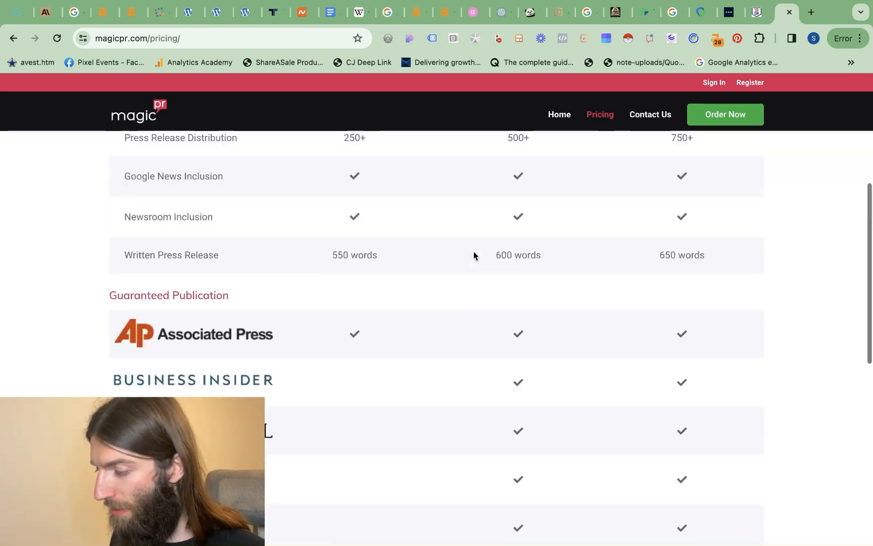
scroll(down, 3)
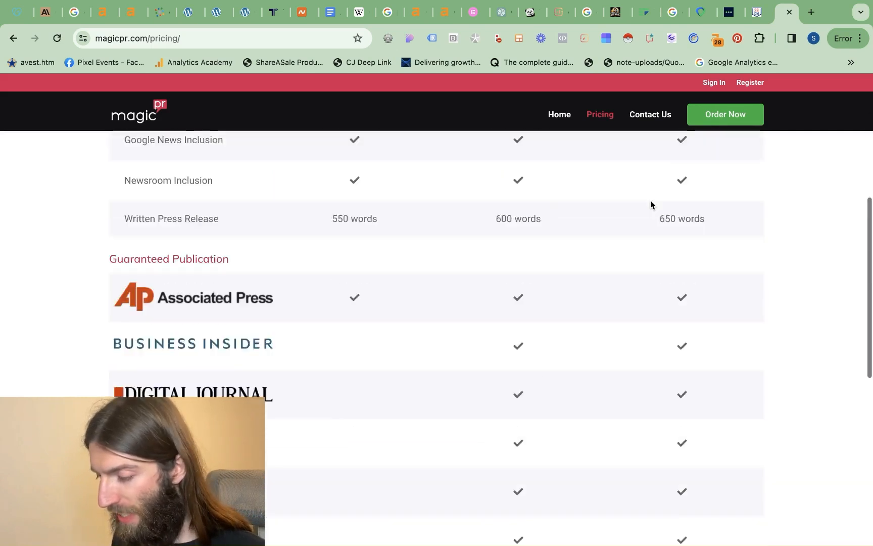
scroll(down, 3)
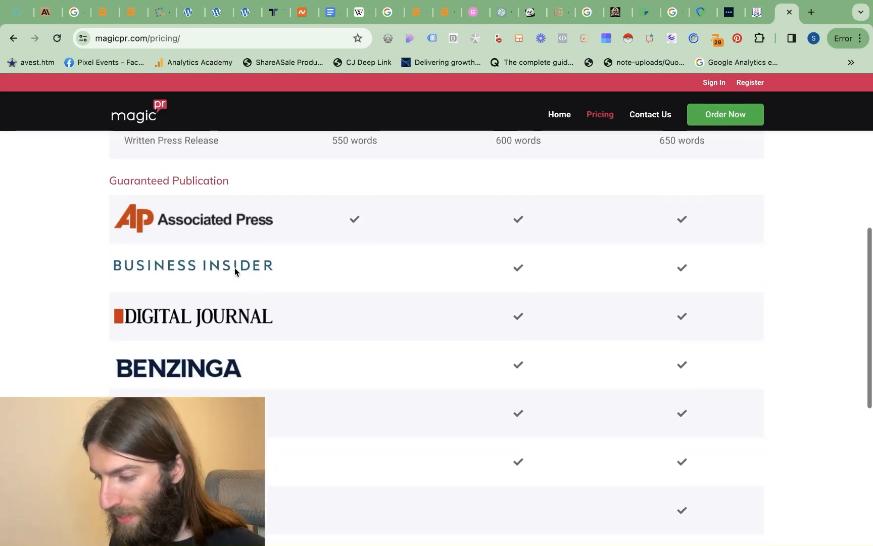
scroll(down, 3)
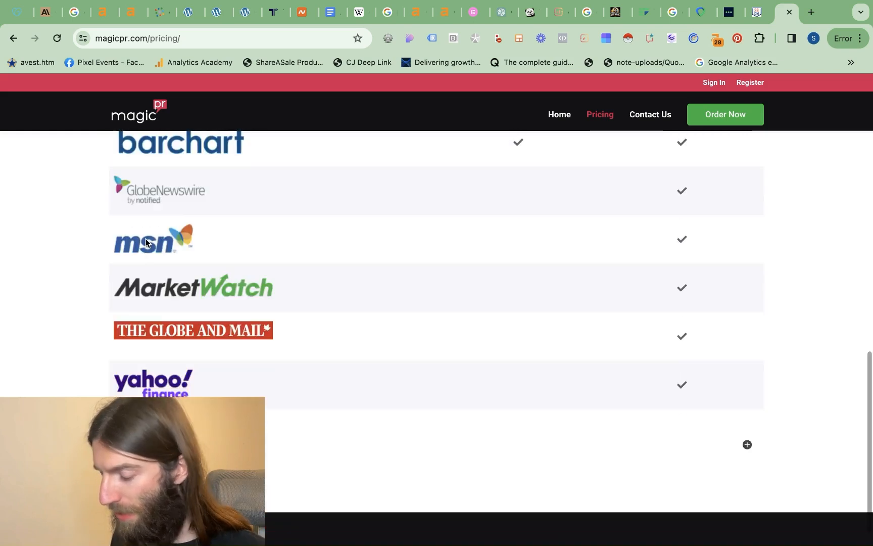
scroll(down, 3)
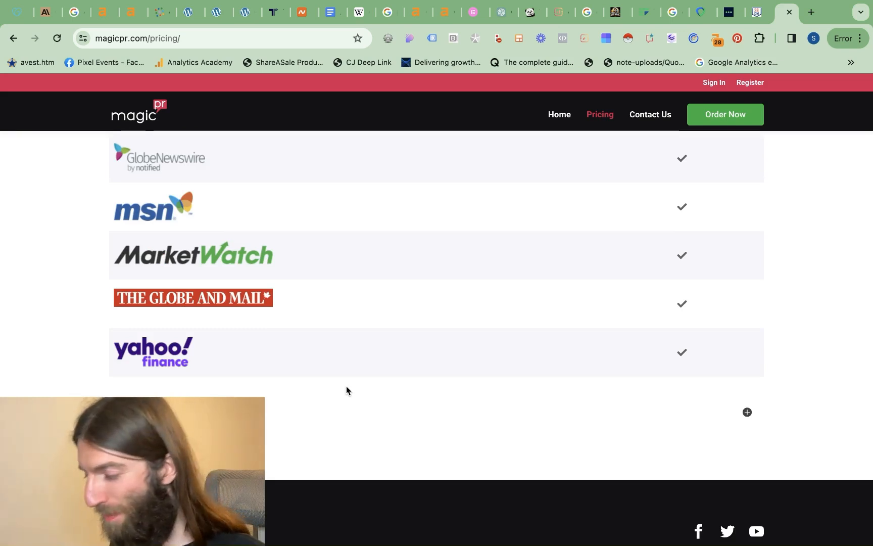
mouse_move(205, 192)
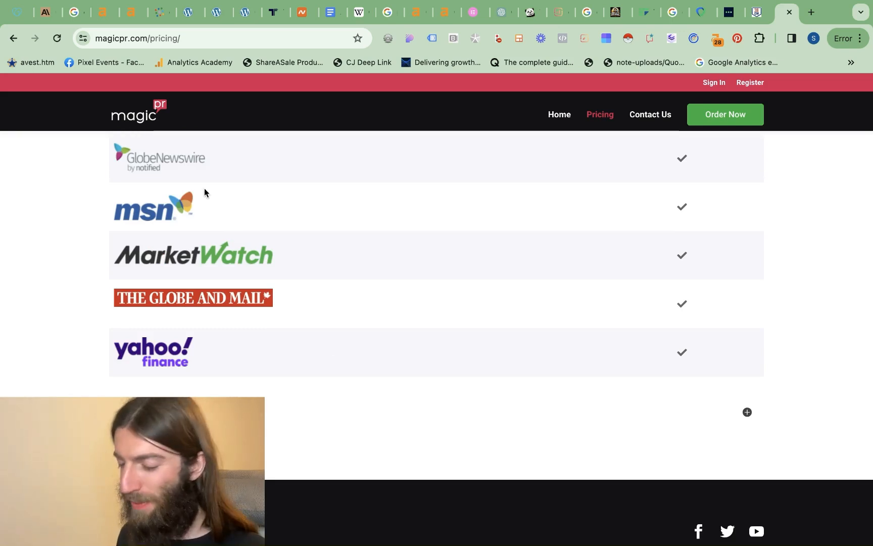
mouse_move(219, 212)
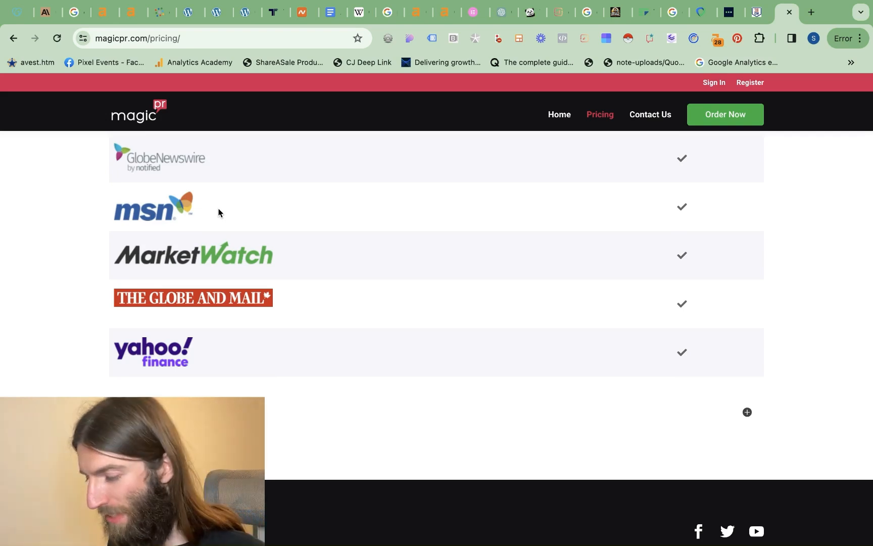
scroll(up, 3)
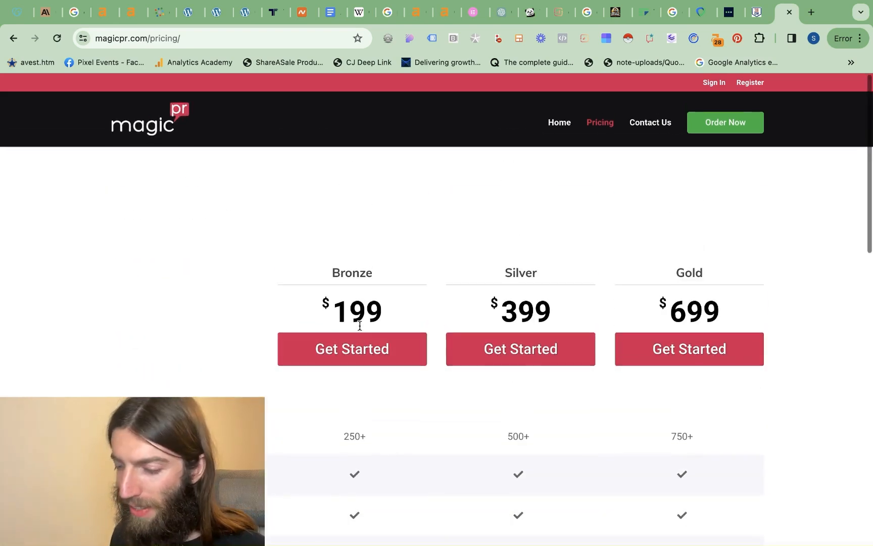
scroll(down, 3)
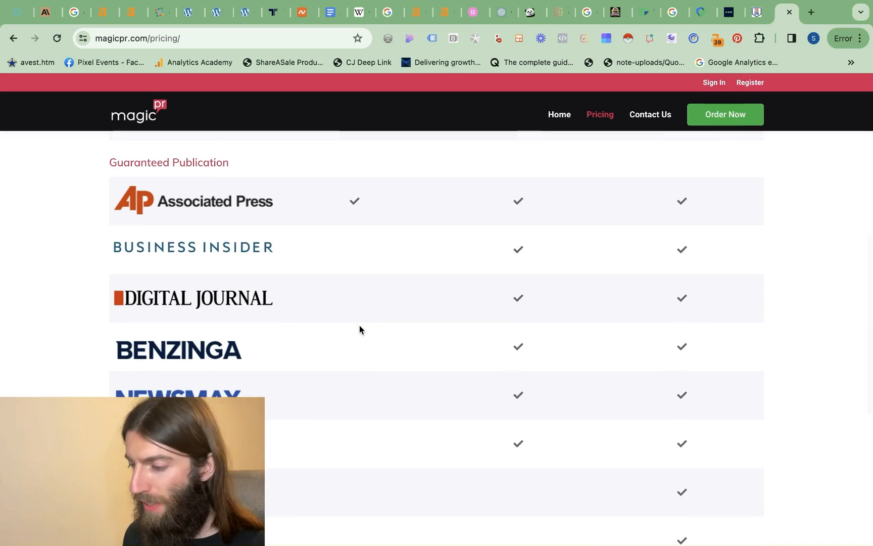
scroll(up, 3)
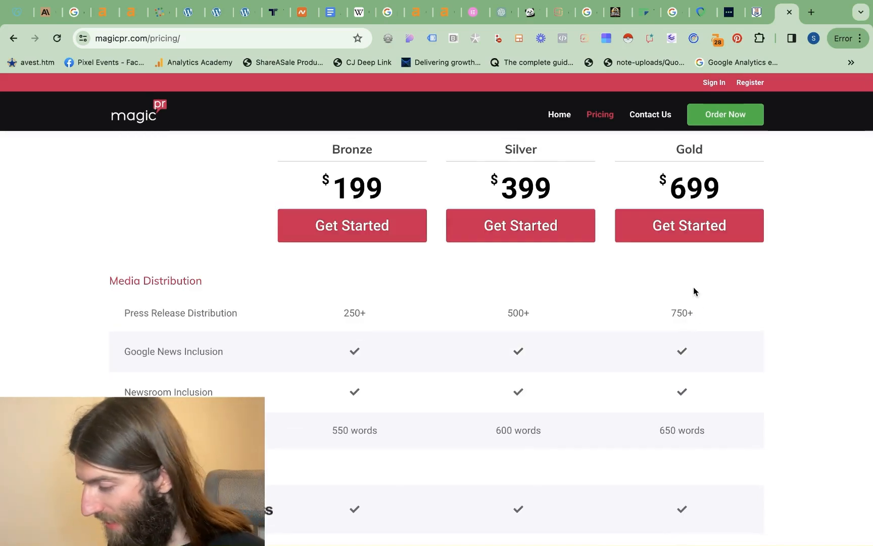
scroll(down, 3)
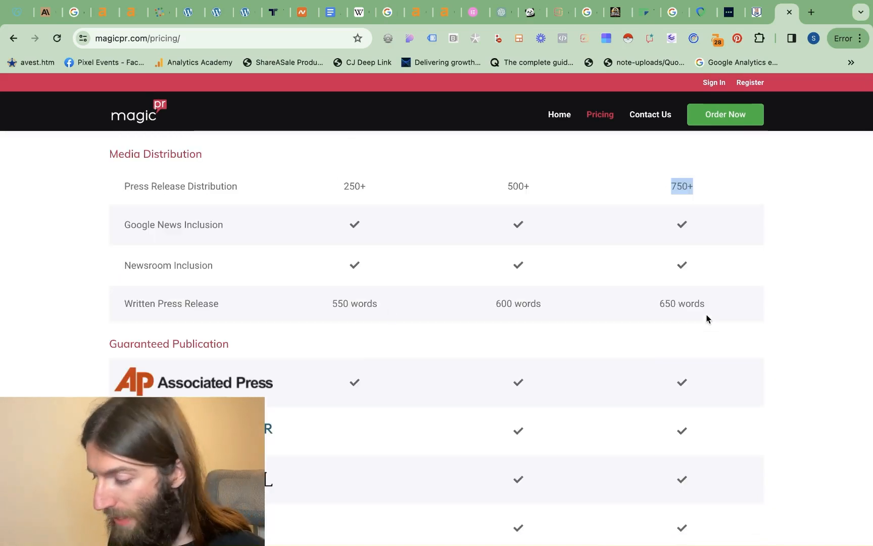
scroll(up, 3)
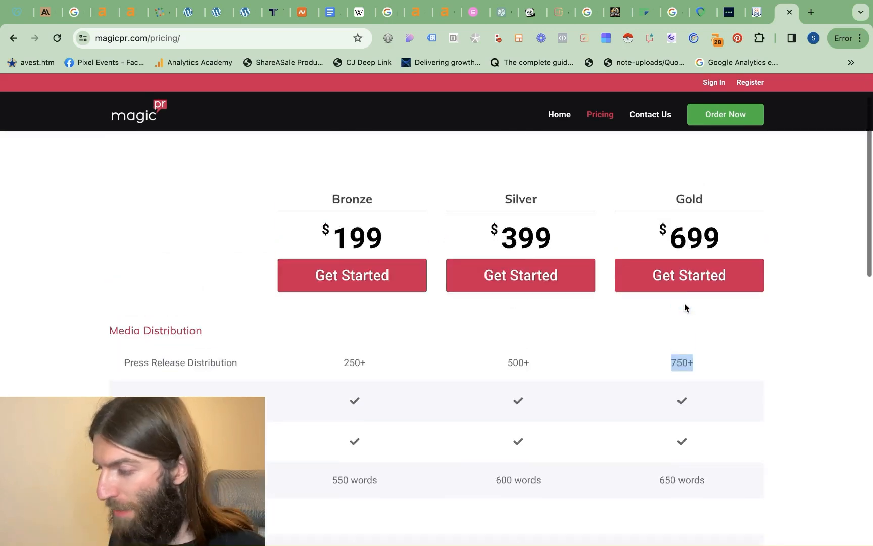
scroll(up, 3)
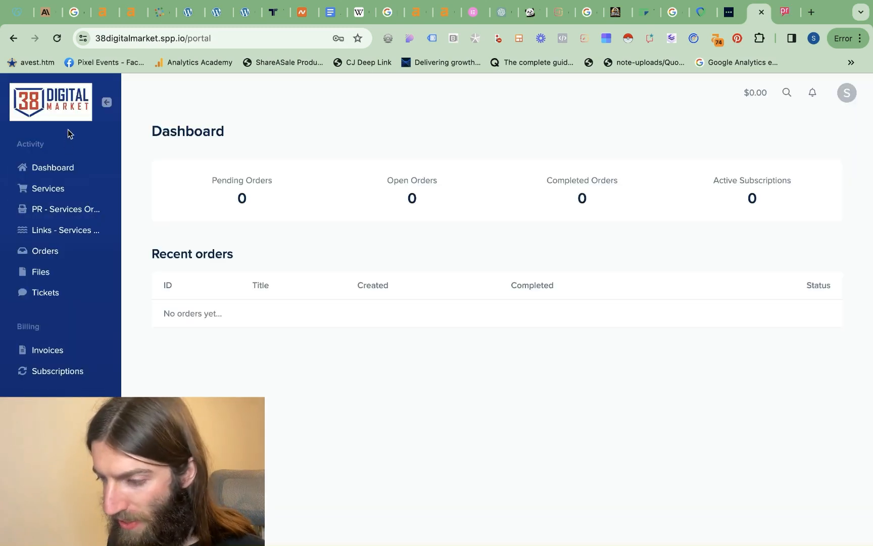
- Review the PR Services Order form's Standard, Advanced and Premium package prices
click(64, 209)
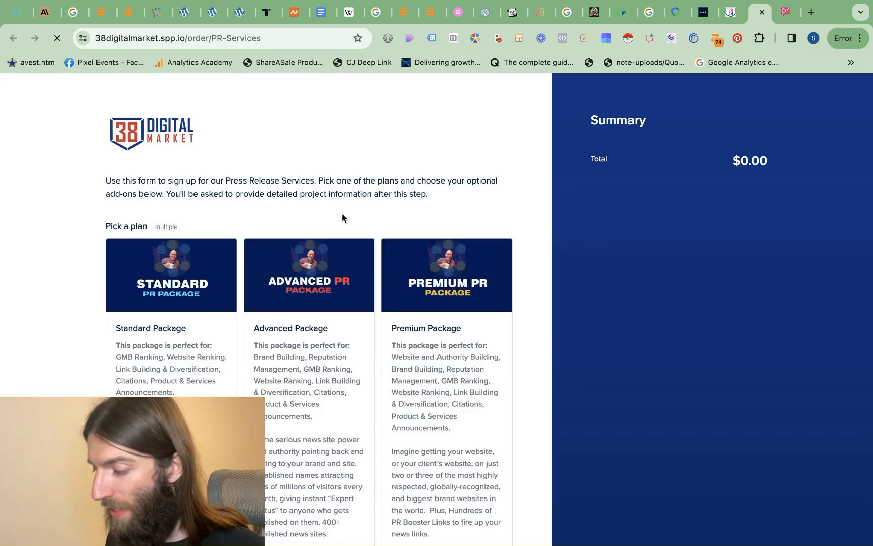
scroll(down, 3)
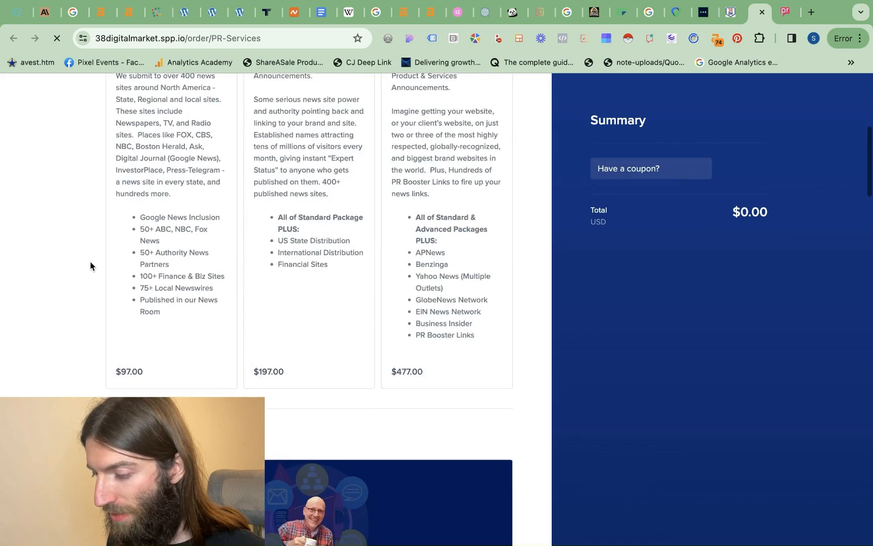
scroll(up, 3)
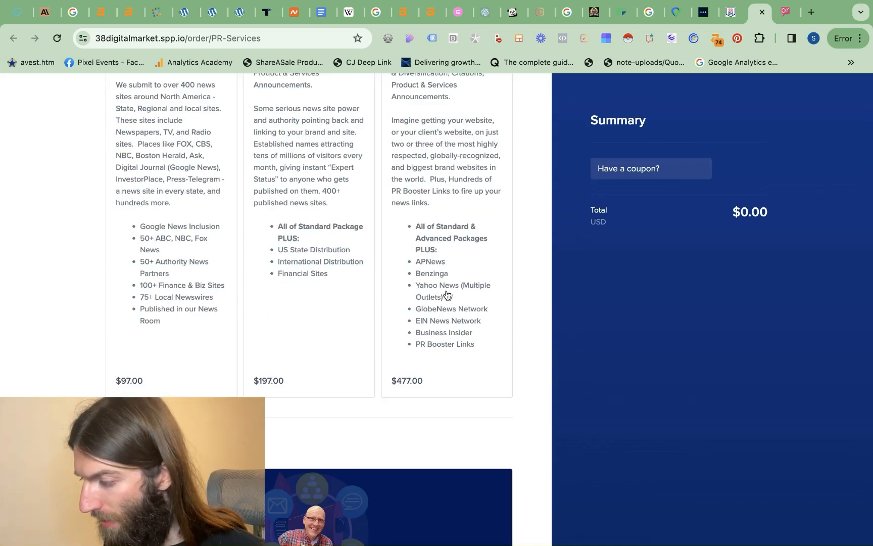
scroll(down, 3)
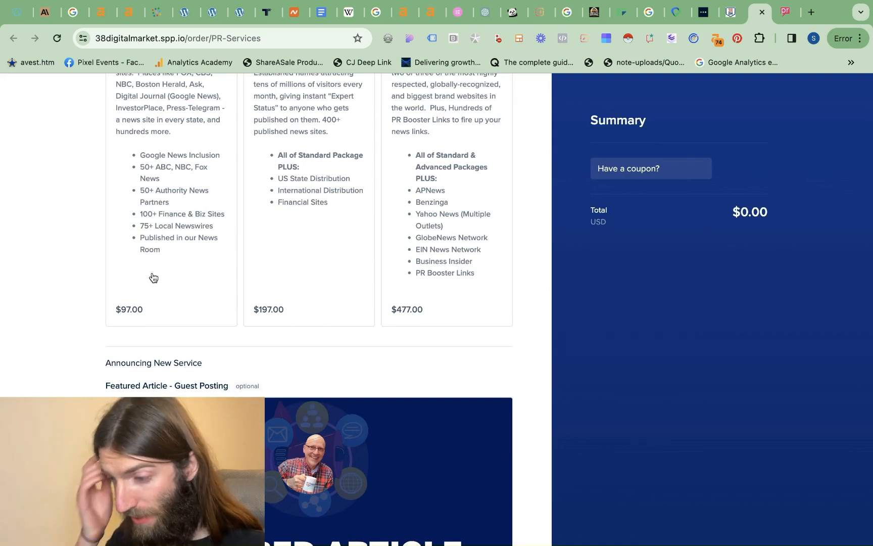
mouse_move(152, 182)
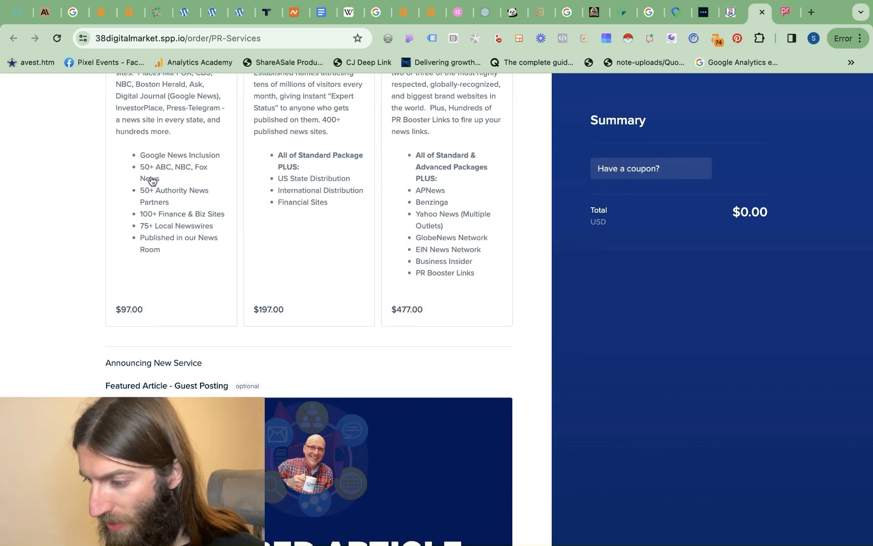
mouse_move(203, 173)
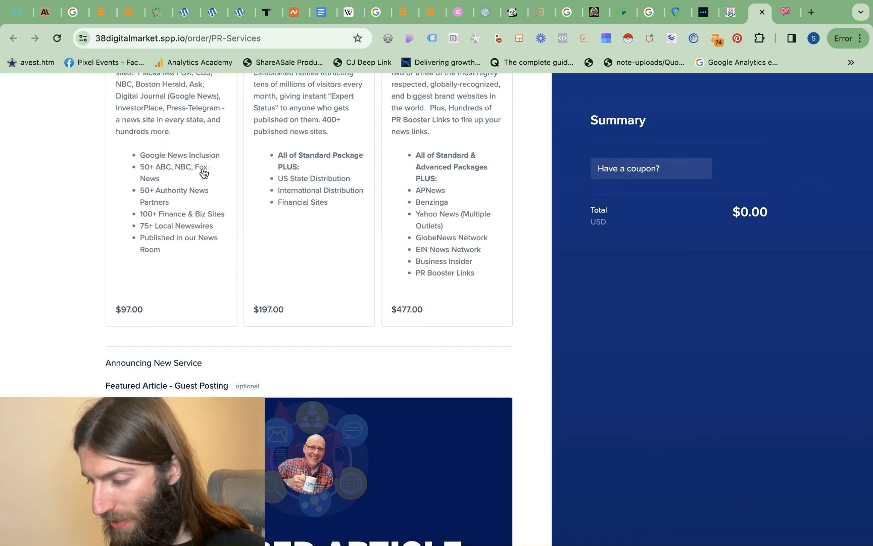
mouse_move(193, 225)
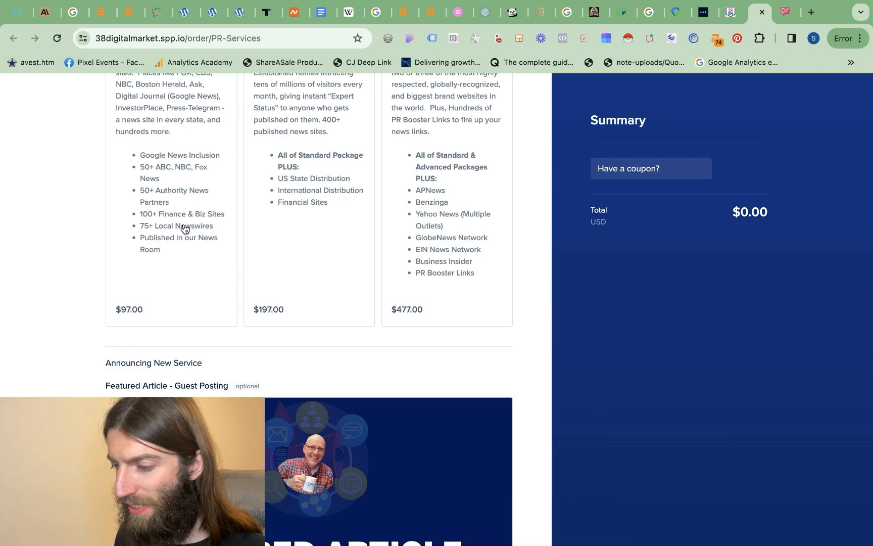
scroll(up, 3)
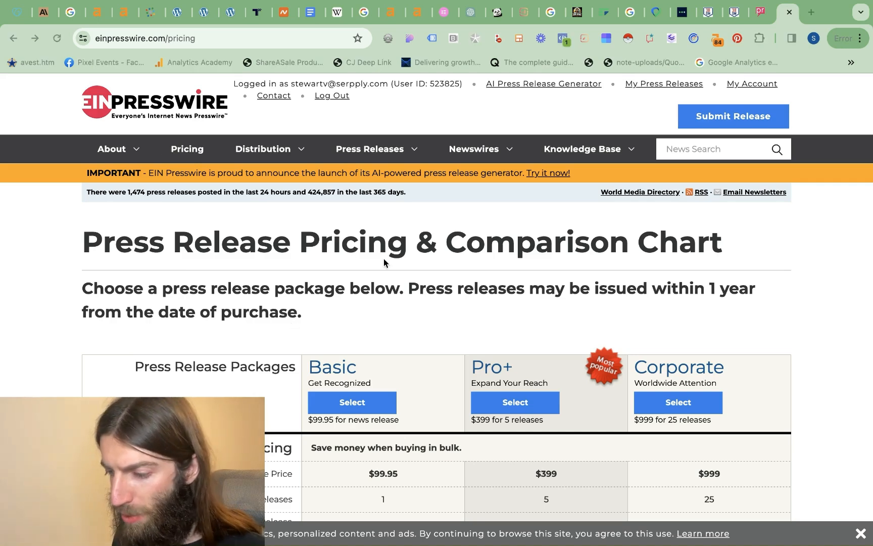
scroll(down, 3)
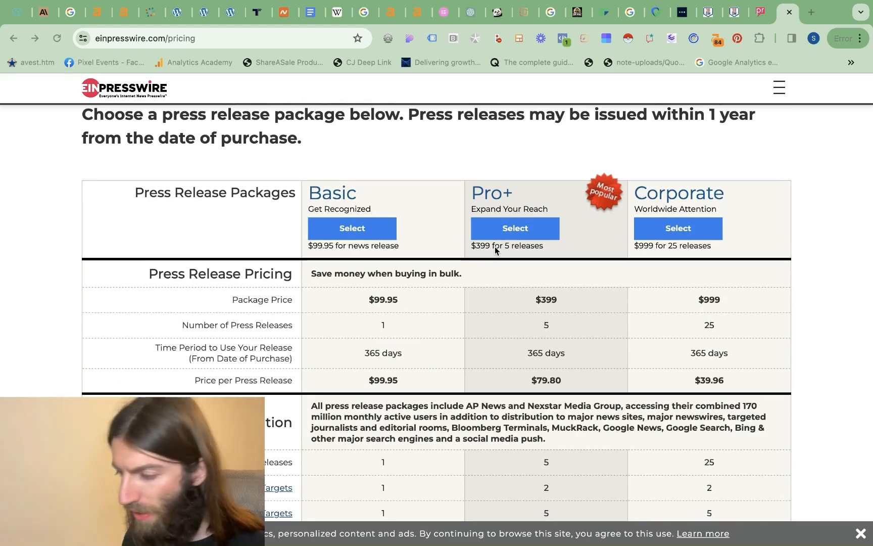
scroll(down, 3)
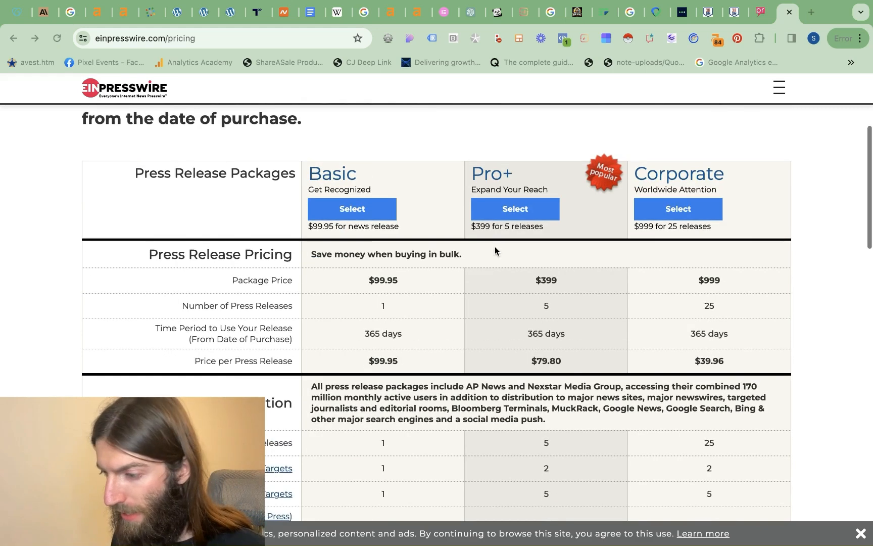
scroll(down, 3)
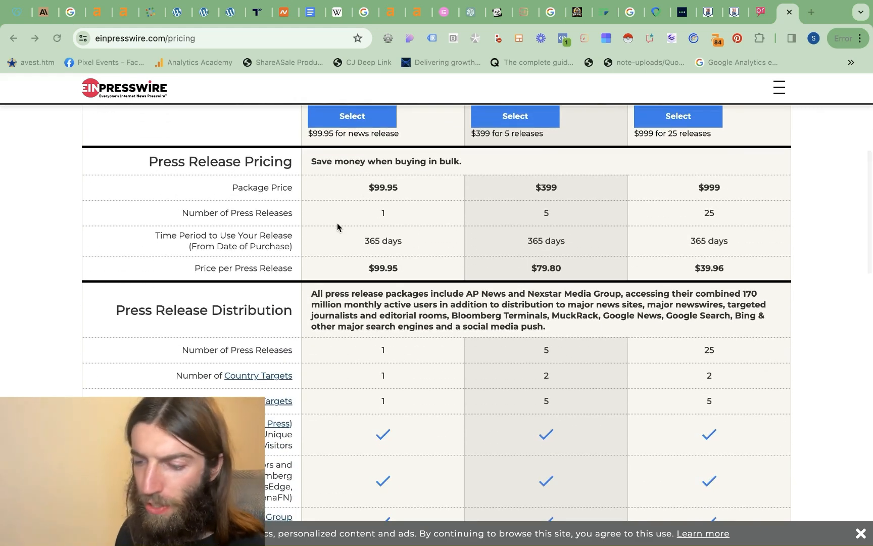
mouse_move(371, 273)
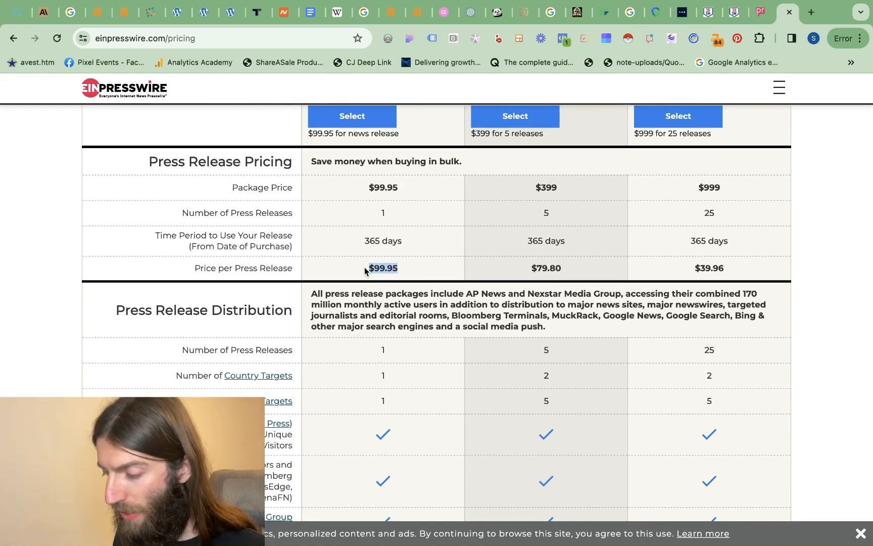
scroll(up, 3)
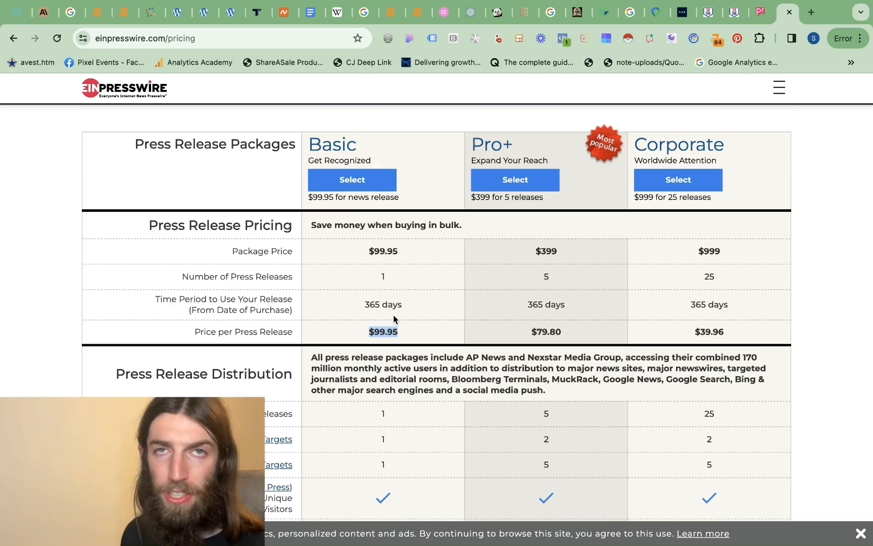
mouse_move(568, 159)
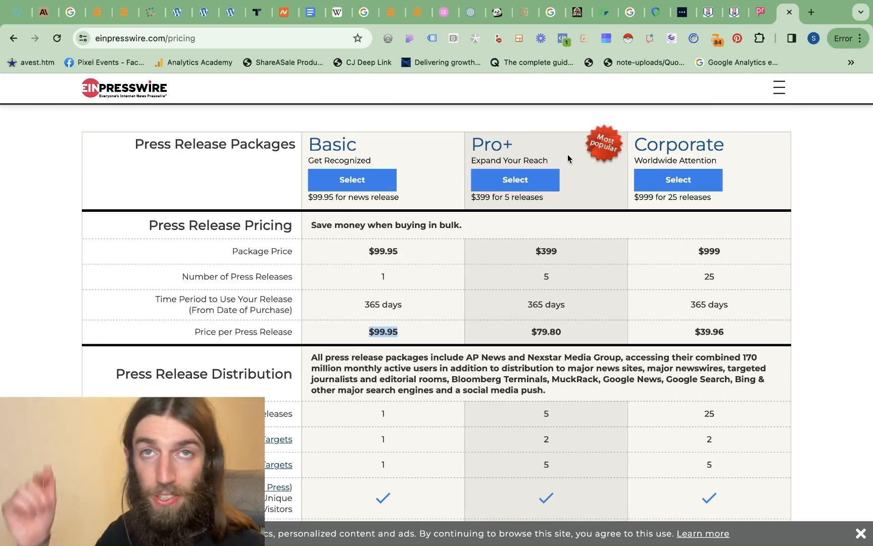
mouse_move(629, 398)
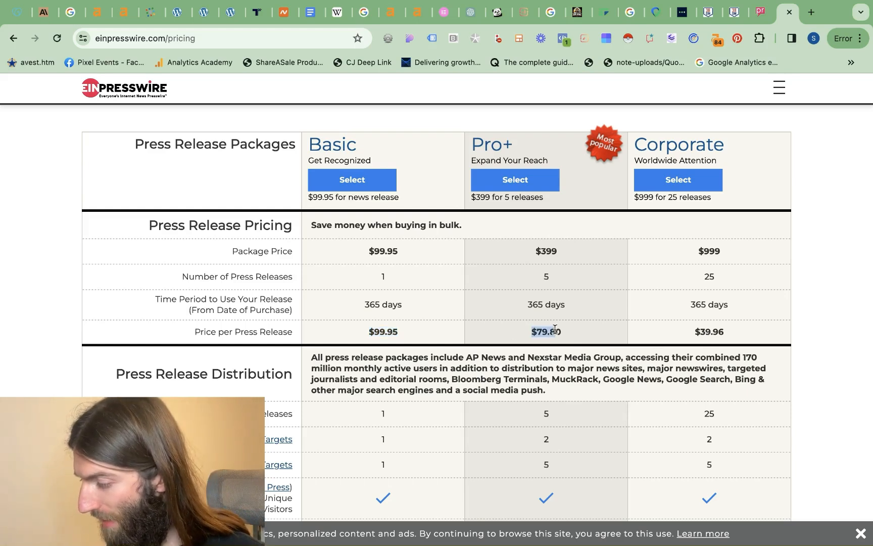
mouse_move(719, 280)
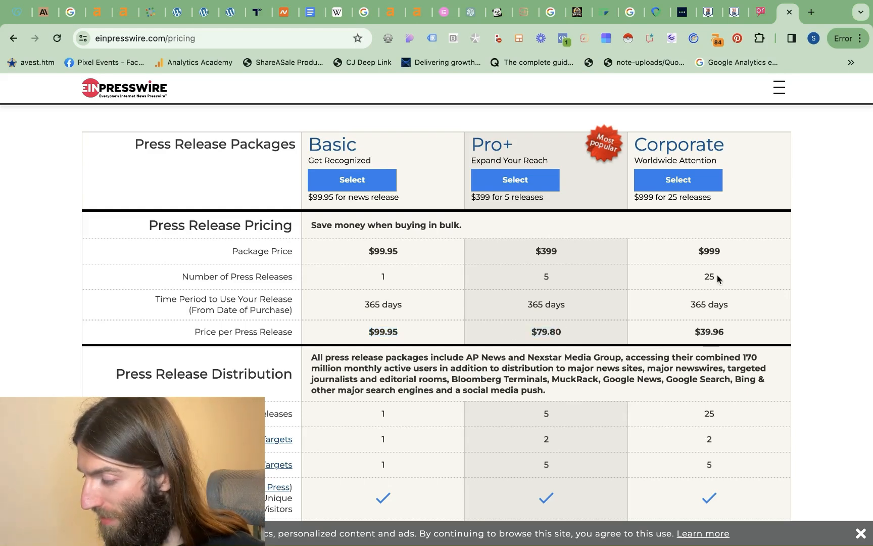
mouse_move(695, 331)
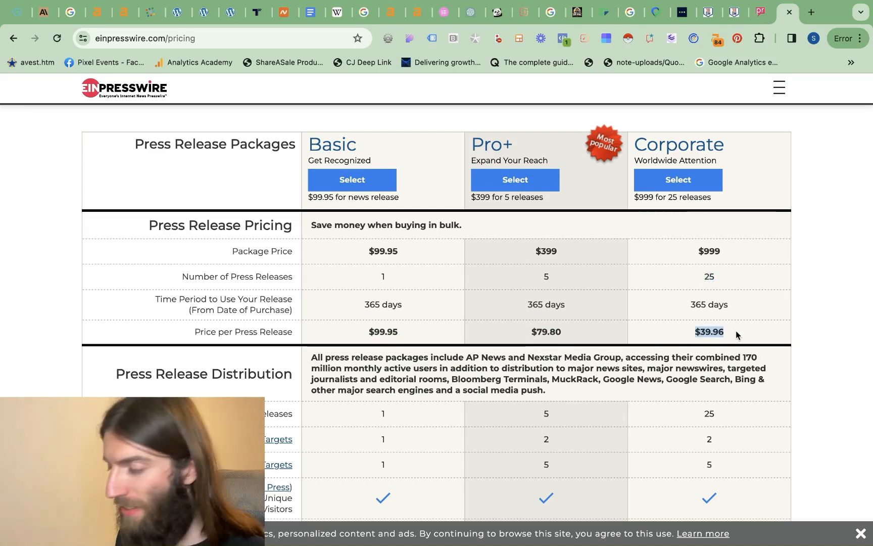
- Start a new press release and bring the body text field of Step 1 into view
click(352, 179)
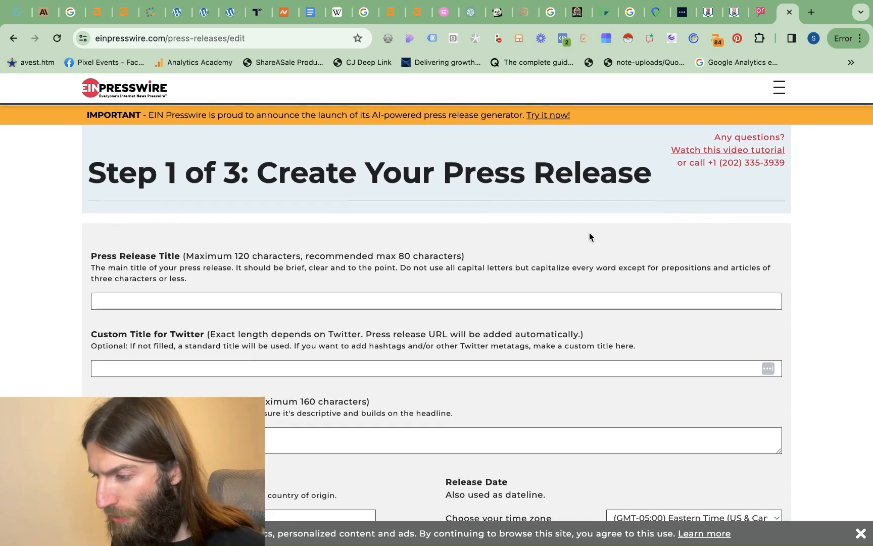
scroll(down, 3)
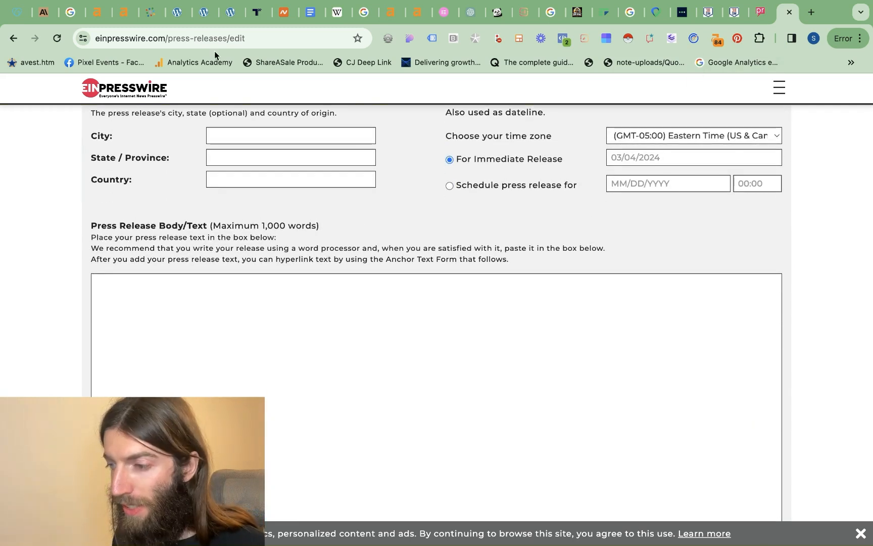
mouse_move(463, 195)
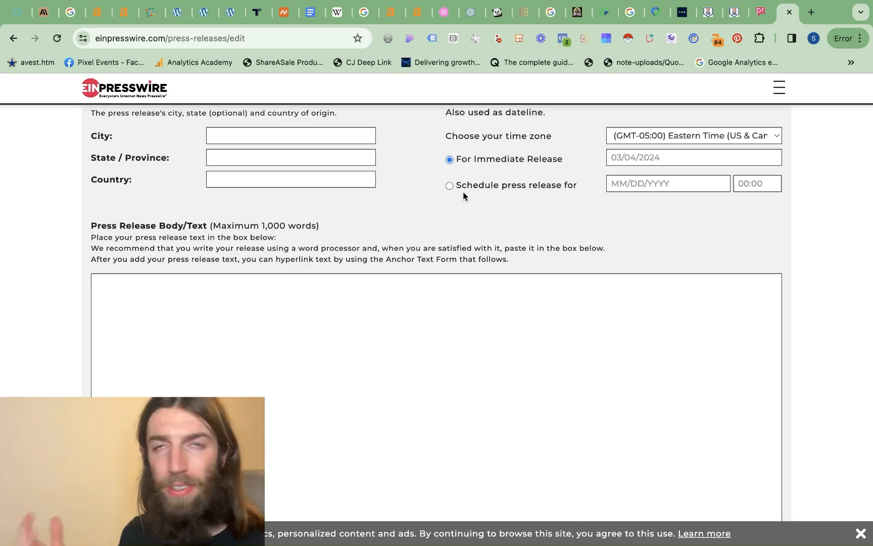
mouse_move(816, 388)
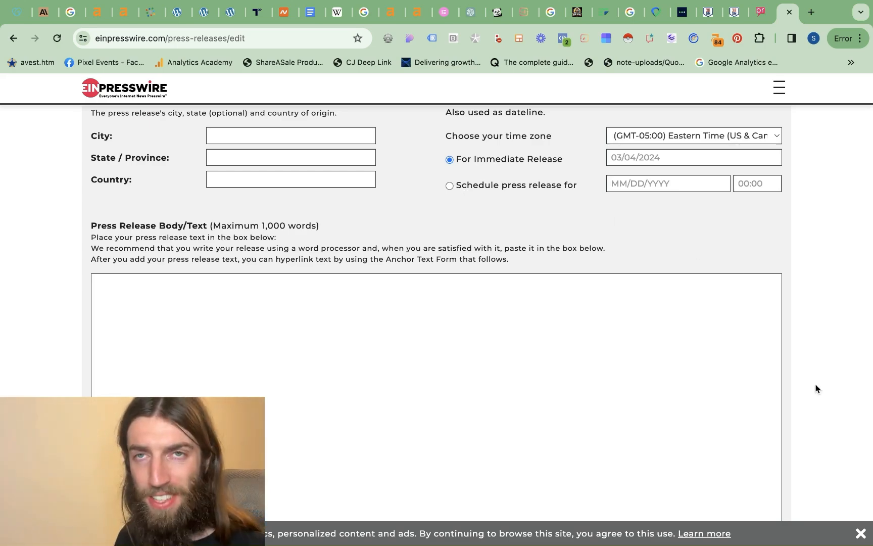
- Ask ChatGPT for a 1000-word objective press release on the launch of cleanersenfield.co.uk using the given entities
click(472, 12)
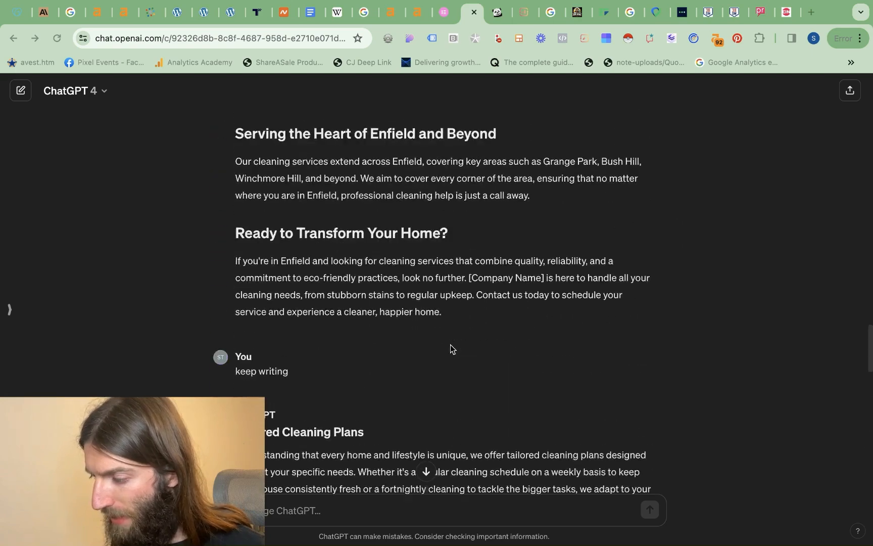
scroll(down, 3)
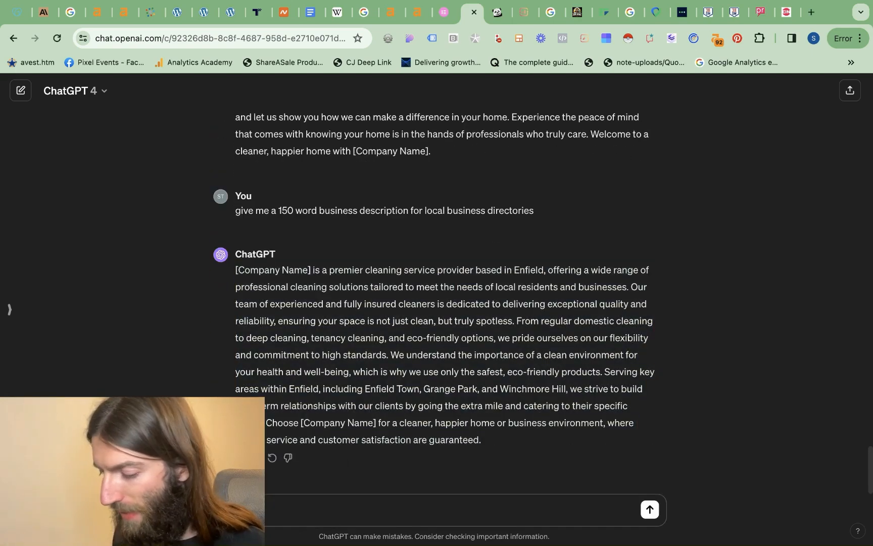
text(me a 1000-word press)
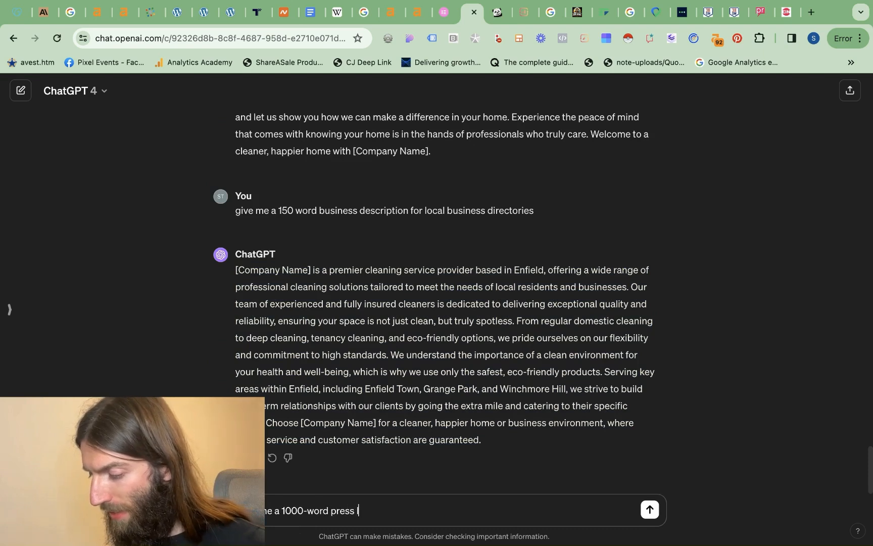
text(release on the launch of)
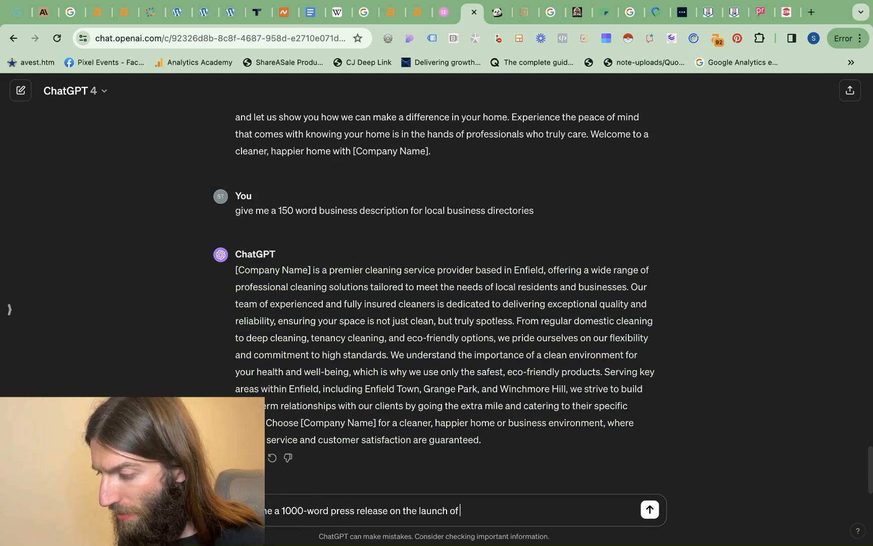
text(cleanersenfield.co.uk)
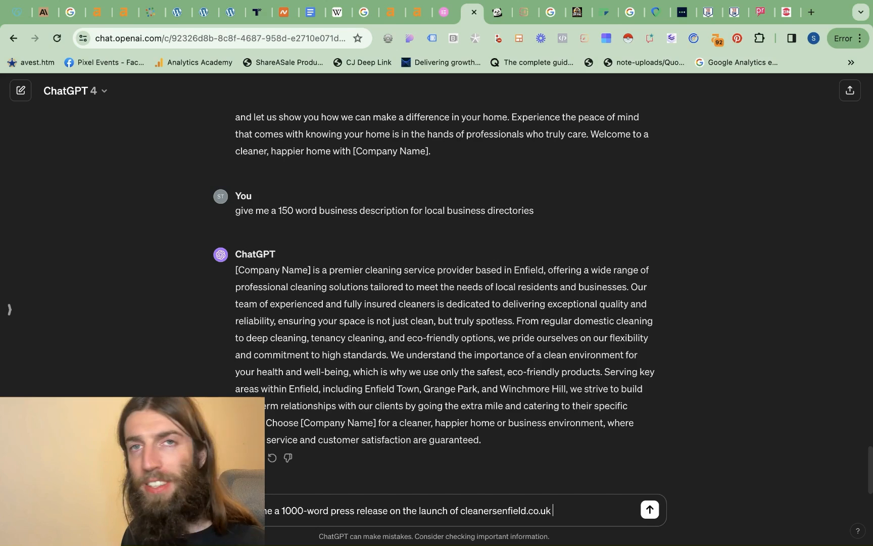
text(- this should be)
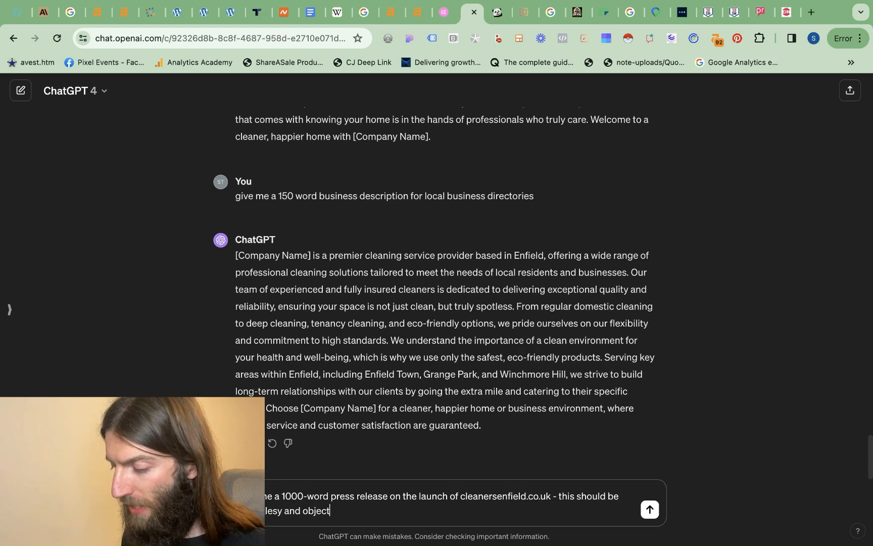
text(ive. U)
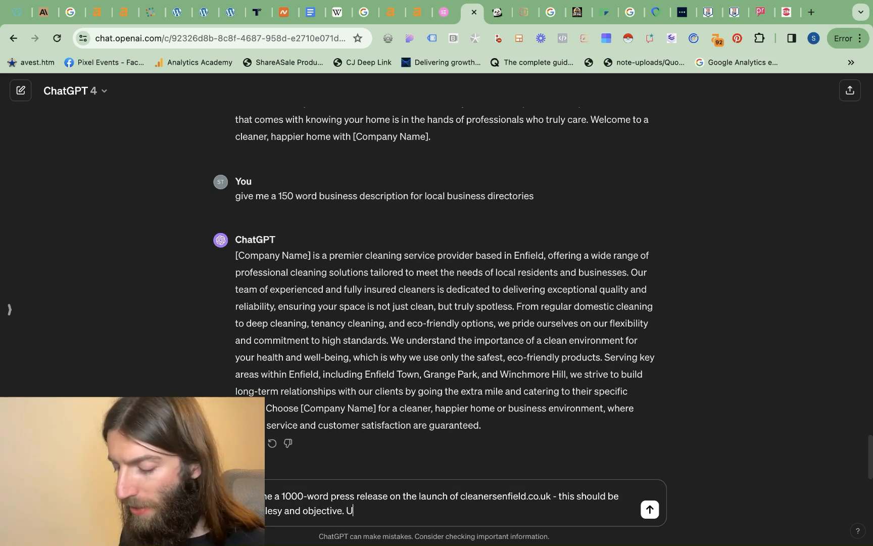
text(se the entities I ga)
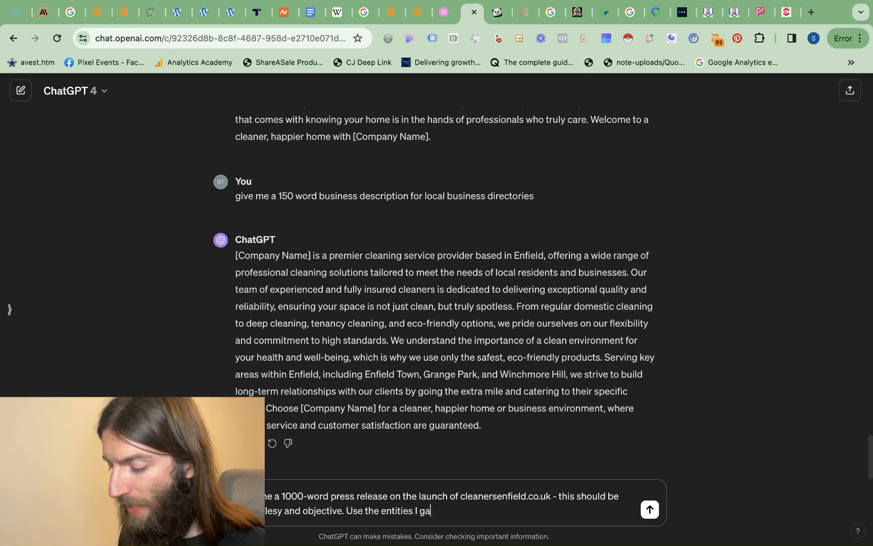
click(649, 509)
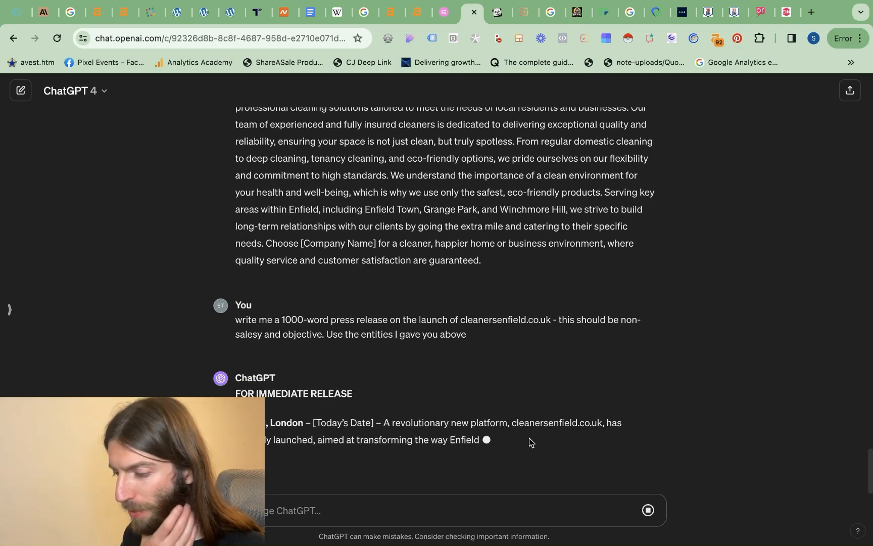
- Scroll through the generated press release down to the contact placeholders and About section
scroll(down, 3)
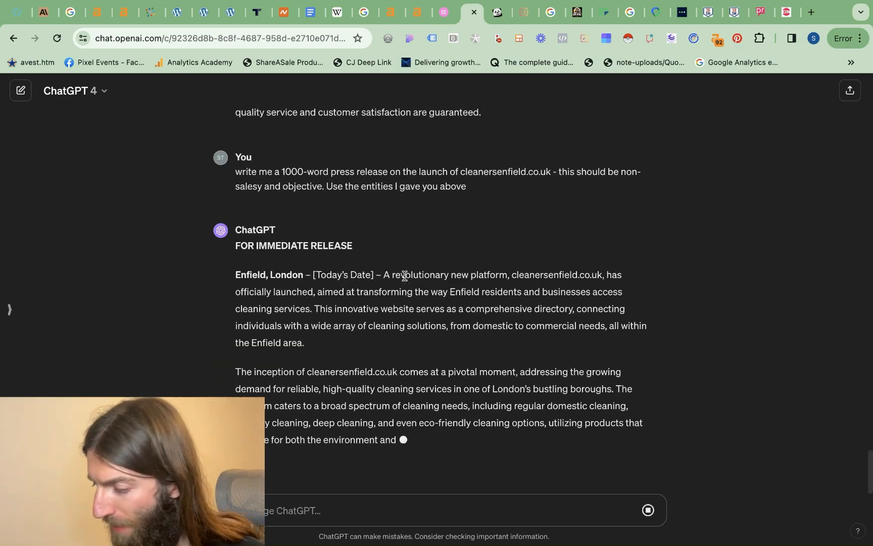
scroll(down, 3)
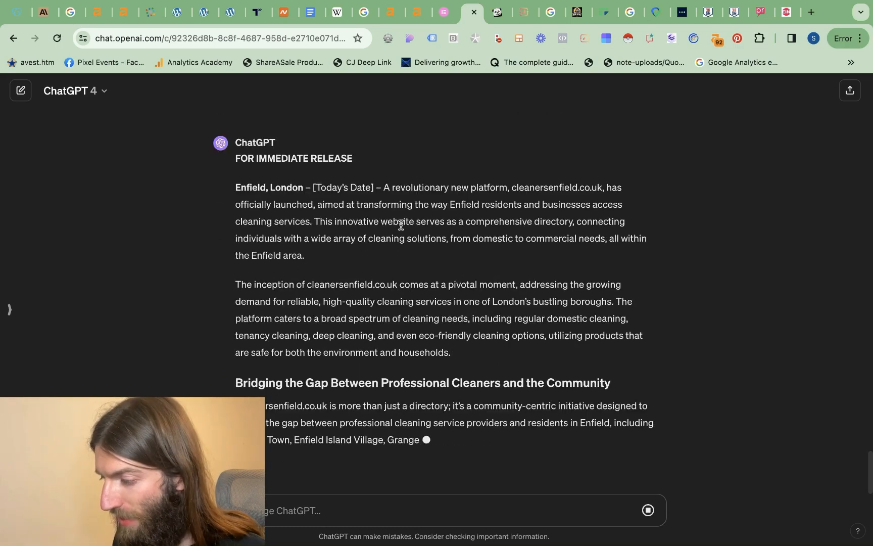
scroll(down, 3)
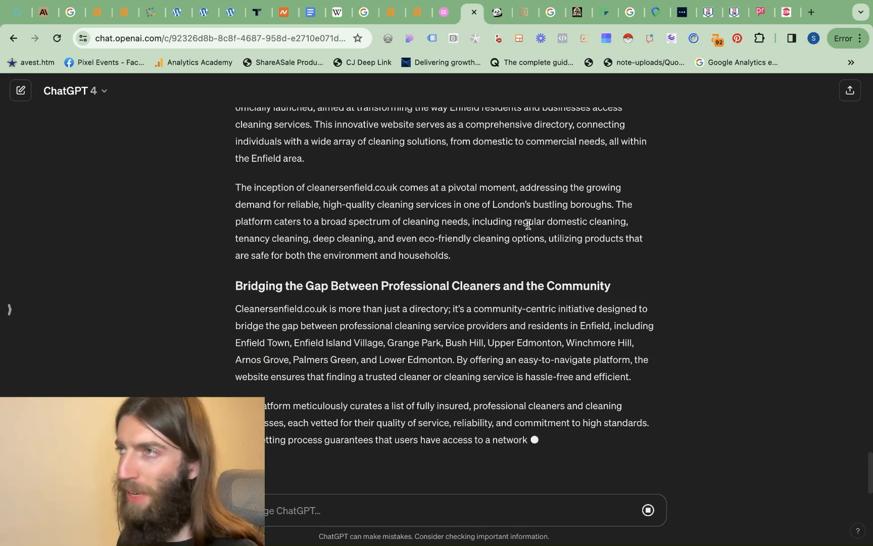
scroll(down, 3)
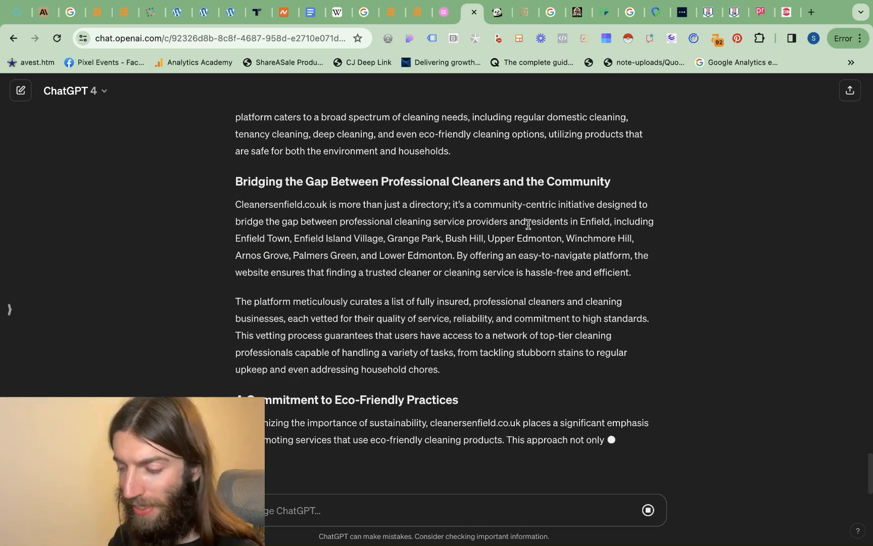
scroll(down, 3)
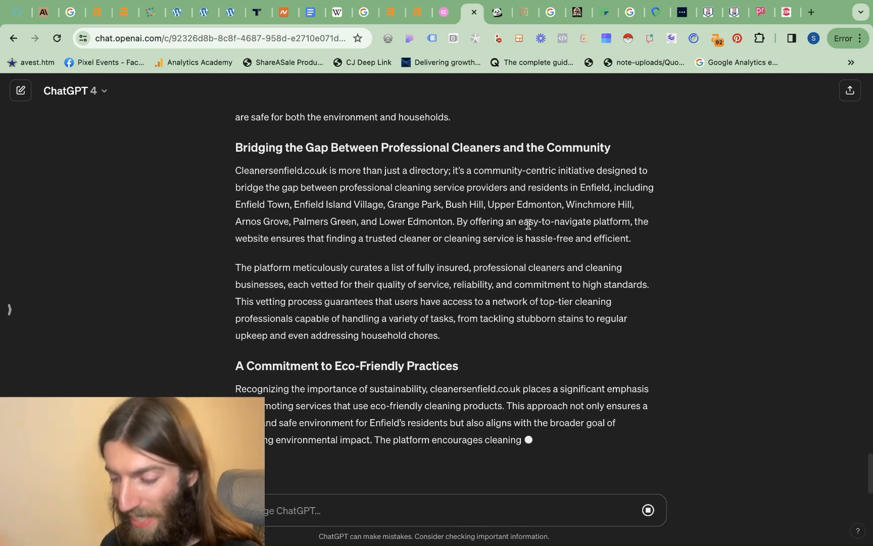
scroll(down, 3)
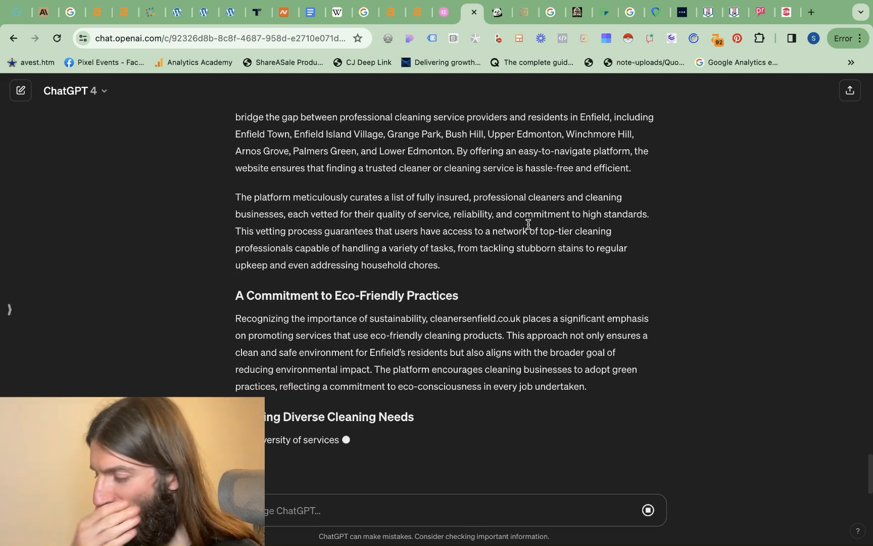
scroll(down, 3)
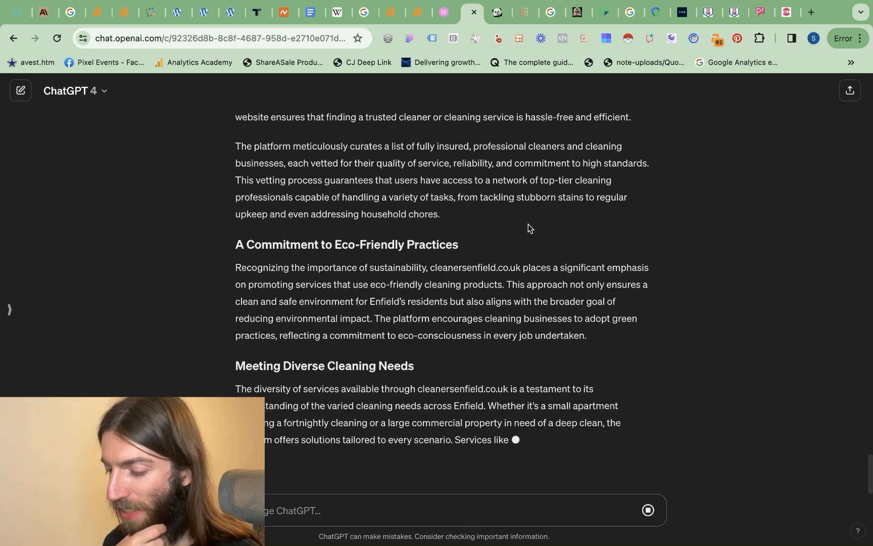
scroll(down, 3)
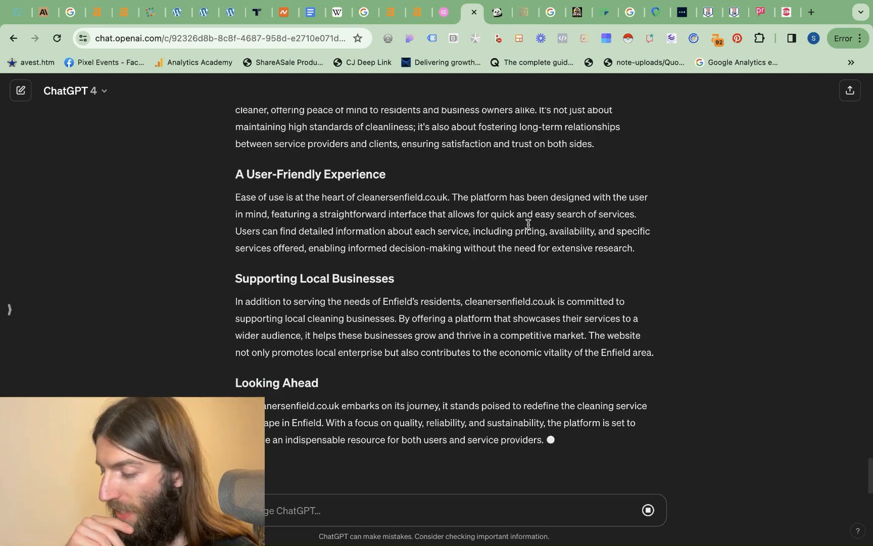
scroll(down, 3)
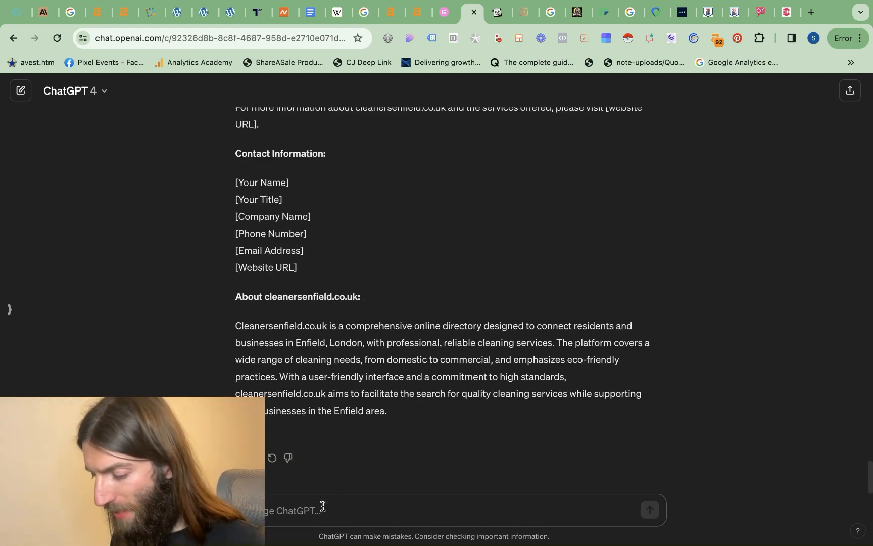
- Ask ChatGPT to rewrite it as a plain-language news report, not too sensational, and review the result
text(oo sensati)
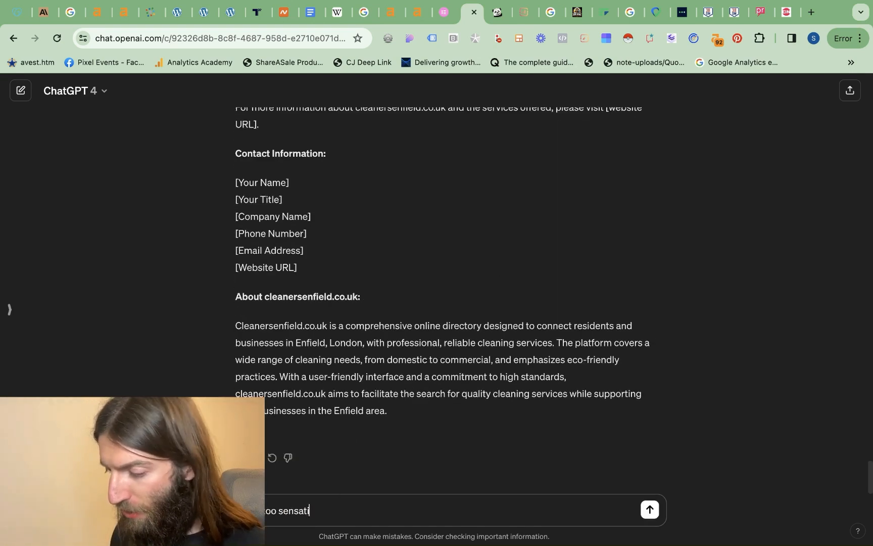
text(onal. this should be plain)
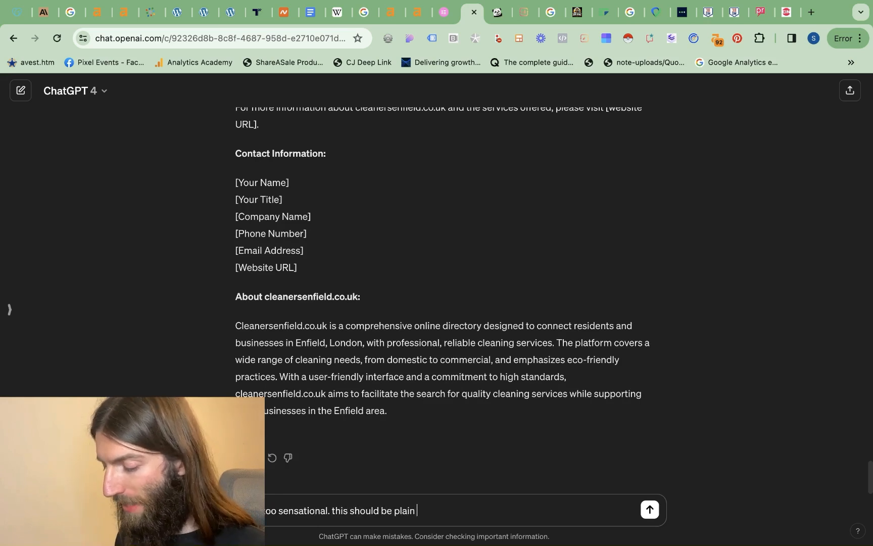
text(language news report)
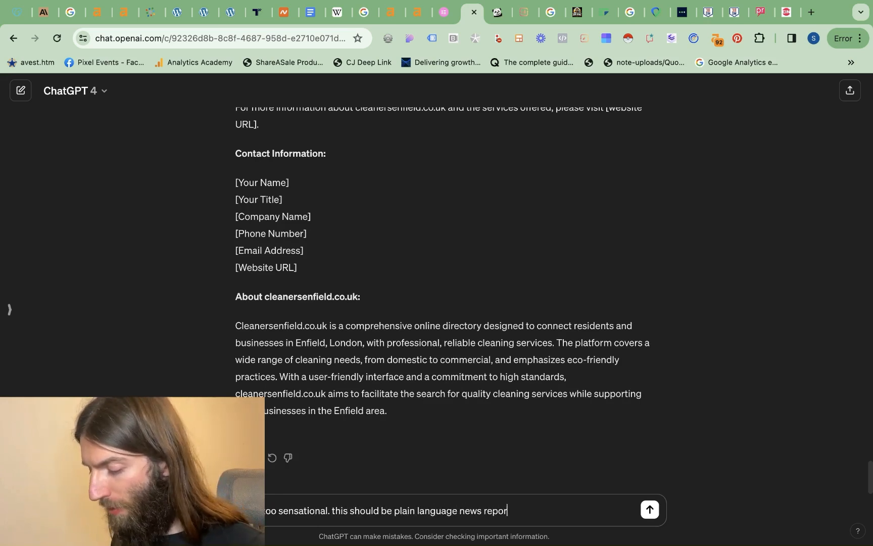
click(649, 509)
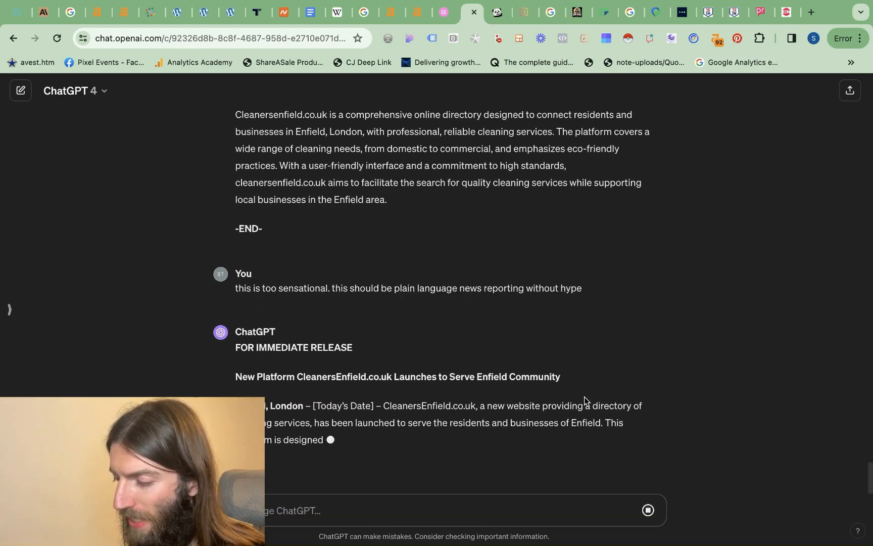
scroll(down, 3)
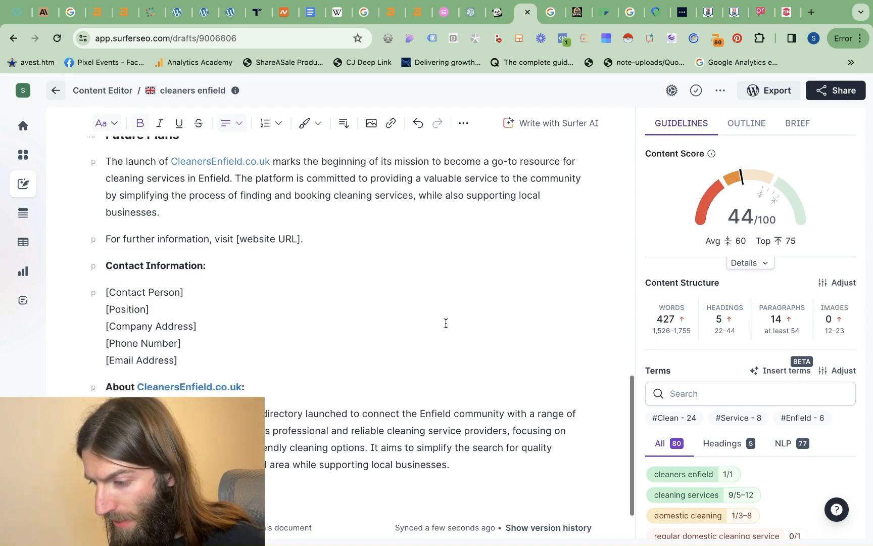
scroll(up, 3)
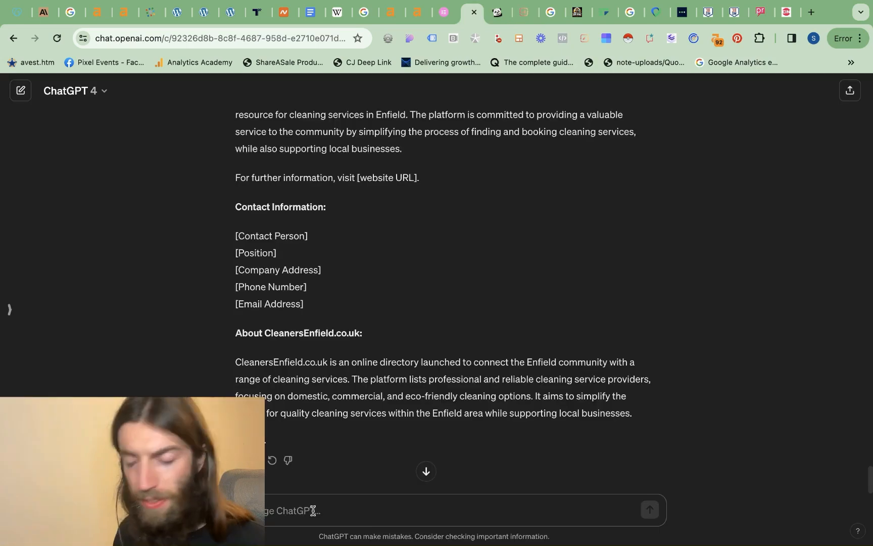
- Ask ChatGPT for an additional 5 paragraphs after the Future Plans section and read through them
text(e an add)
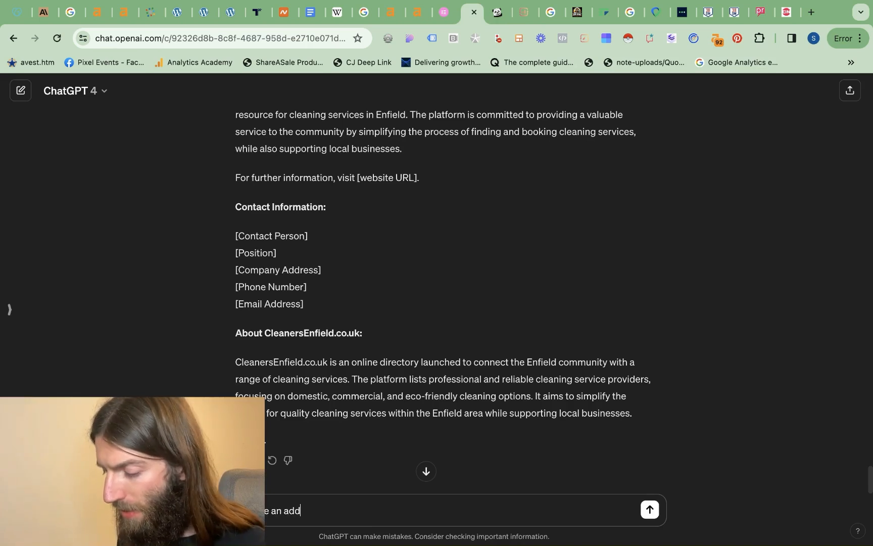
text(itional 5 paragraphs after the "future pla)
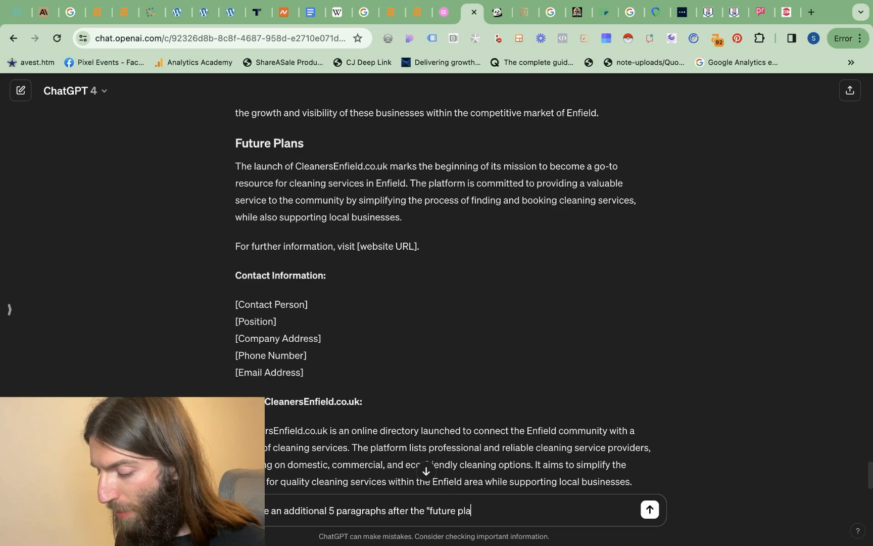
click(648, 509)
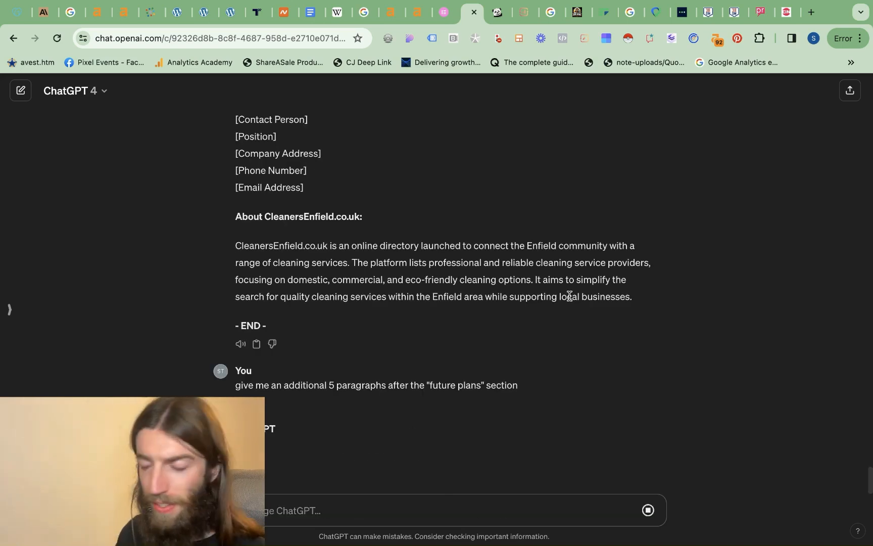
scroll(down, 3)
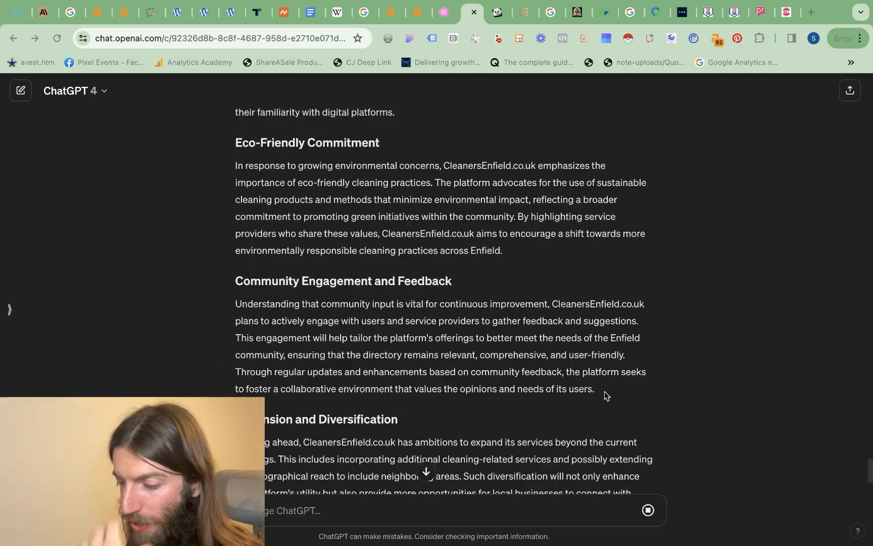
scroll(up, 3)
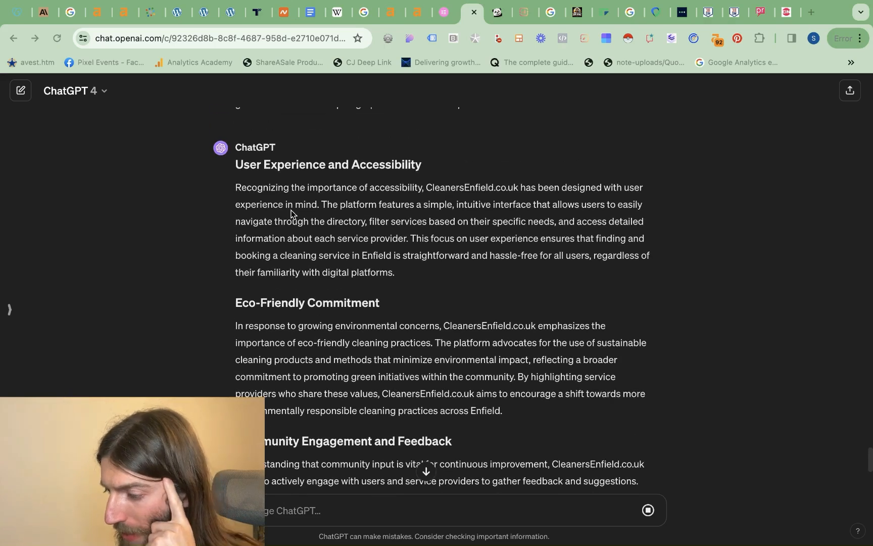
scroll(down, 3)
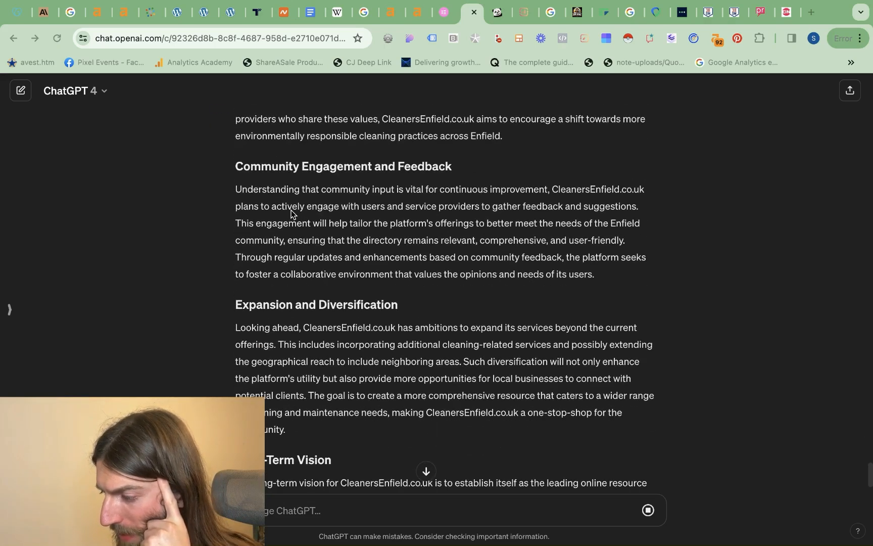
scroll(down, 3)
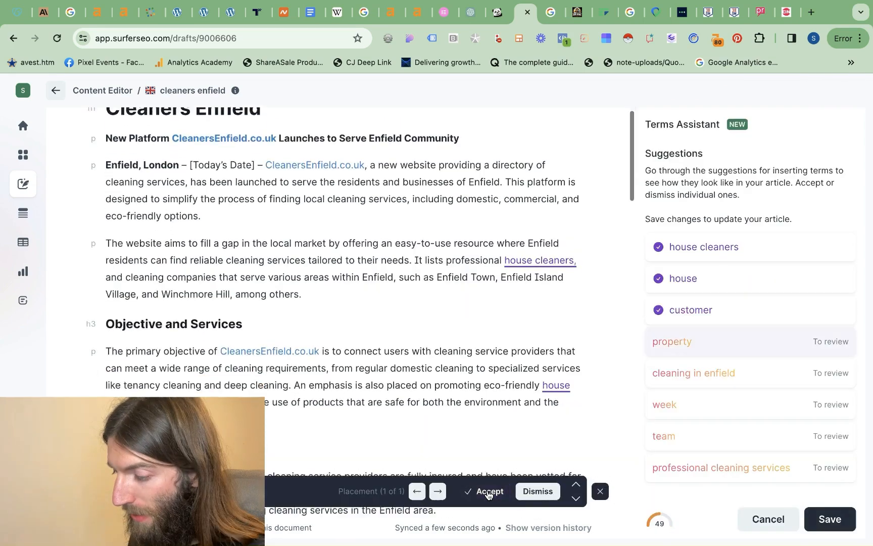
- Accept the suggested term placement in Surfer SEO and read through the draft with the new sections
click(490, 492)
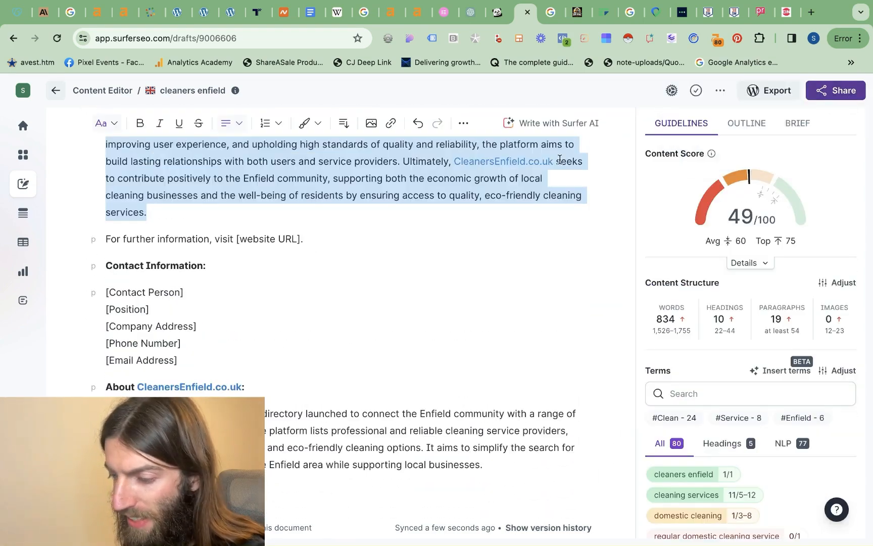
scroll(up, 3)
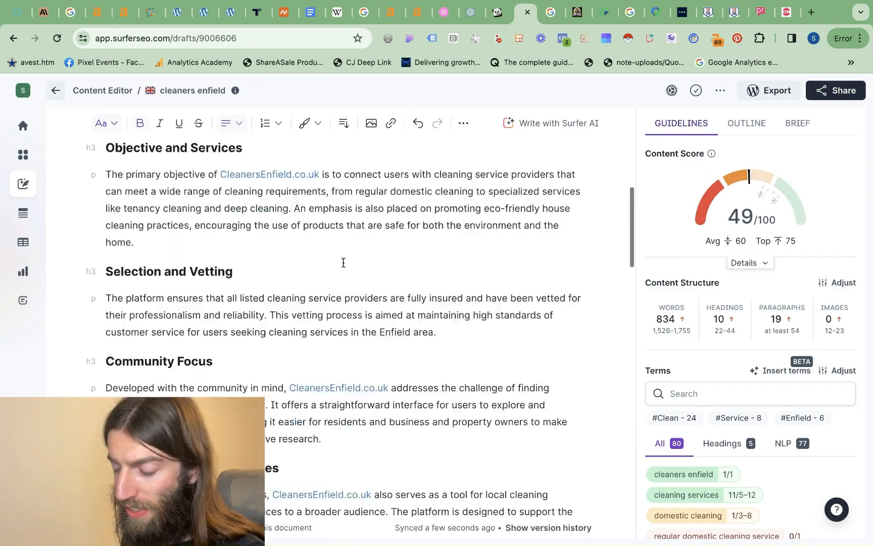
scroll(down, 3)
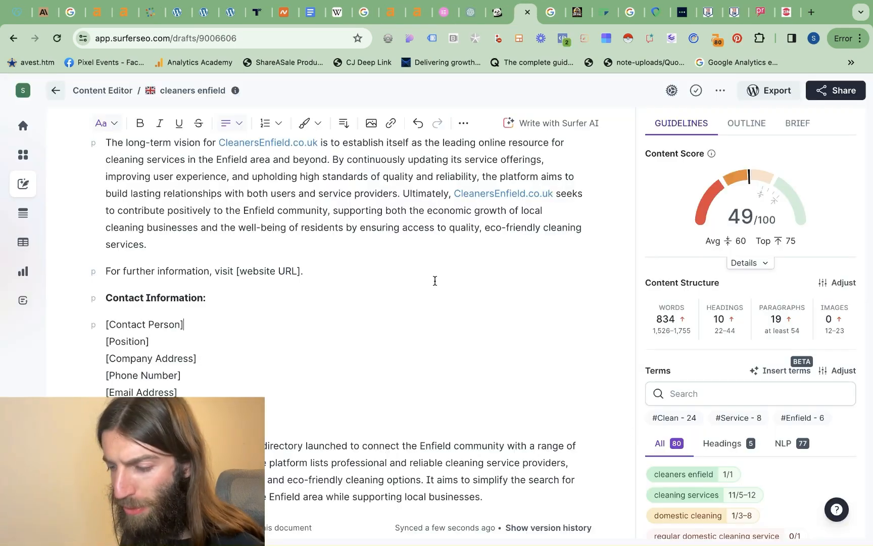
scroll(up, 3)
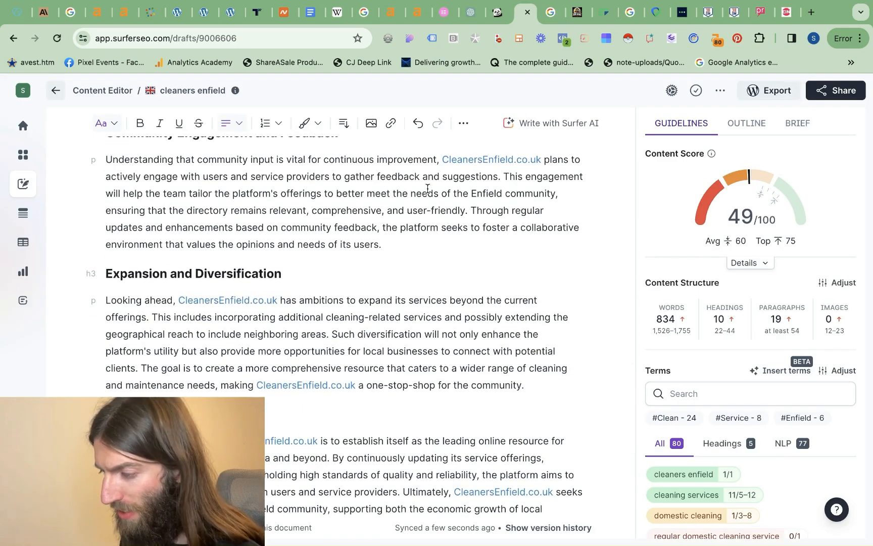
scroll(down, 3)
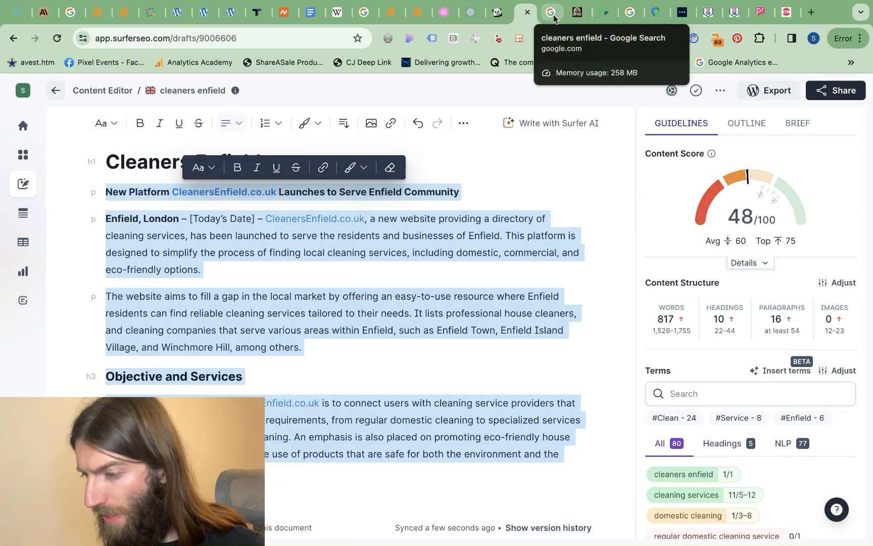
- Set the press release State/Province to London in the EIN Presswire form
click(552, 12)
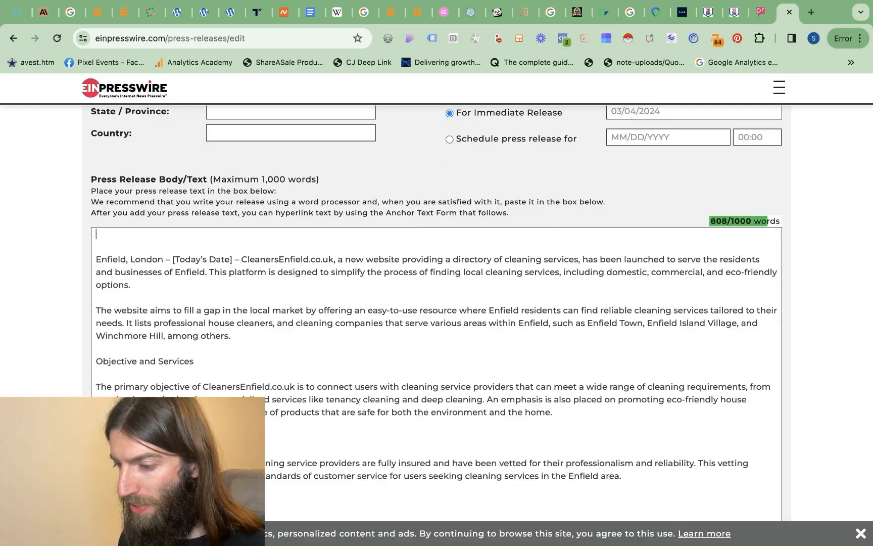
scroll(up, 3)
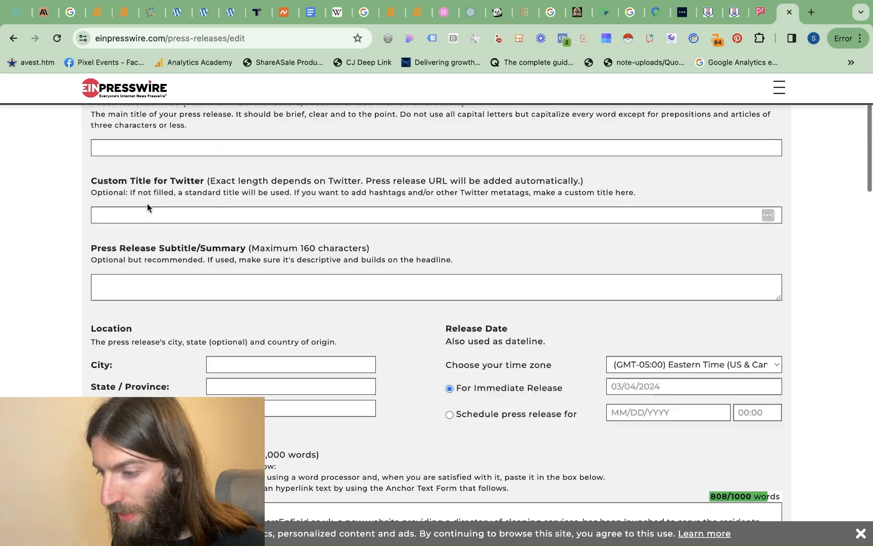
scroll(down, 3)
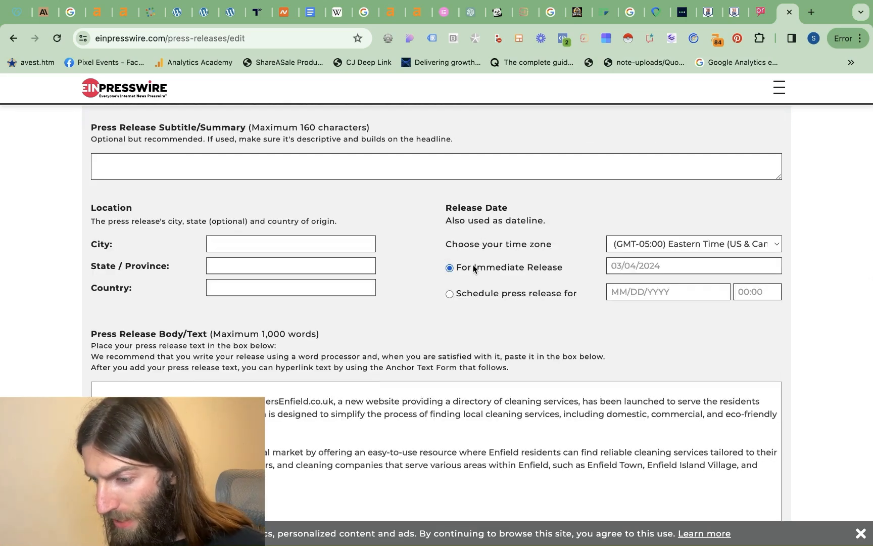
text(London – [Today's Date] – Clean)
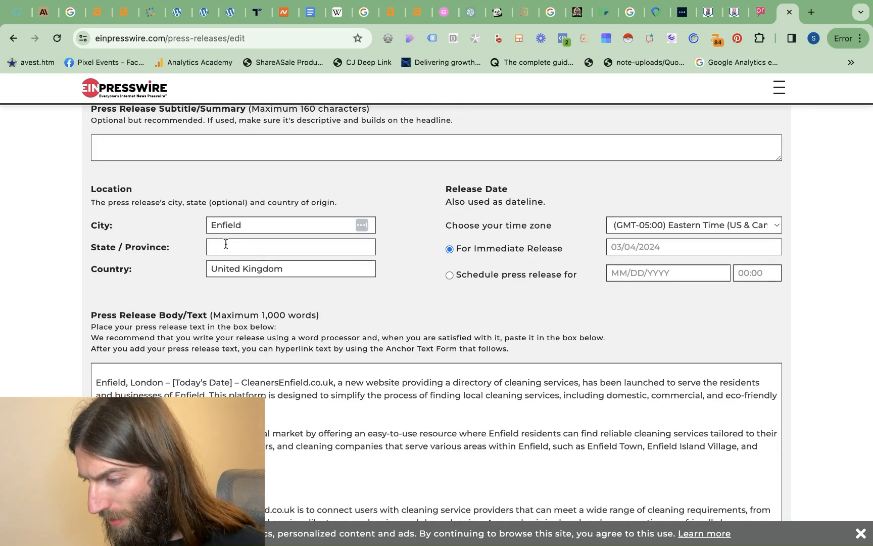
- Pick out the phrase cleaning services in the pasted release body as an anchor keyword
scroll(down, 3)
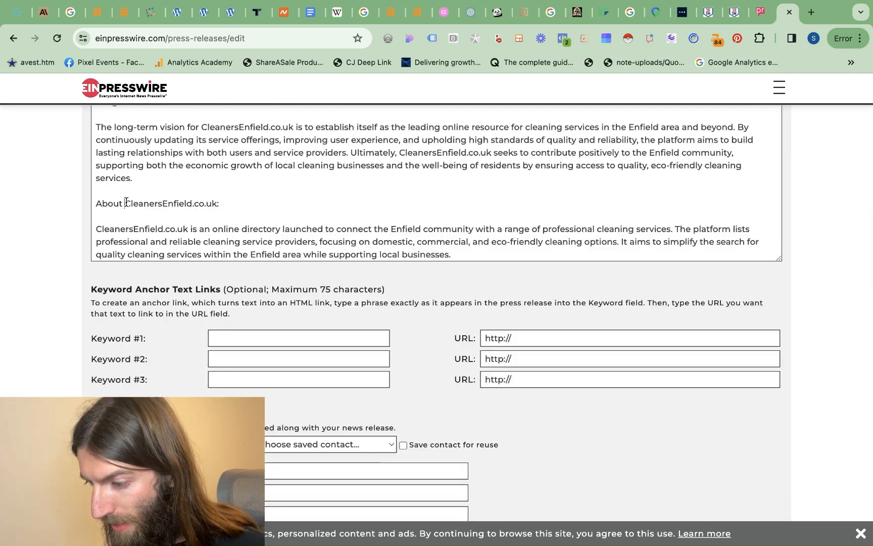
scroll(up, 3)
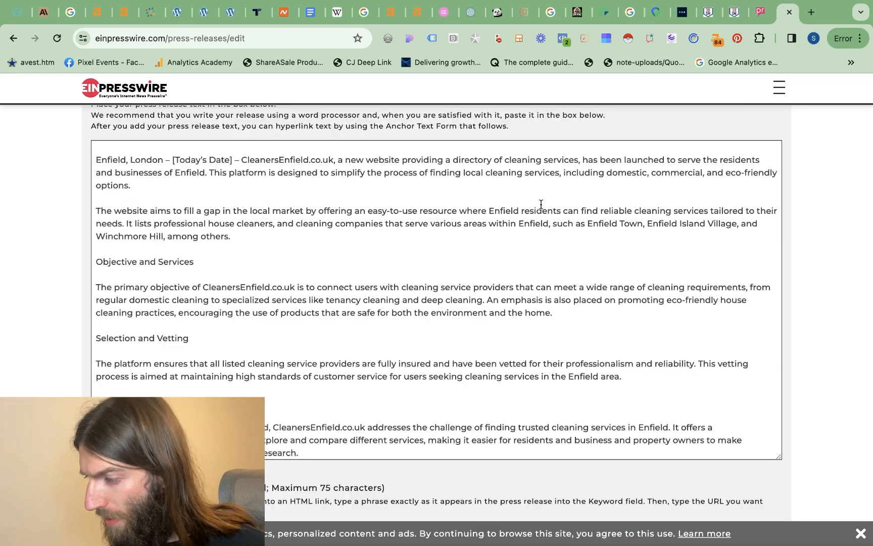
double_click(539, 160)
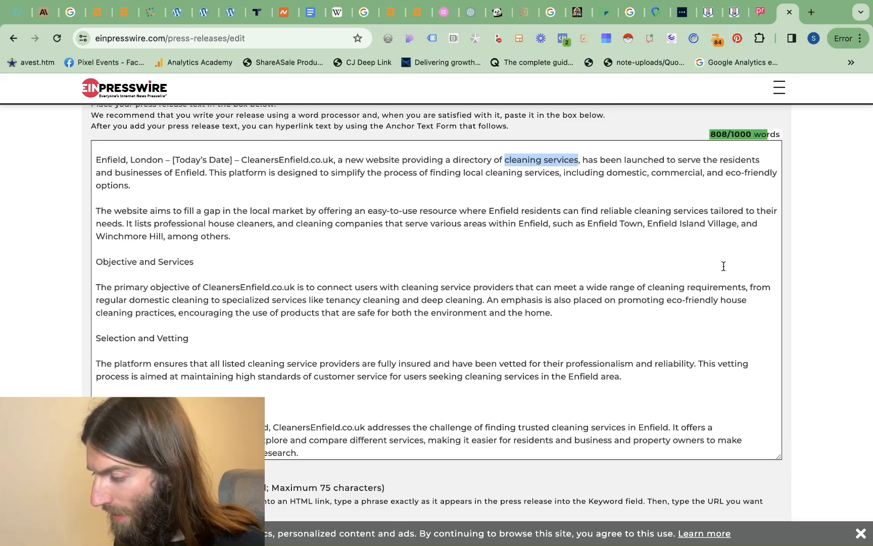
click(298, 152)
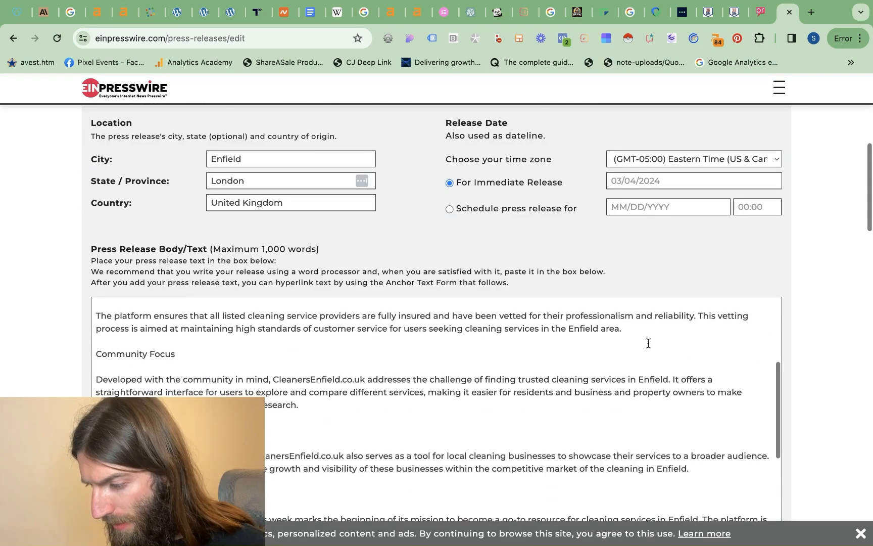
scroll(up, 3)
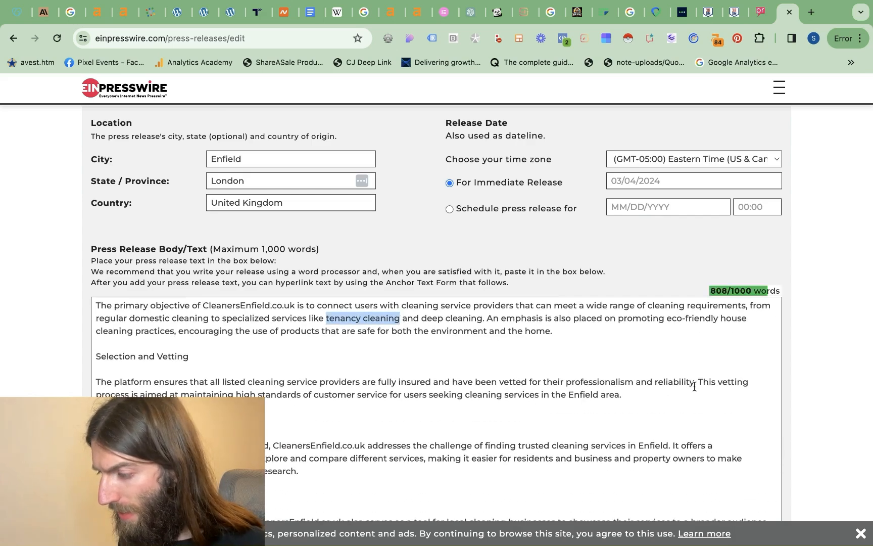
scroll(down, 3)
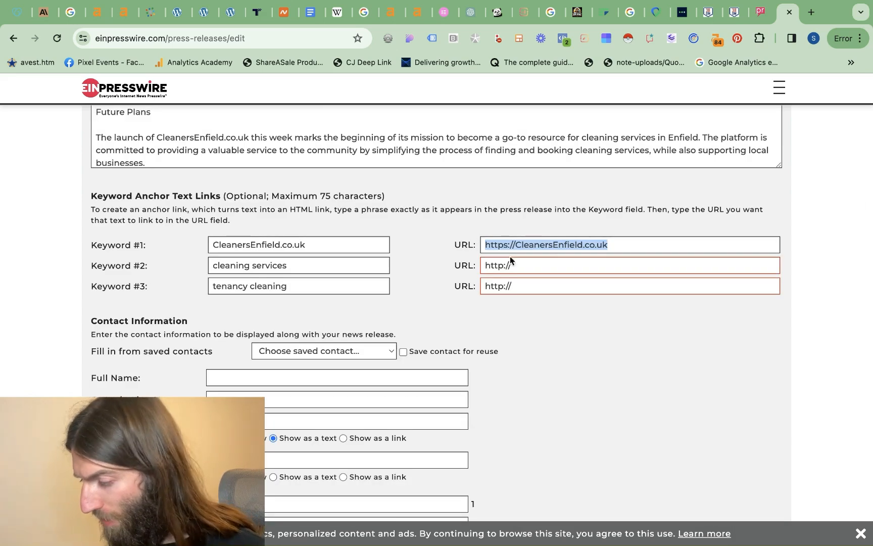
click(629, 265)
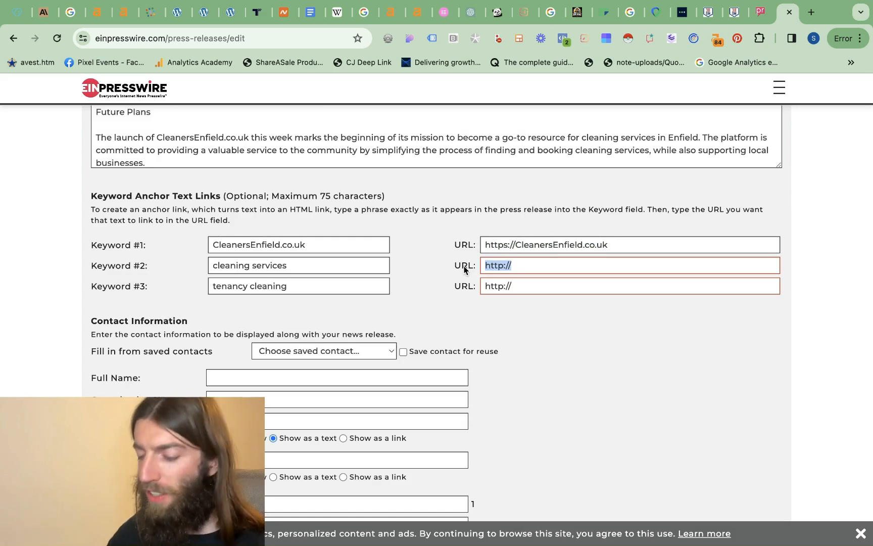
mouse_move(328, 277)
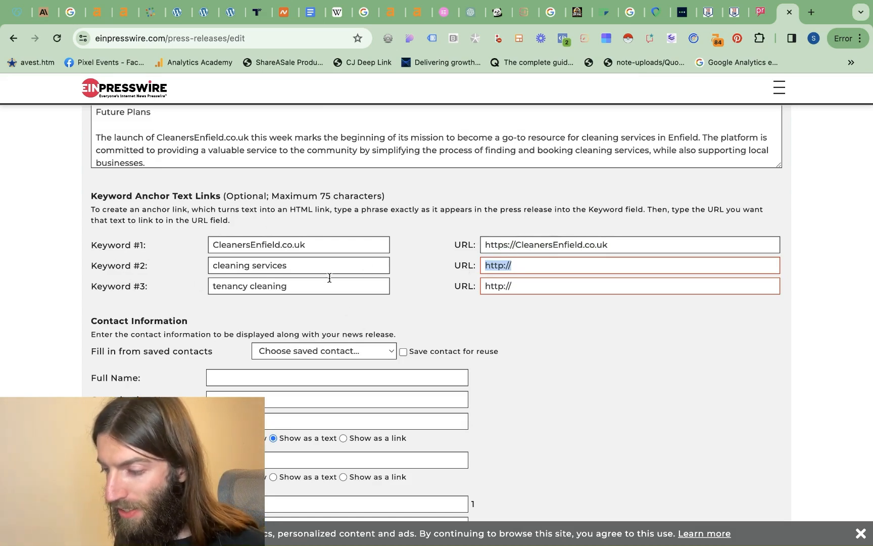
text(https://CleanersEnfield.co.uk)
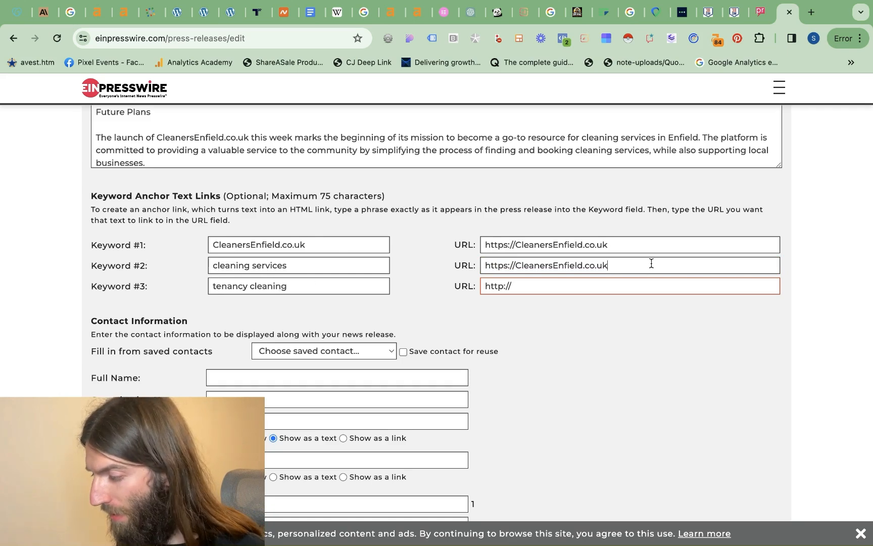
mouse_move(425, 288)
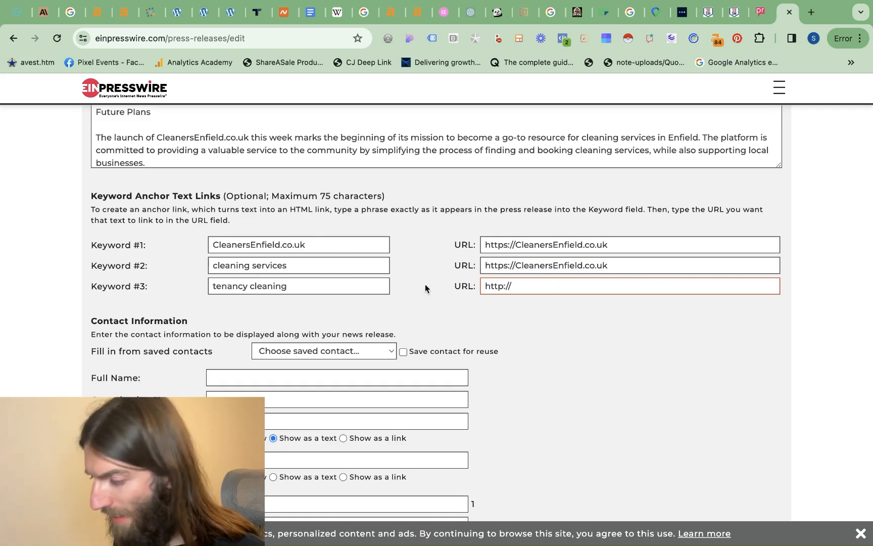
text(https://CleanersEnfield.co.uk)
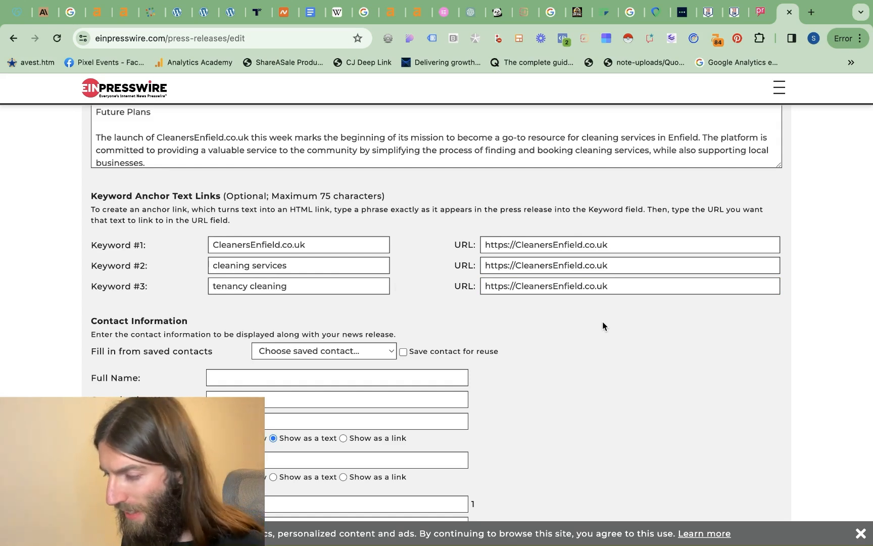
mouse_move(609, 324)
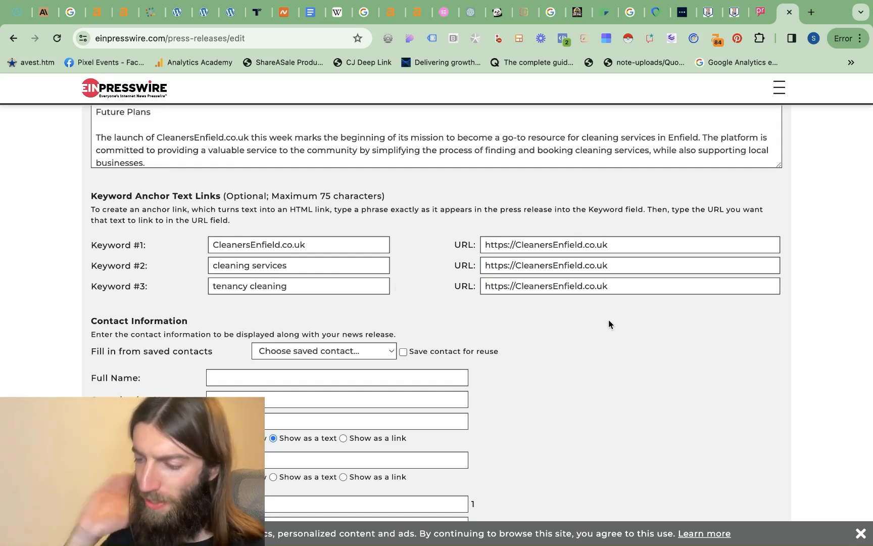
mouse_move(591, 432)
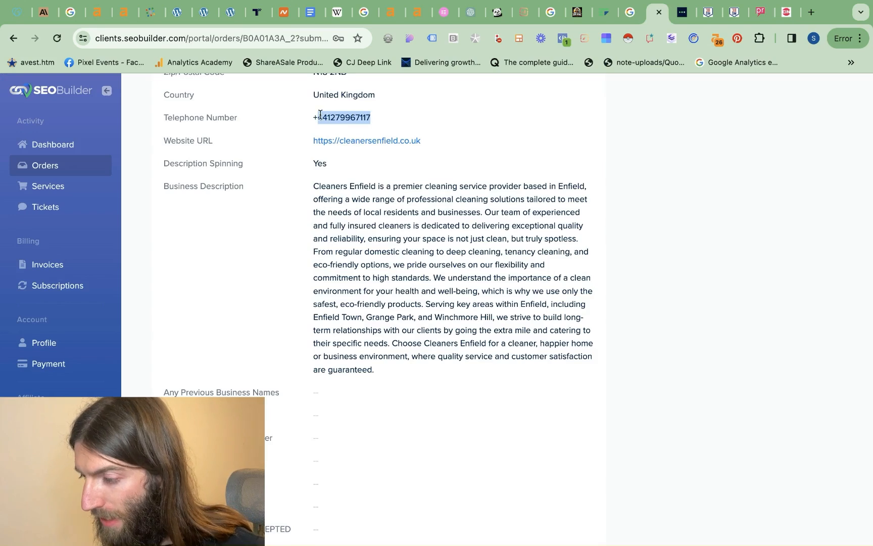
- Name the uploaded logo Cleaners Enfield and continue to Step 2 of the release
click(779, 12)
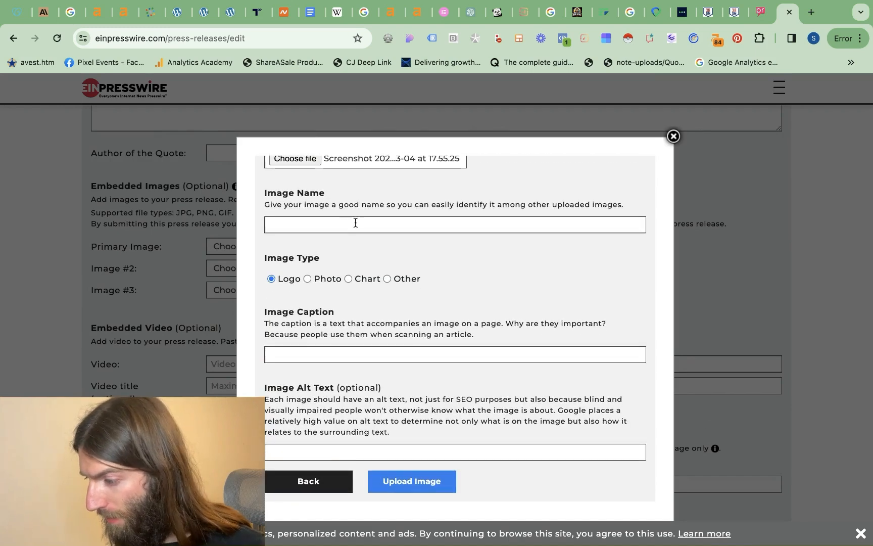
text(Cleaners Enfield)
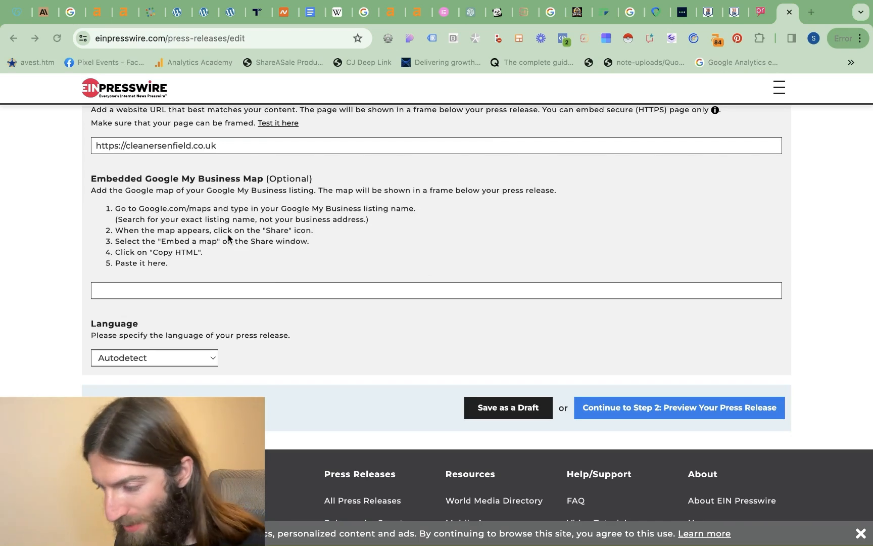
mouse_move(480, 297)
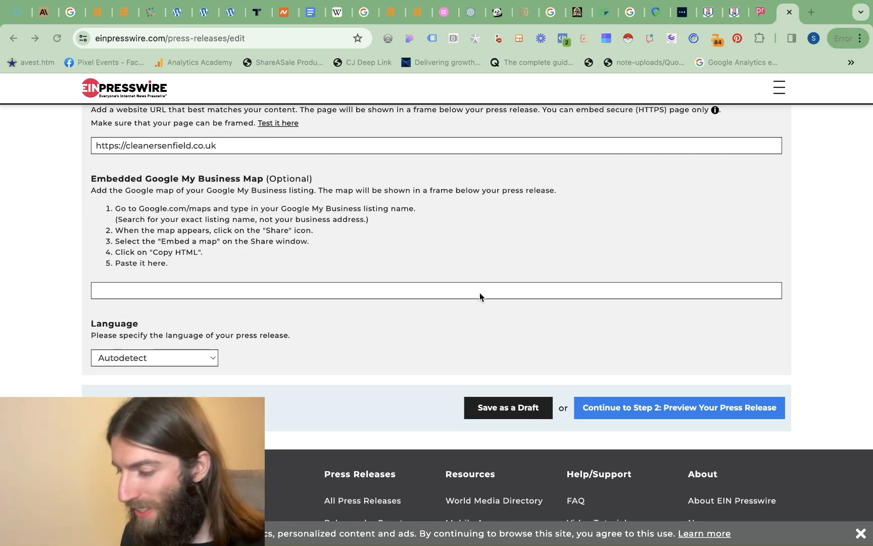
click(679, 341)
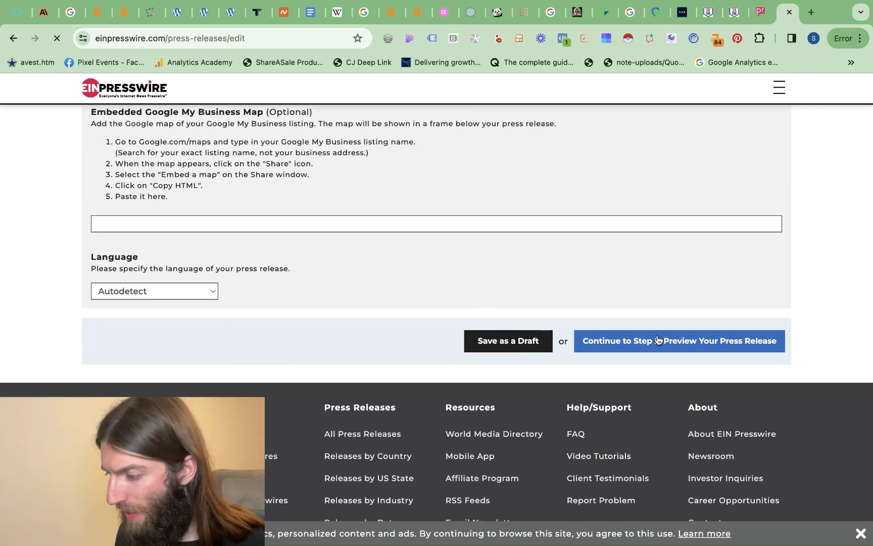
- Review the Step 2 preview's headline, body and Cleaners Enfield logo, then move to Ahrefs
click(679, 341)
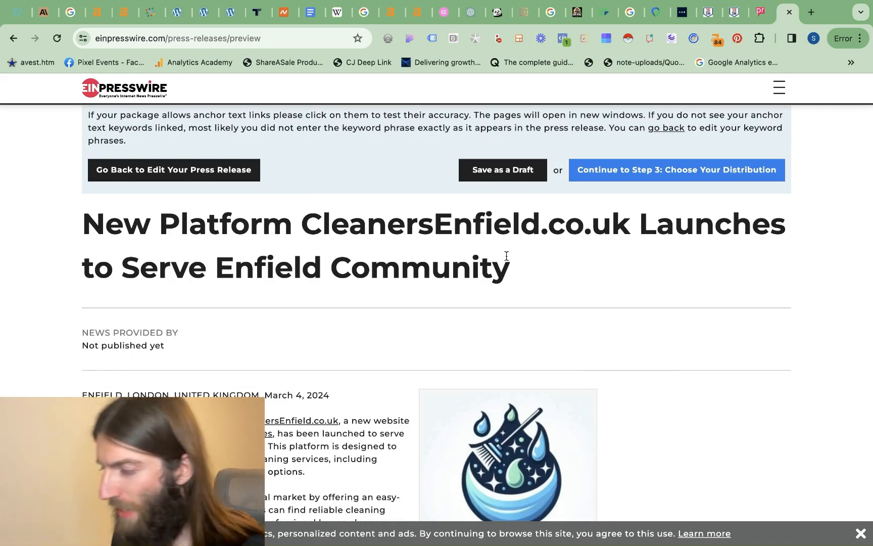
scroll(down, 3)
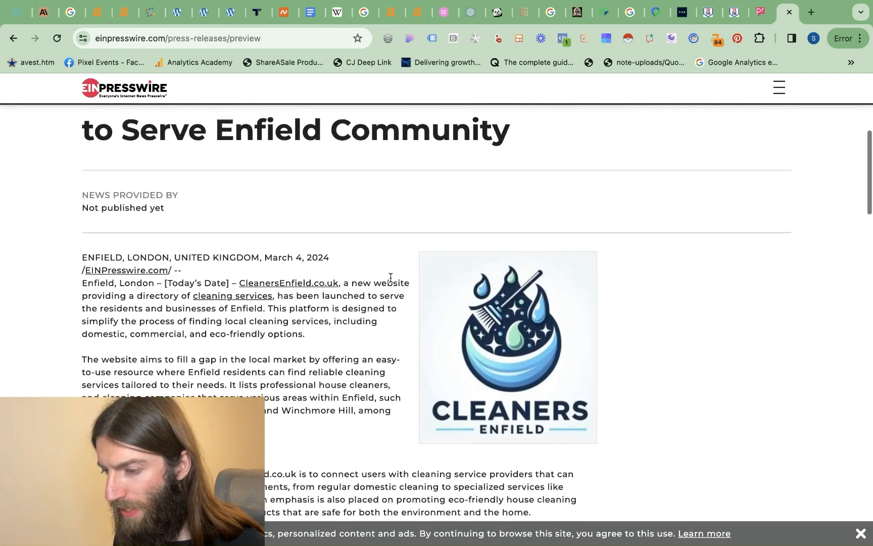
scroll(down, 3)
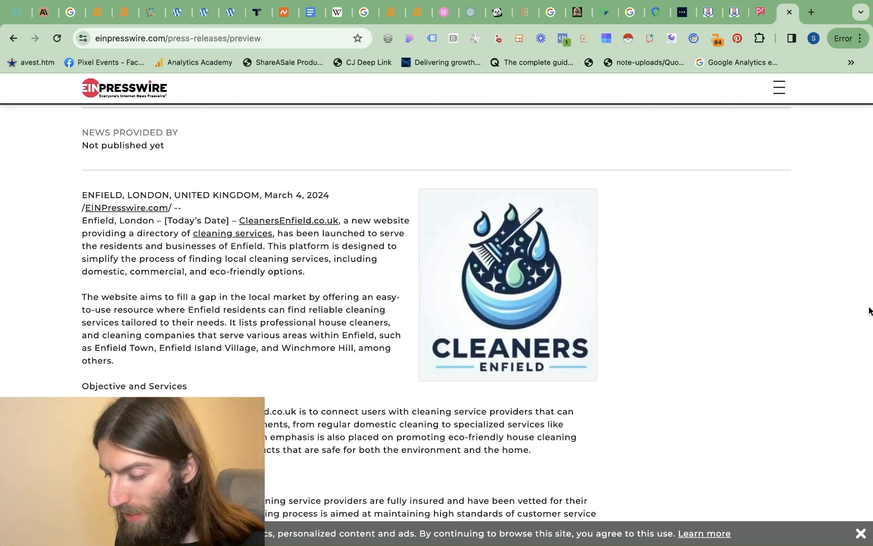
click(142, 12)
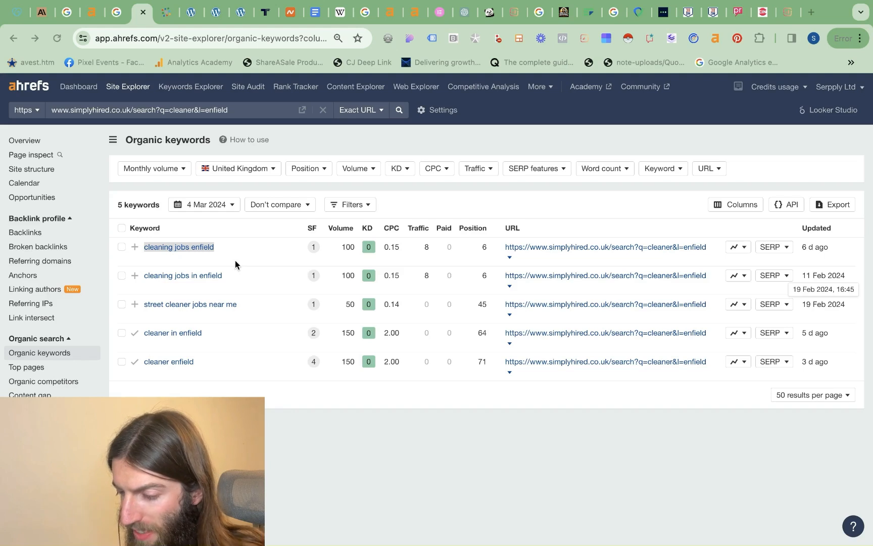
mouse_move(369, 252)
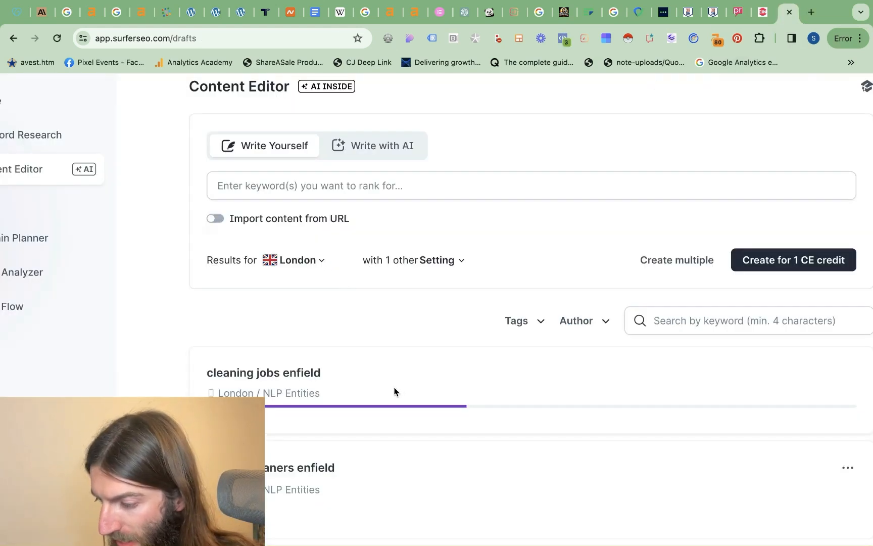
scroll(down, 3)
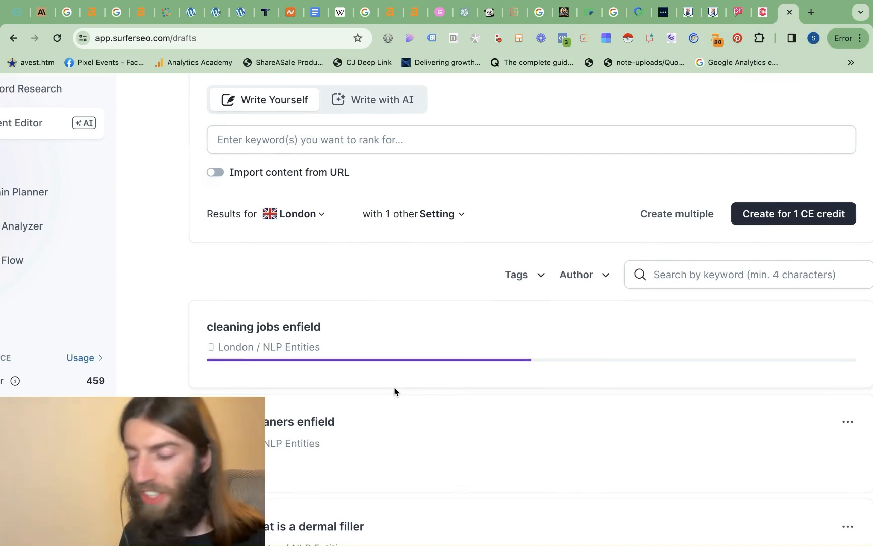
click(263, 327)
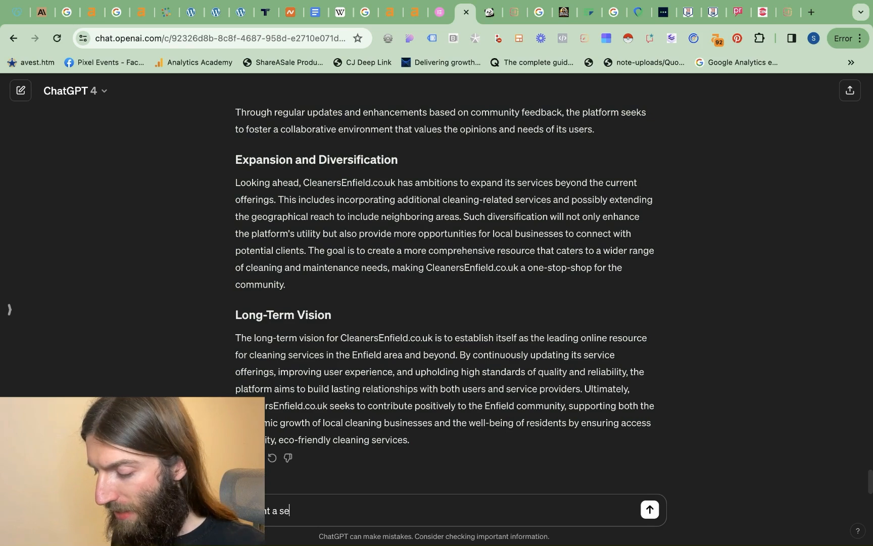
- Ask ChatGPT for a separate 1000-word longform vacancies page article using the listed terms
text(parate page on the website advertising our vacancies. write 1)
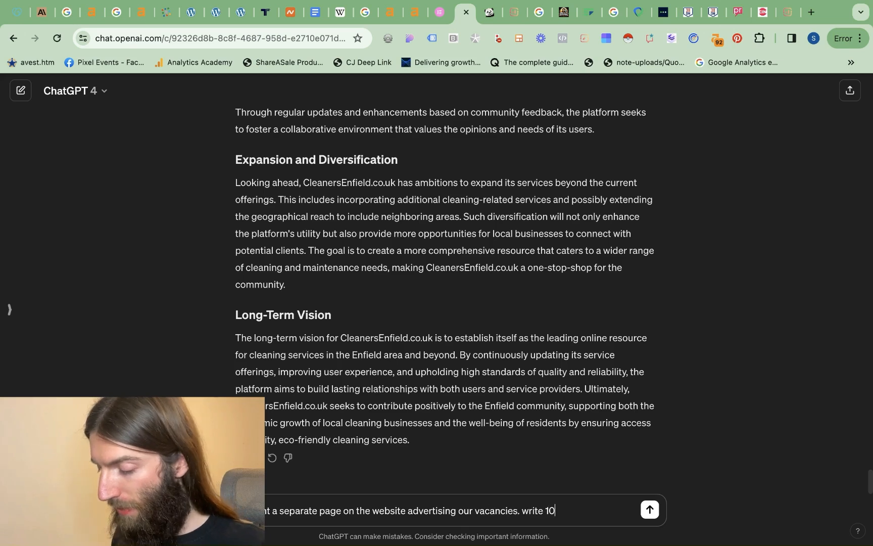
text(00 words as a lon)
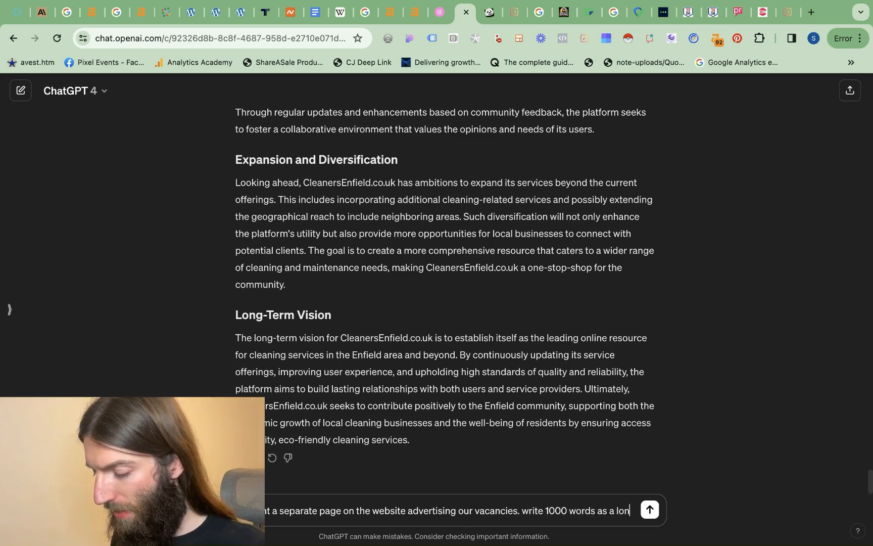
text(rm article using the f)
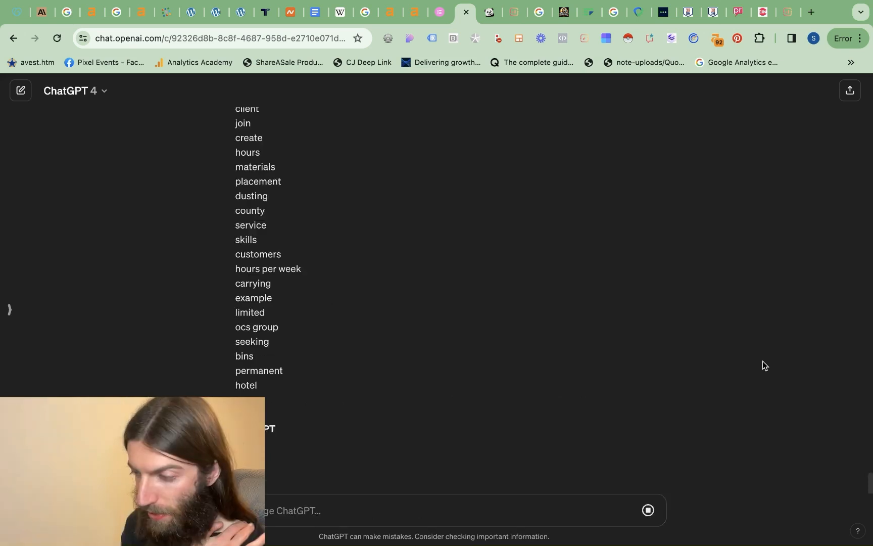
scroll(down, 3)
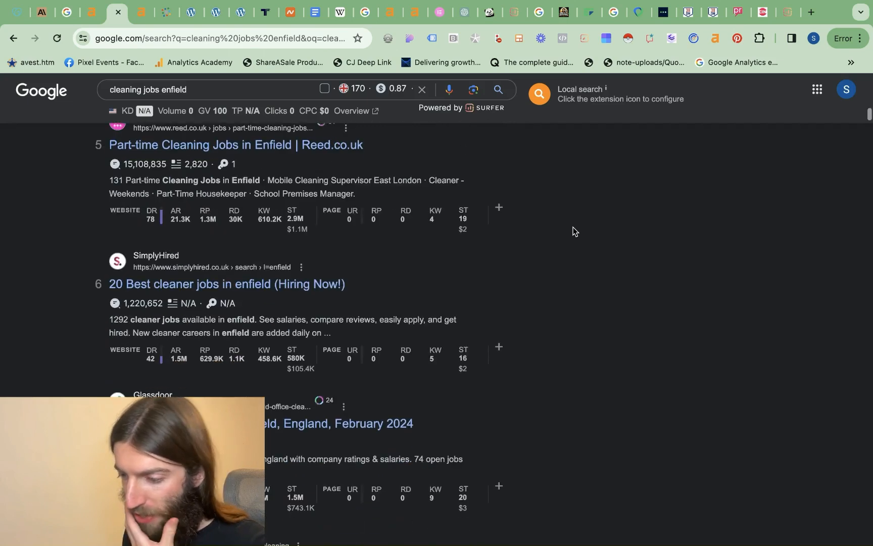
scroll(up, 3)
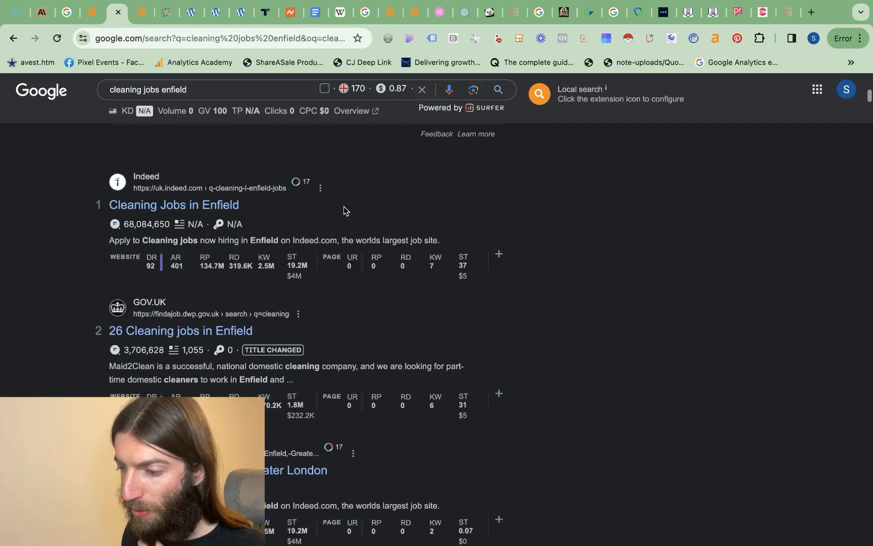
scroll(down, 3)
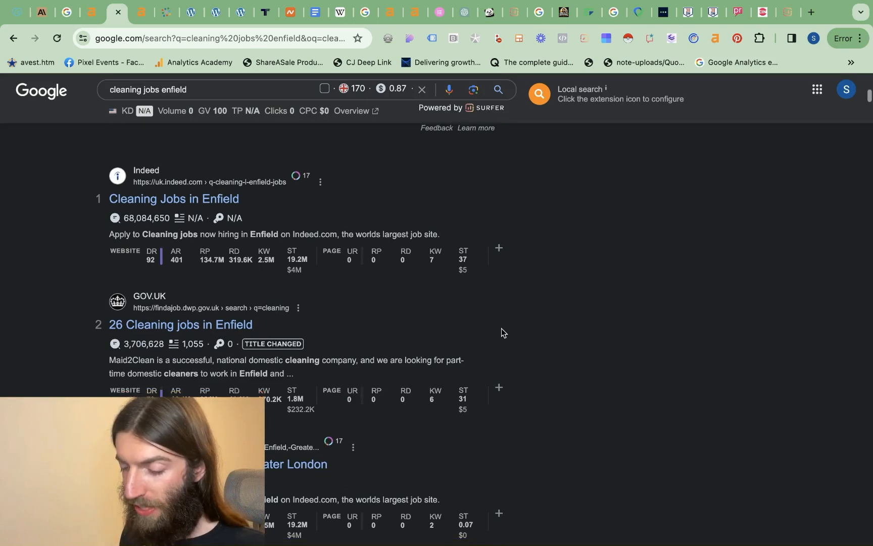
scroll(down, 3)
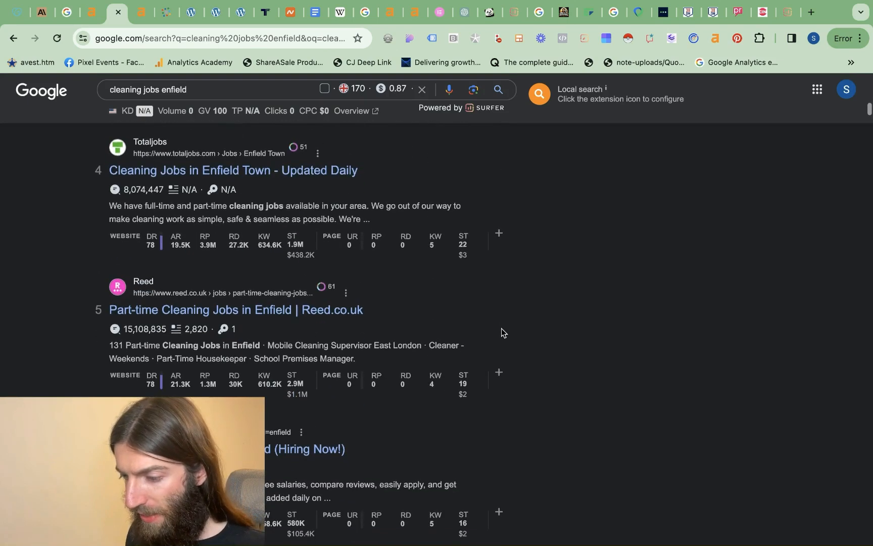
scroll(down, 3)
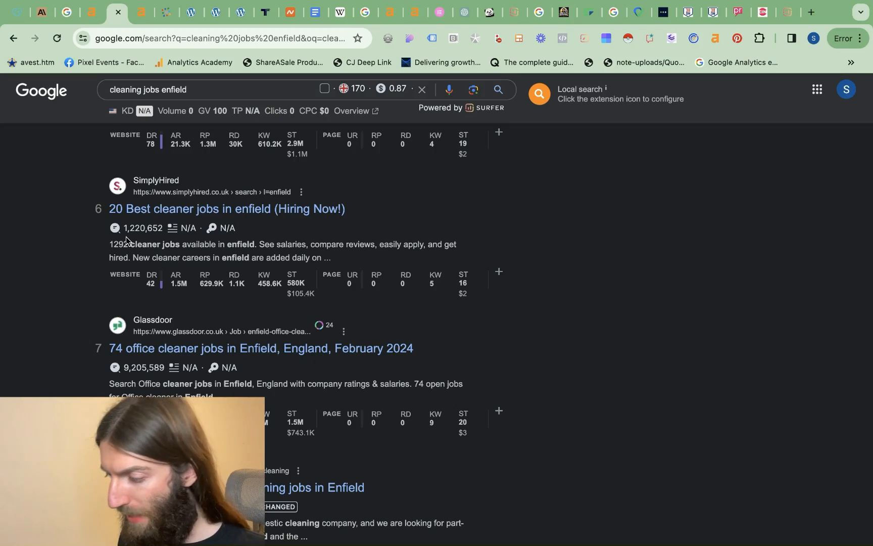
scroll(up, 3)
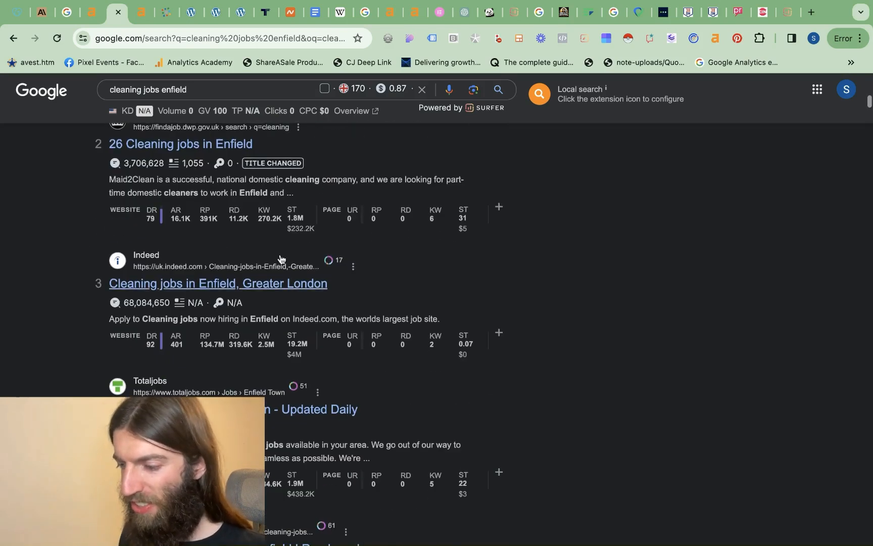
mouse_move(470, 329)
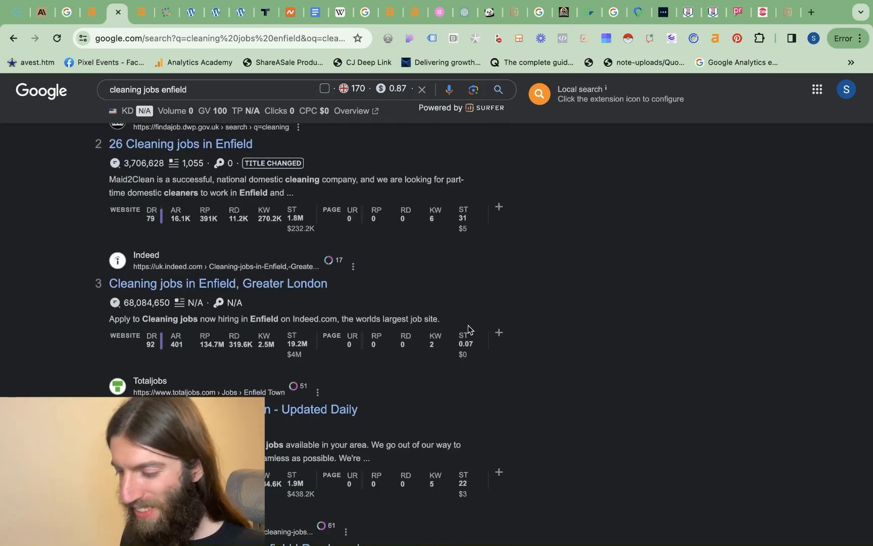
scroll(up, 3)
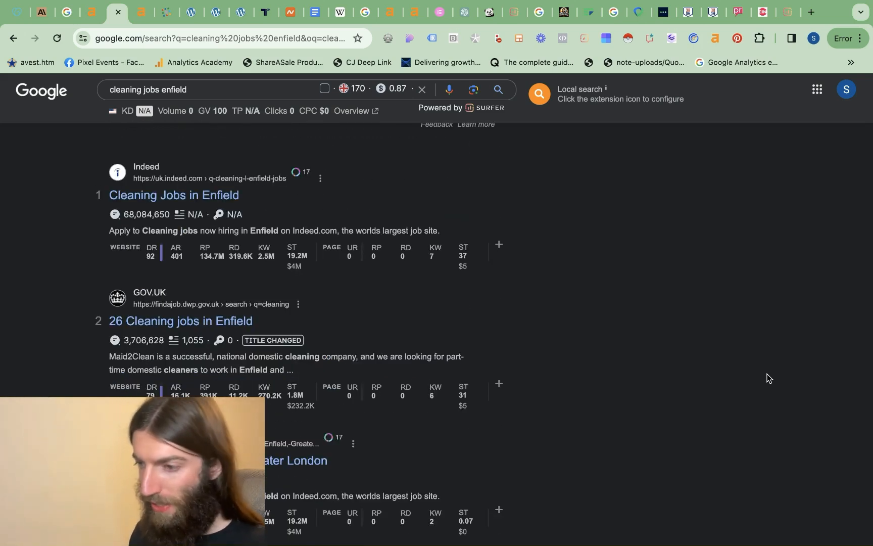
mouse_move(508, 37)
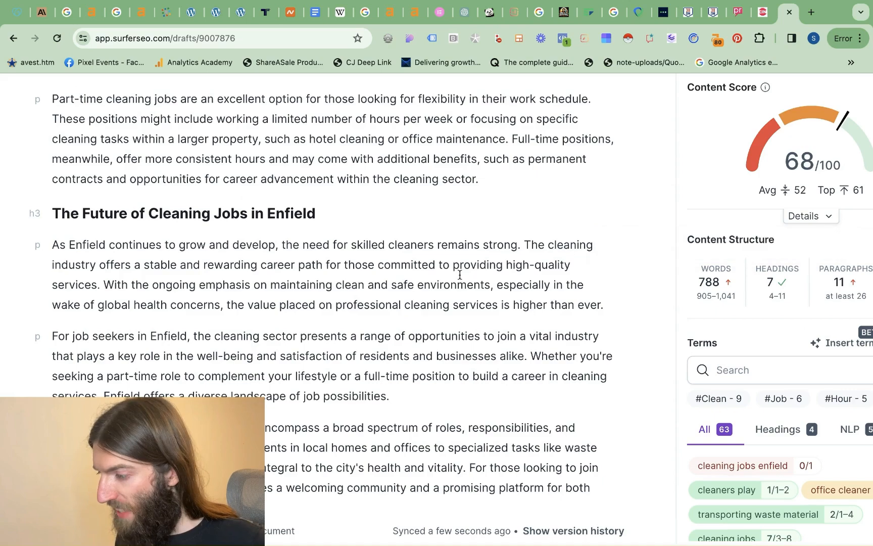
- Add the title 'Cleaning Jobs Enfield' at the top of the Surfer draft, accepting the completion
scroll(up, 3)
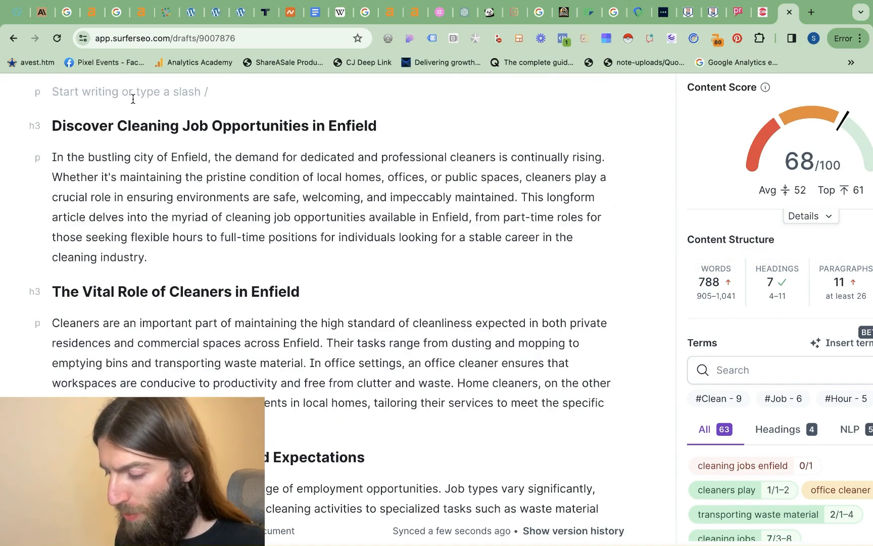
text(Cleaning Jobs)
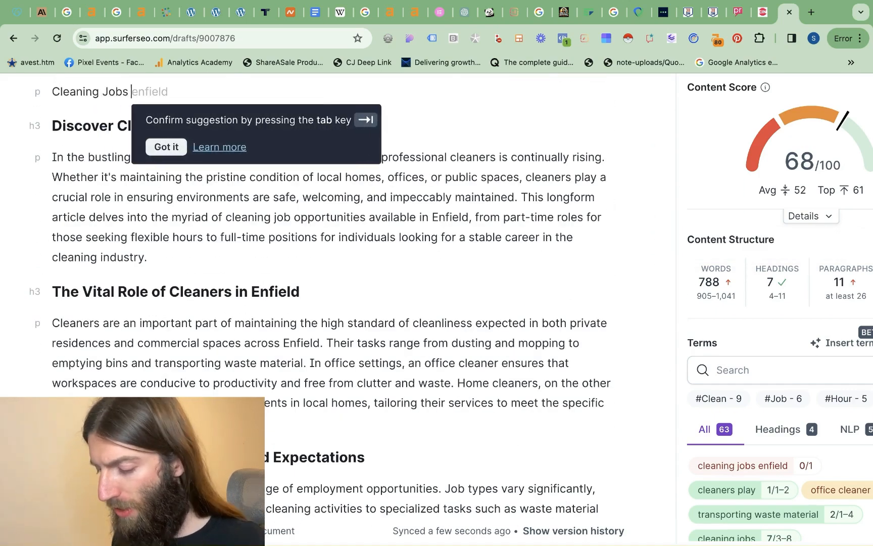
key(tab)
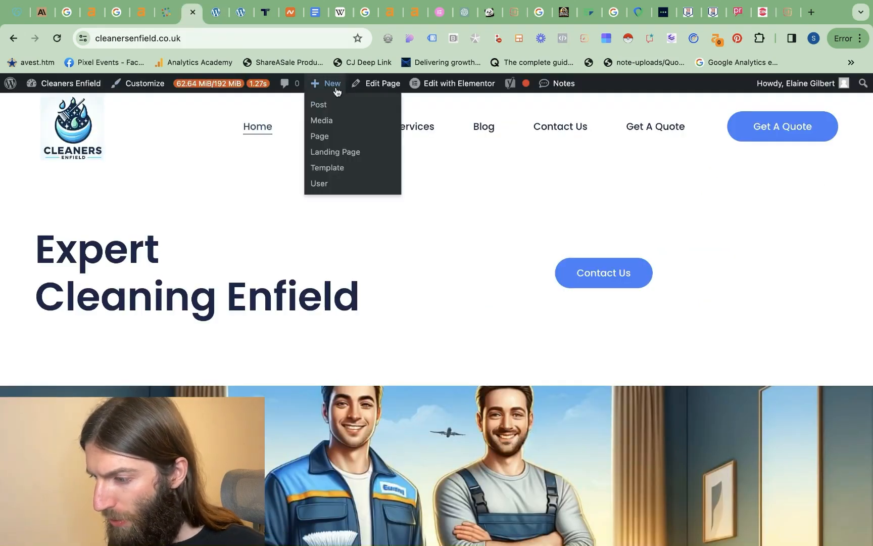
- Create a new WordPress page and bring in the Surfer article with its suggested term
click(320, 136)
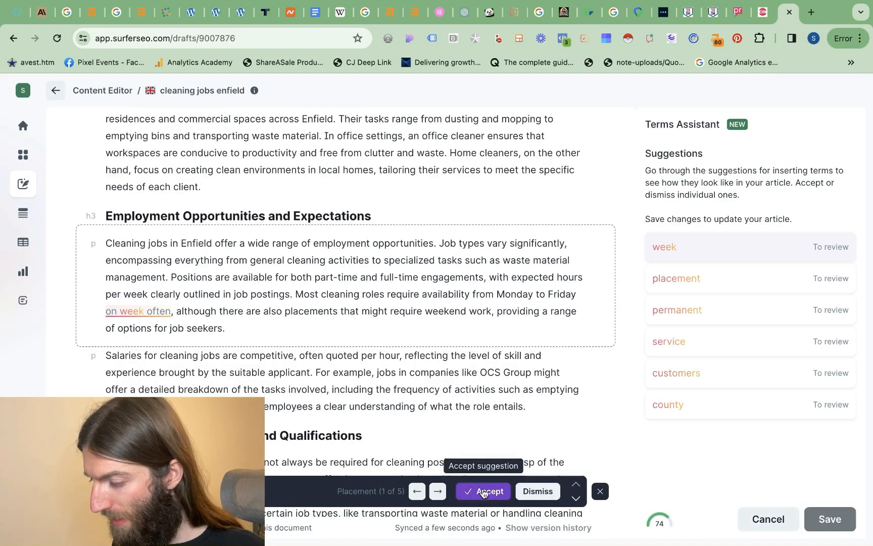
click(482, 491)
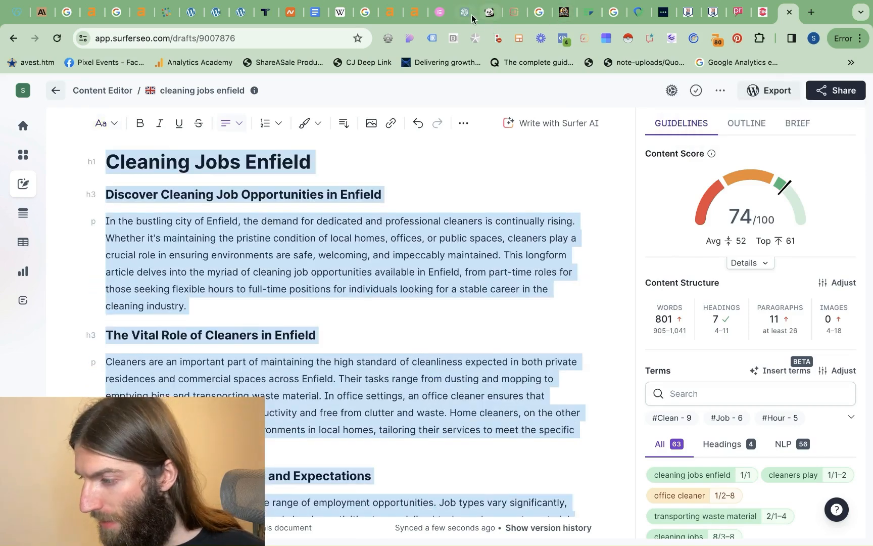
click(192, 12)
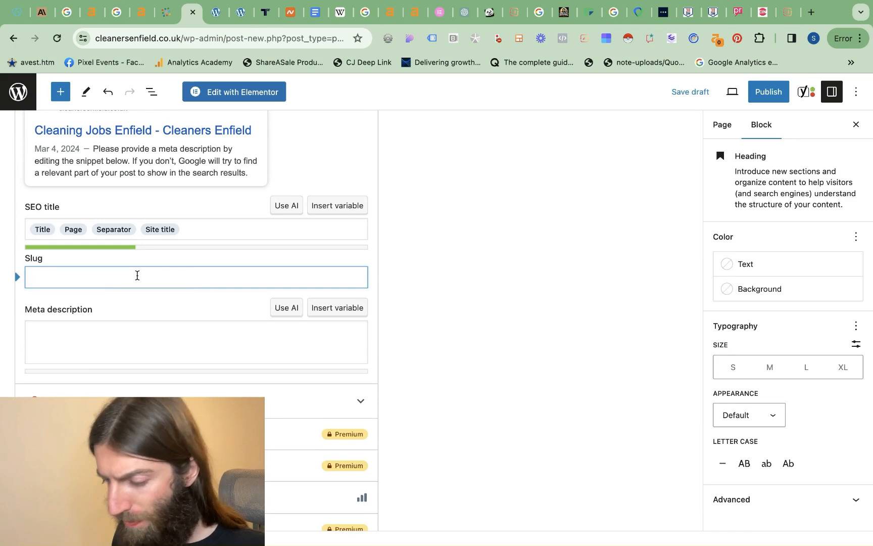
- Set the slug to cleaning-jobs-enfield and publish the Cleaning Jobs Enfield page
text(cleaning-)
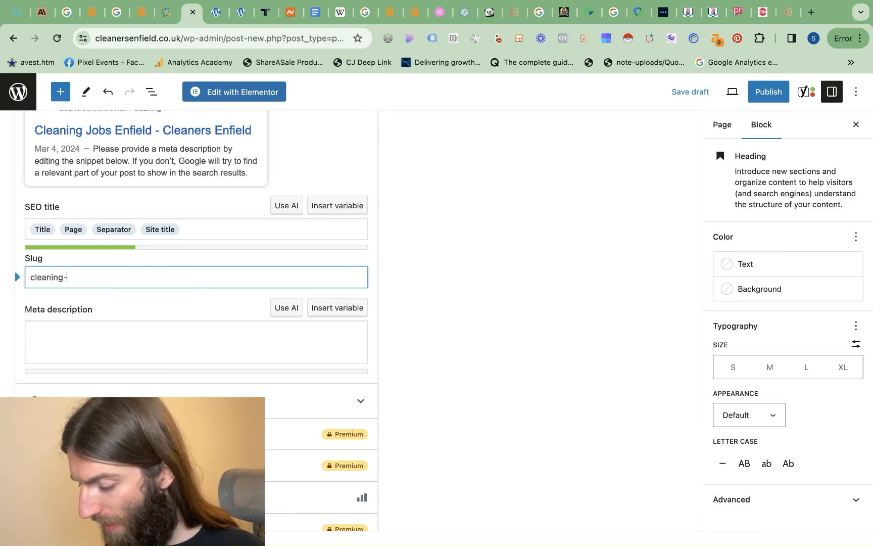
click(768, 91)
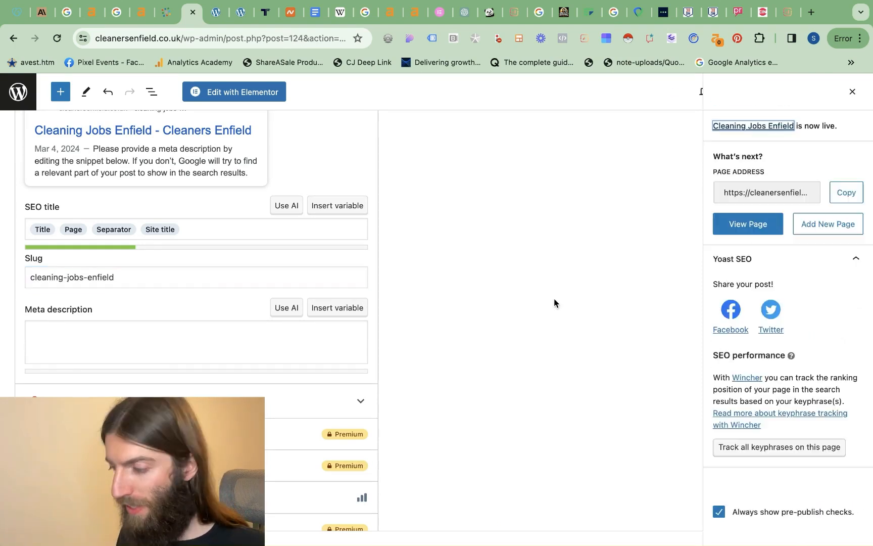
right_click(748, 223)
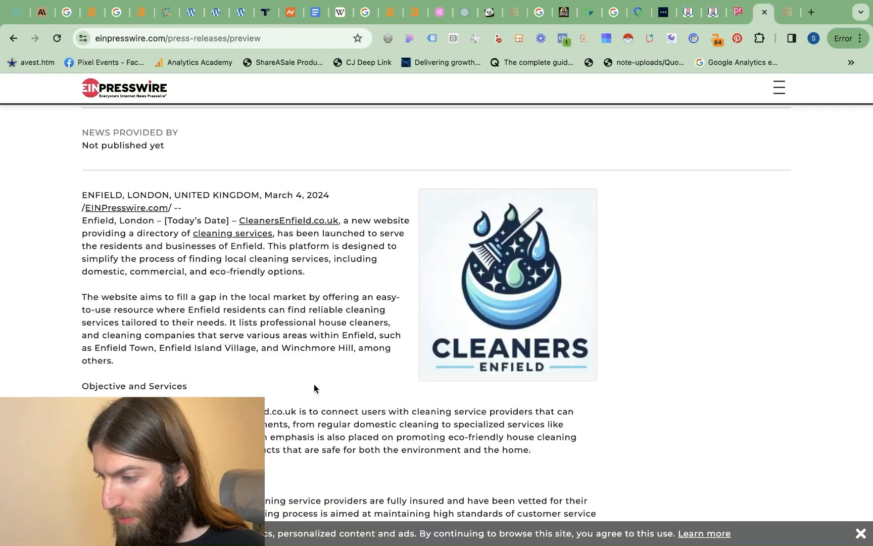
- Ask ChatGPT for one press release paragraph about our cleaning jobs
click(465, 12)
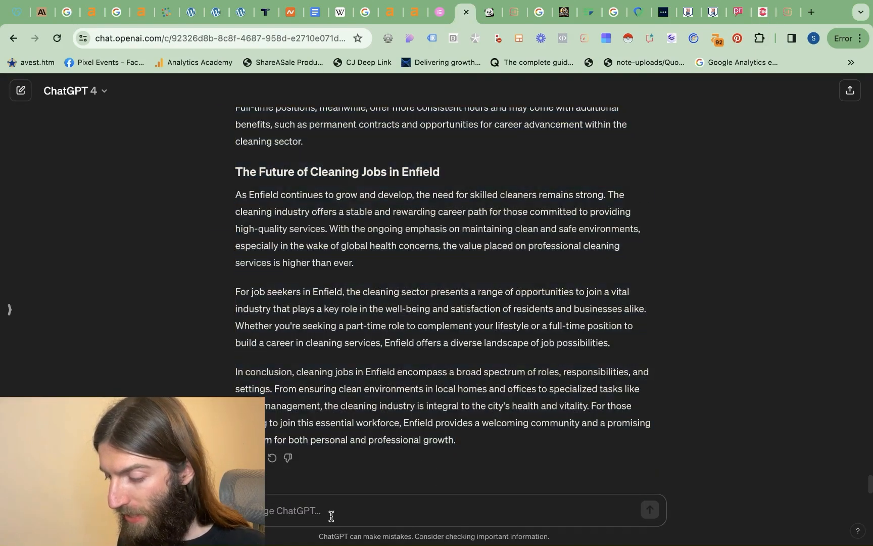
text(press release write 1 paragraph)
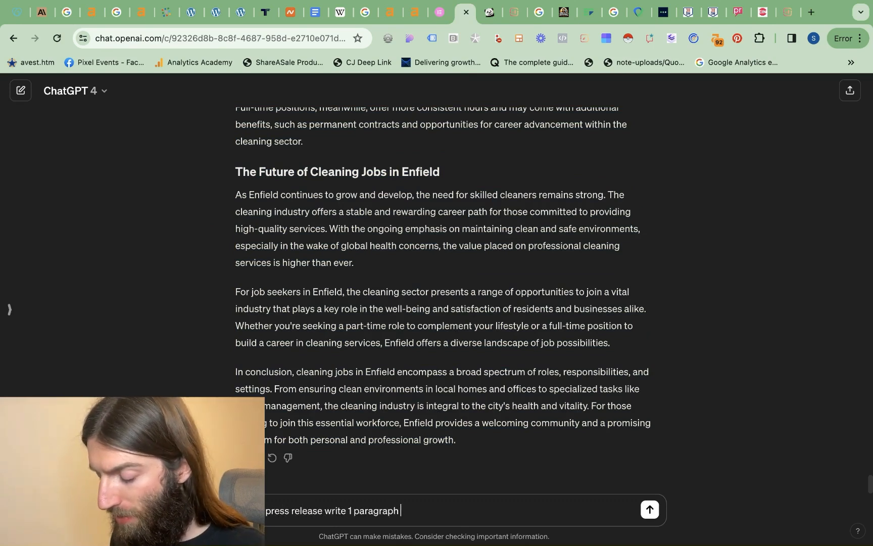
text(about our cleaning jobs)
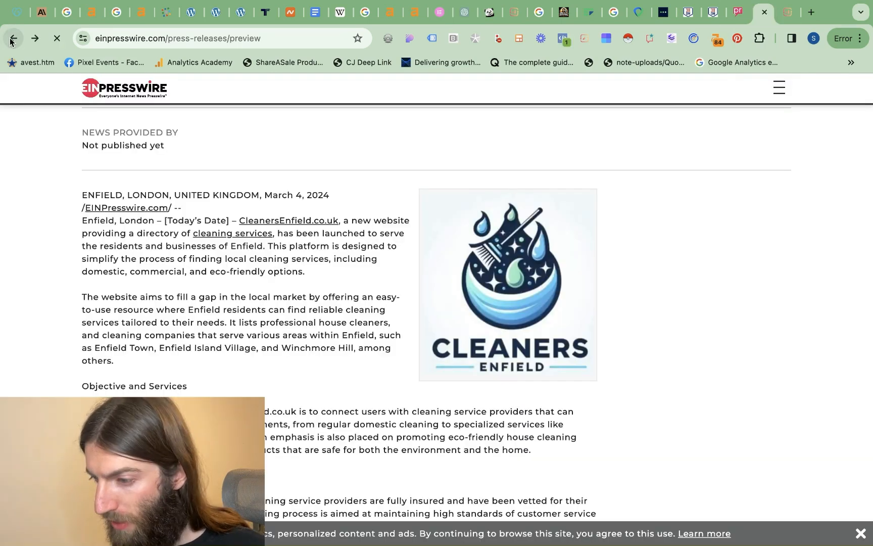
- Add a 'Cleaning Jobs Enfield' heading and the phrase 'for anyone looking for cleaning jobs Enfield' to the release body
click(12, 38)
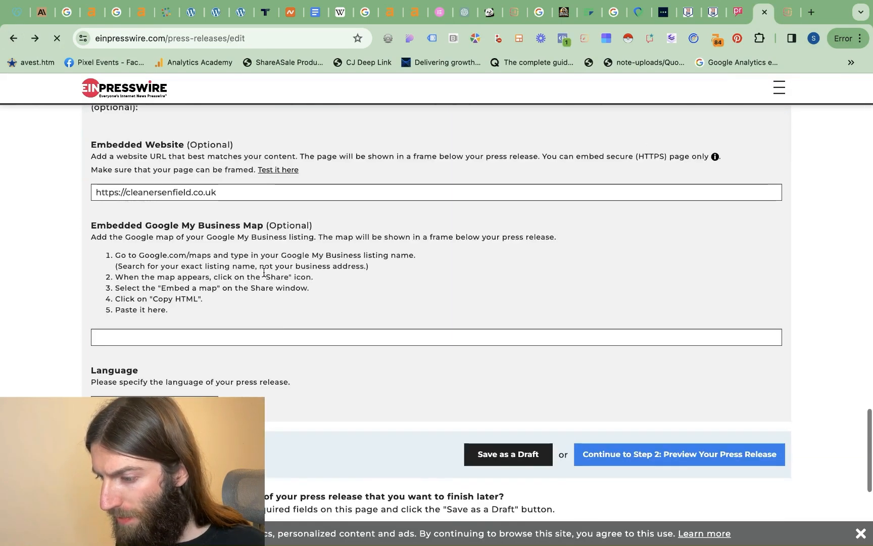
scroll(up, 3)
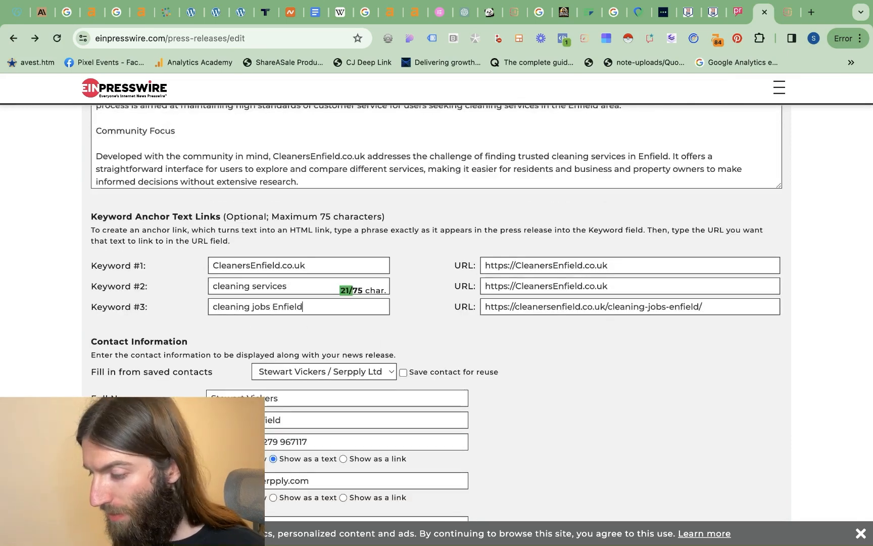
scroll(up, 3)
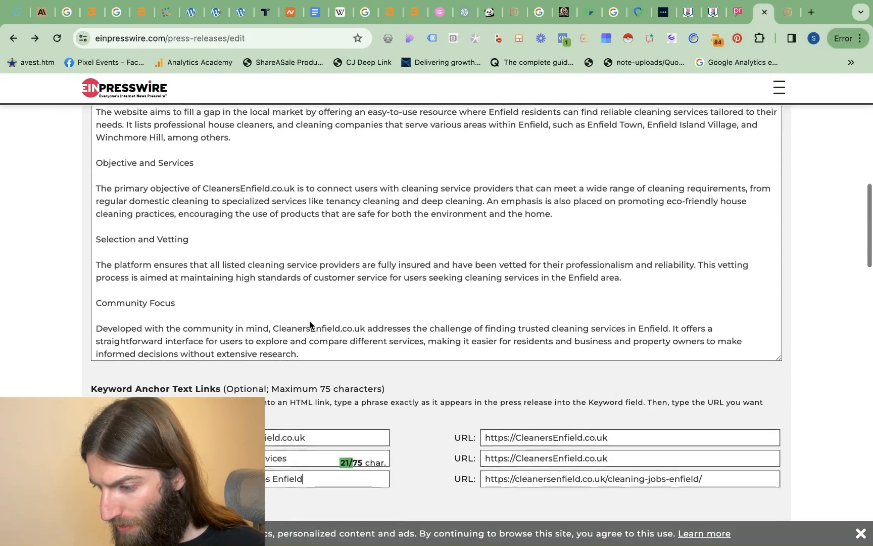
scroll(down, 3)
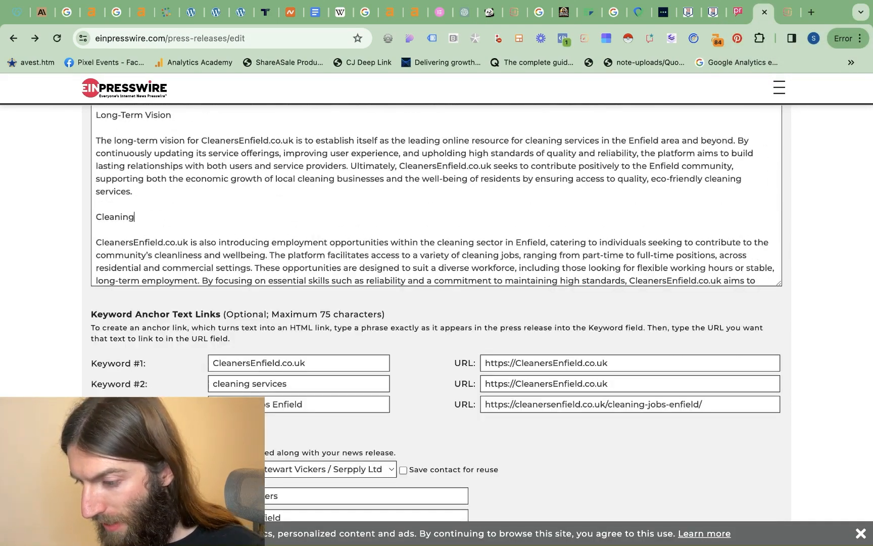
text(Jobs Enfield)
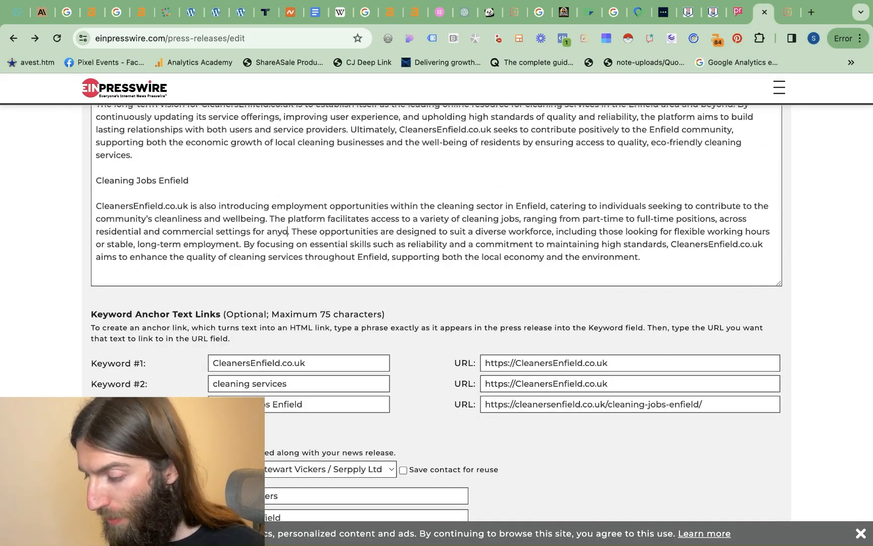
text(ne)
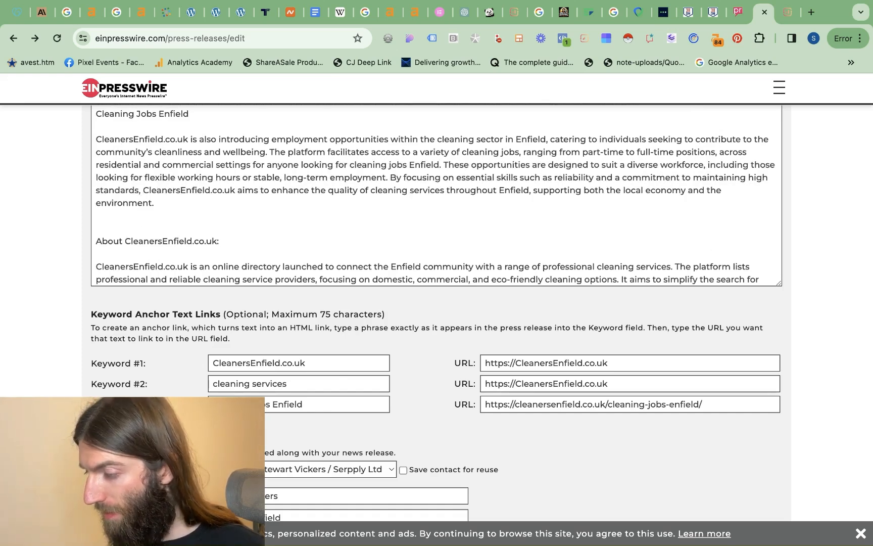
scroll(down, 3)
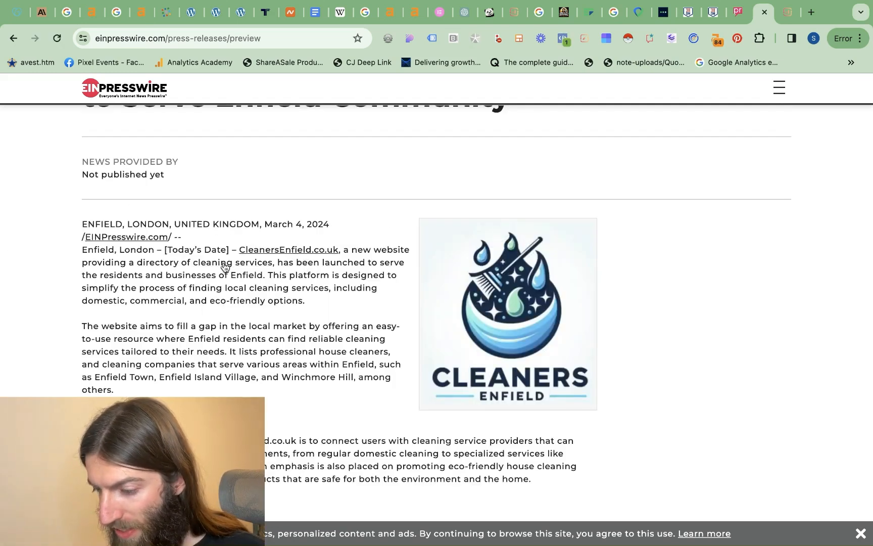
- Scroll through the release preview past the jobs paragraph and embedded site to the Step 3 button
scroll(down, 3)
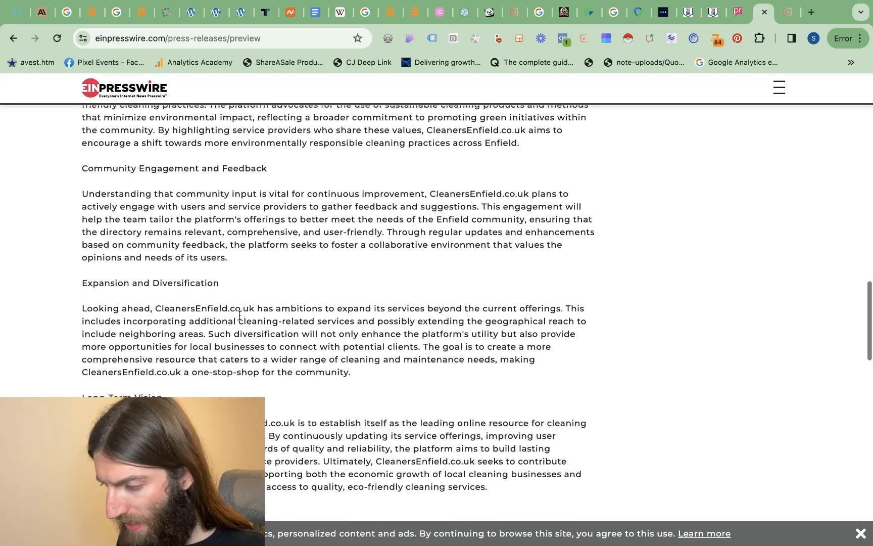
scroll(down, 3)
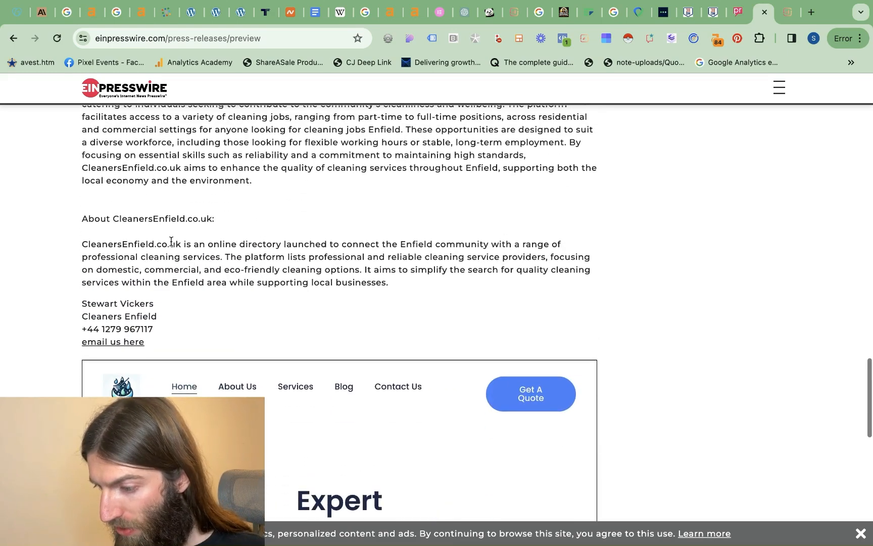
scroll(up, 3)
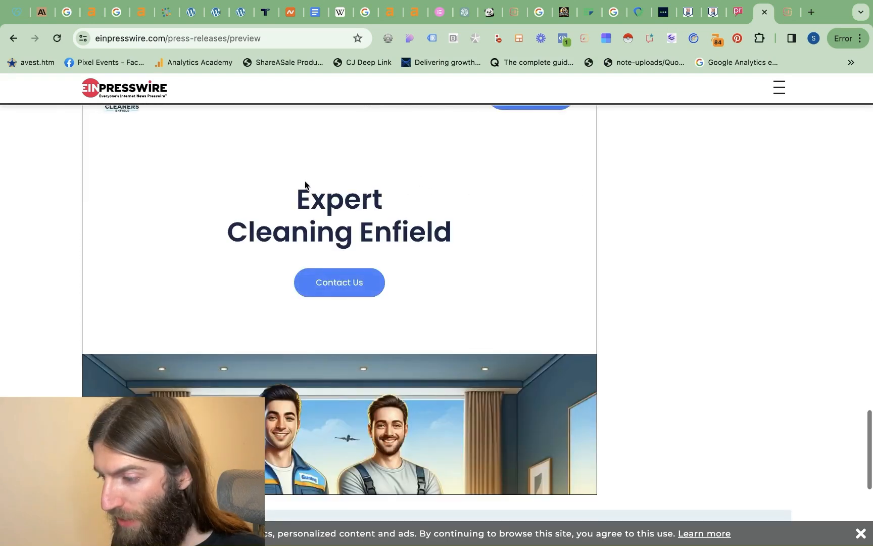
scroll(up, 3)
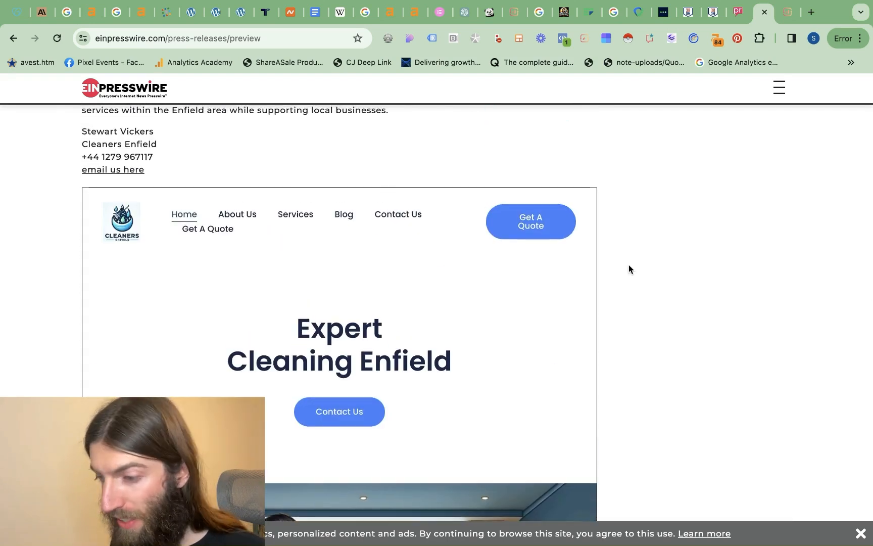
scroll(down, 3)
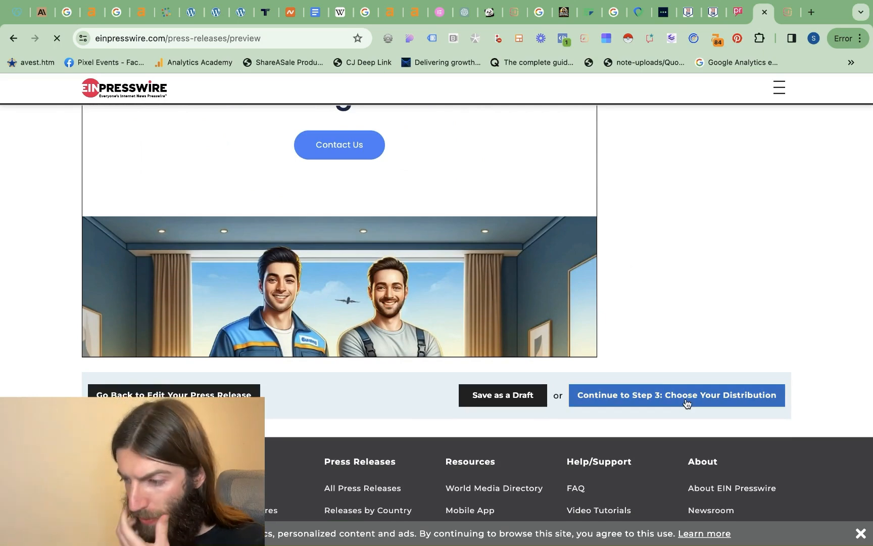
- Choose five industry channels including Waste Management and Building & Construction Industry
click(676, 396)
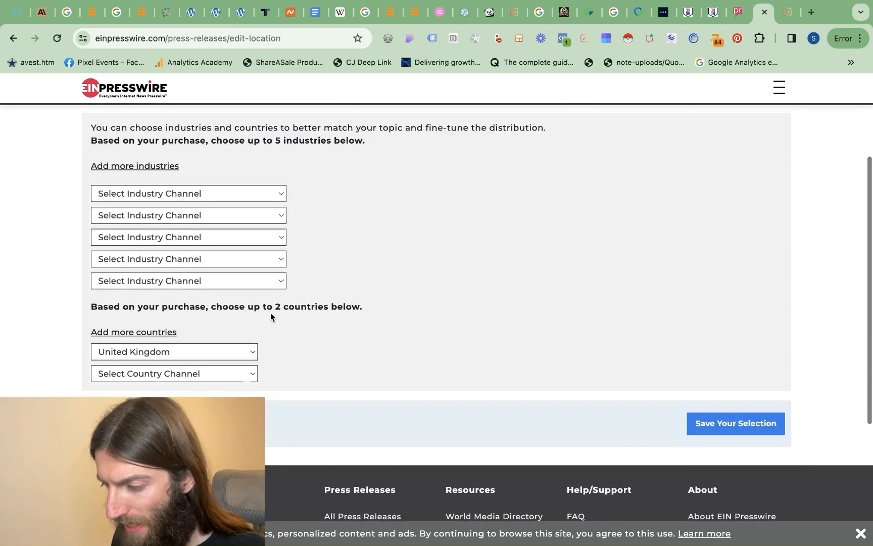
click(188, 193)
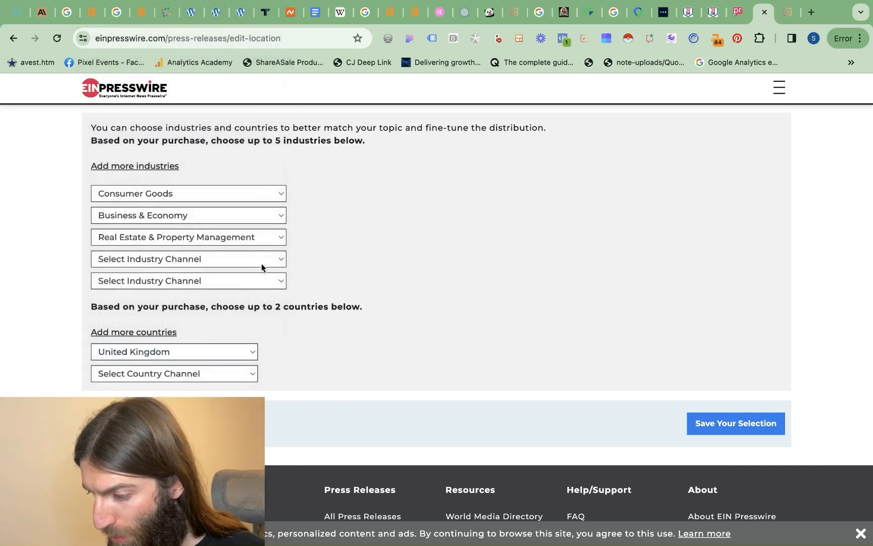
click(188, 259)
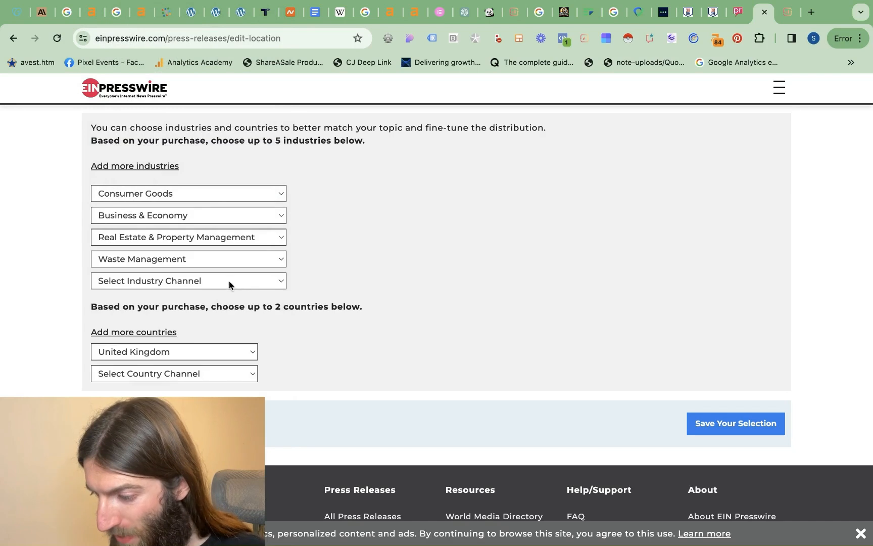
click(188, 280)
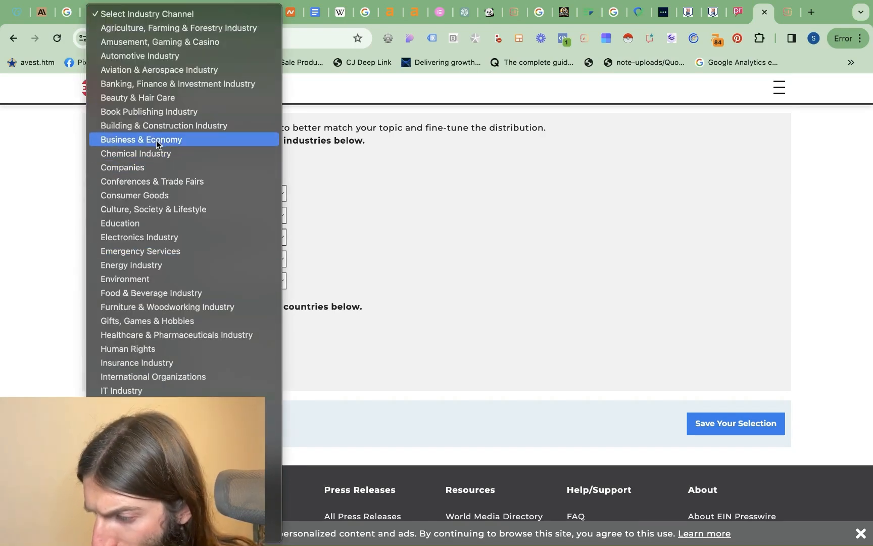
click(141, 139)
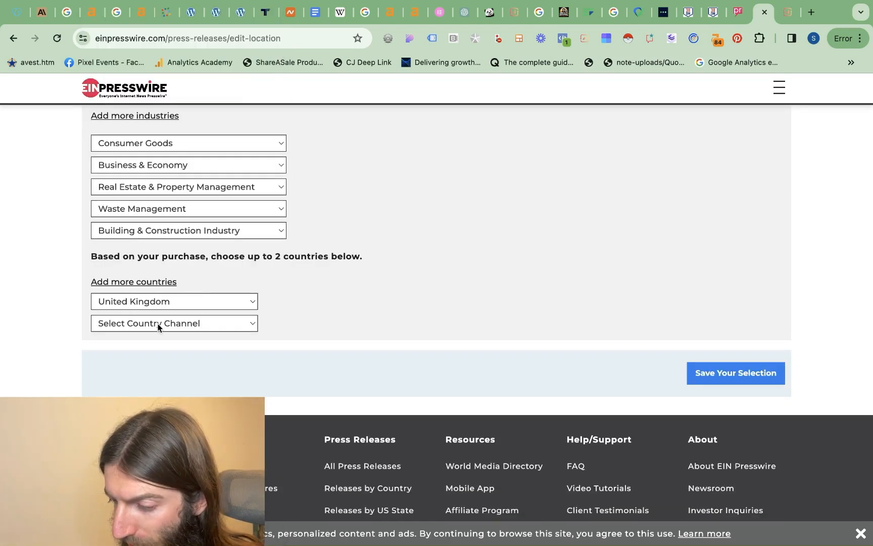
- Add United States alongside United Kingdom, save the distribution and submit for editorial approval
click(174, 324)
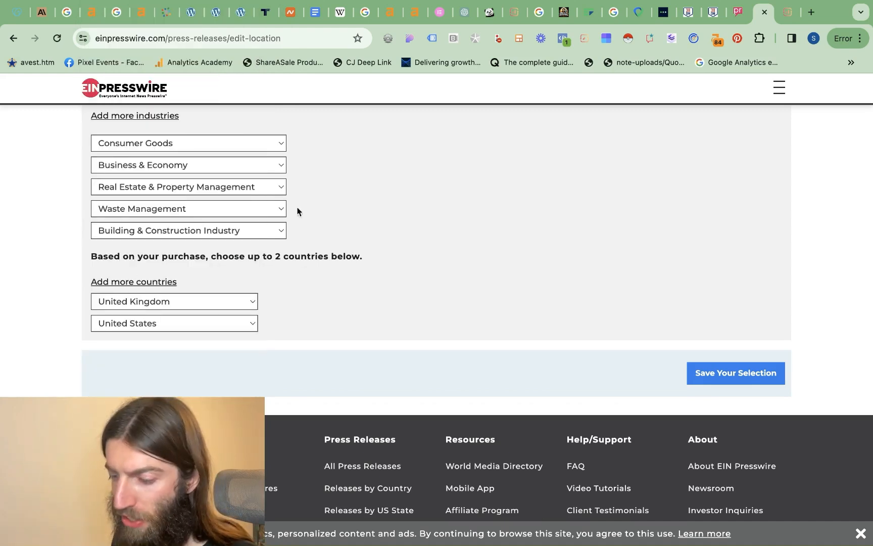
mouse_move(271, 207)
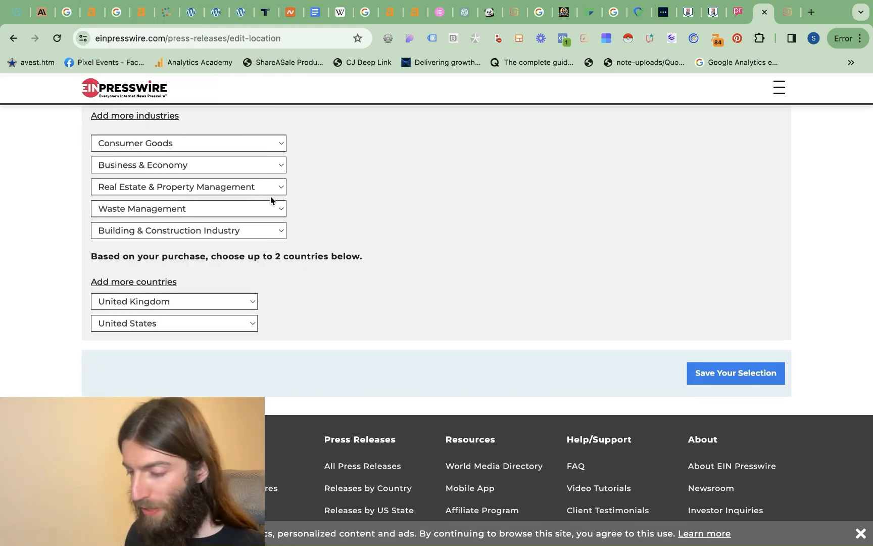
scroll(up, 3)
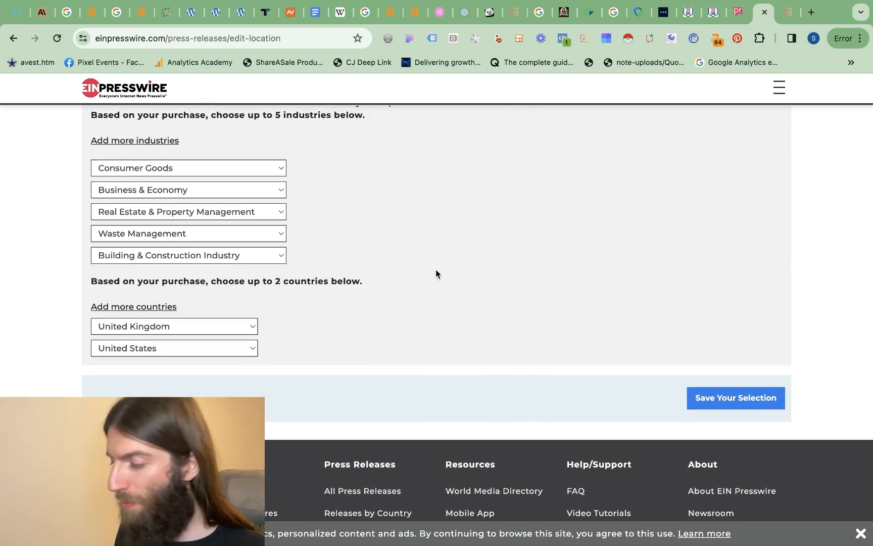
click(735, 397)
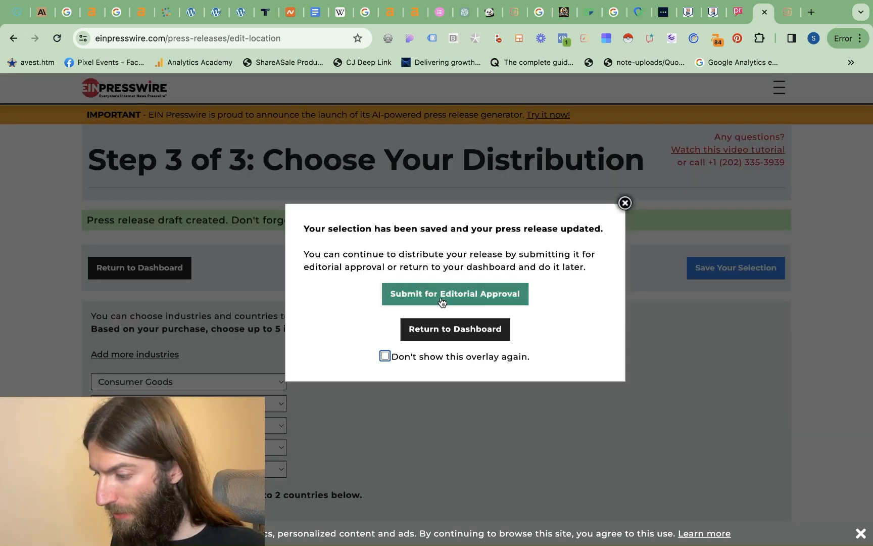
click(455, 294)
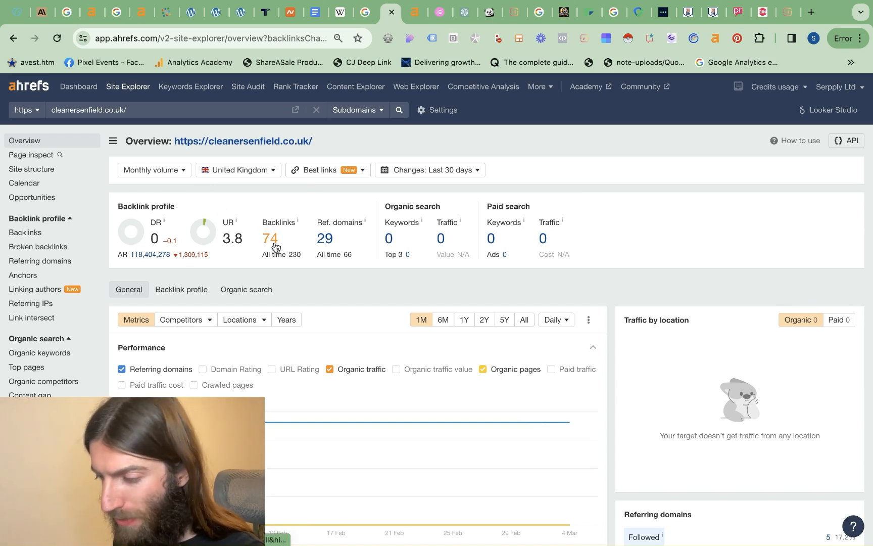
mouse_move(336, 241)
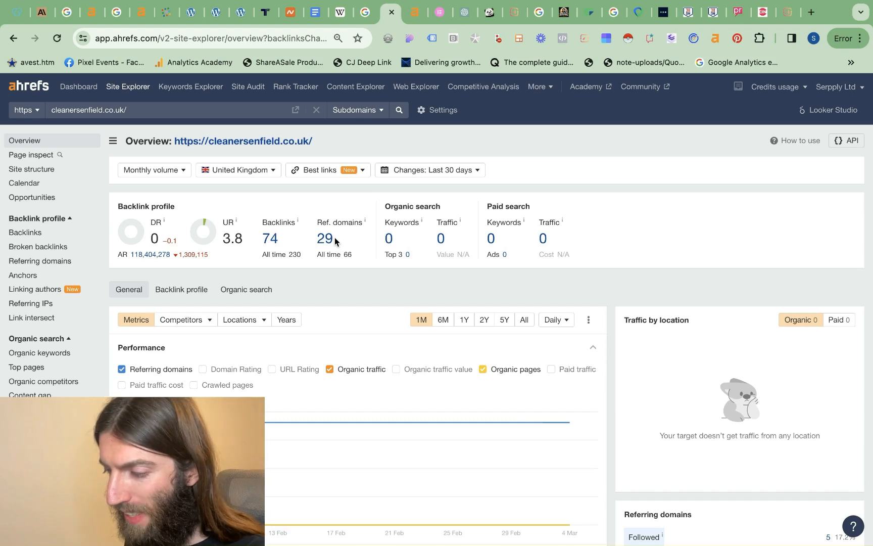
mouse_move(233, 143)
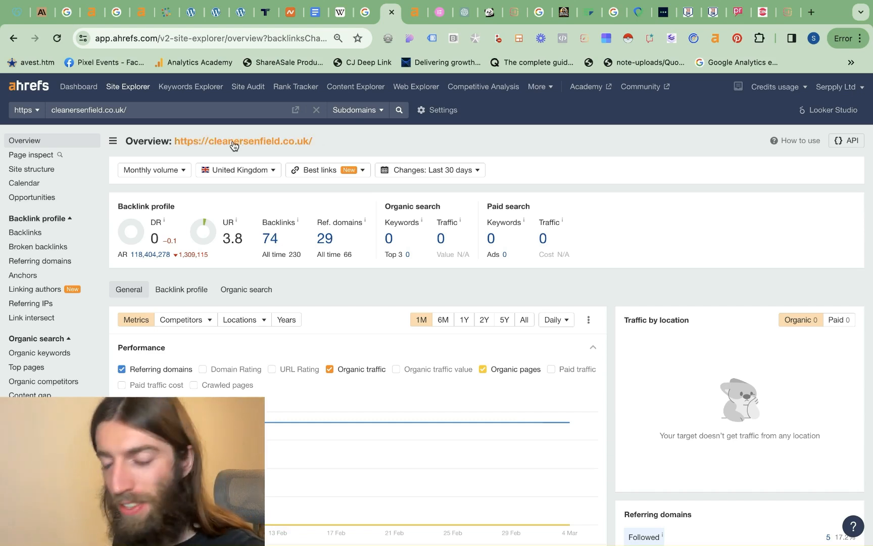
mouse_move(316, 290)
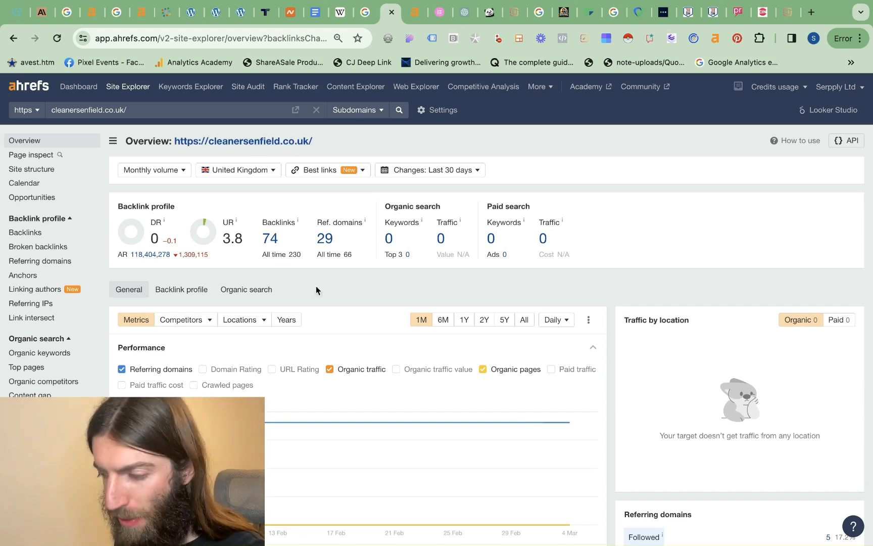
mouse_move(310, 282)
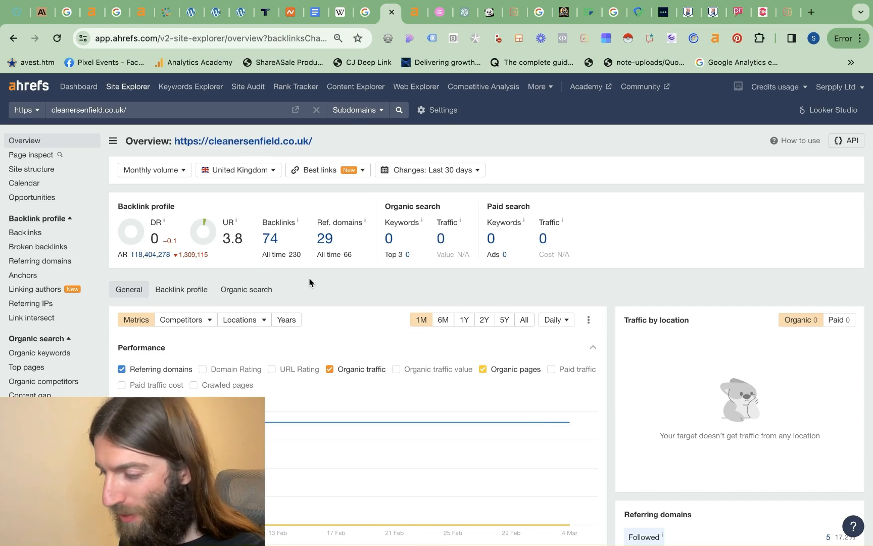
mouse_move(341, 268)
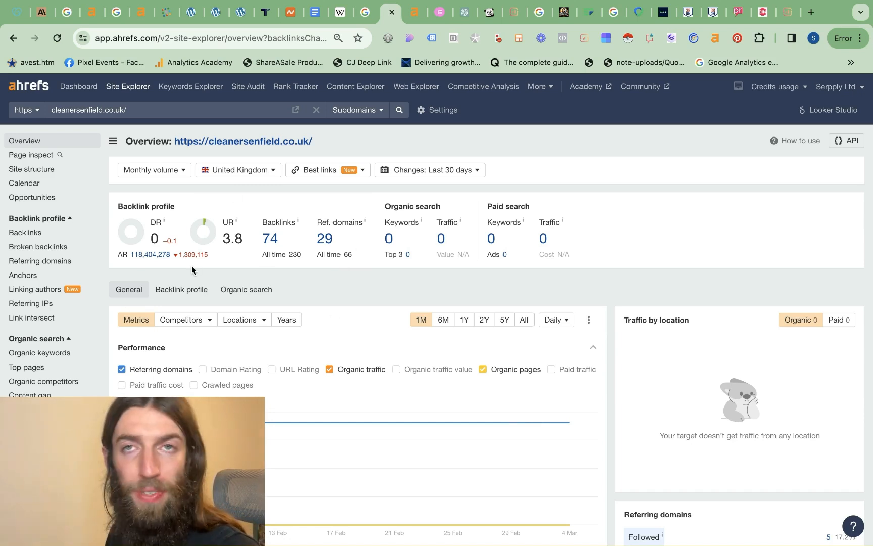
mouse_move(304, 295)
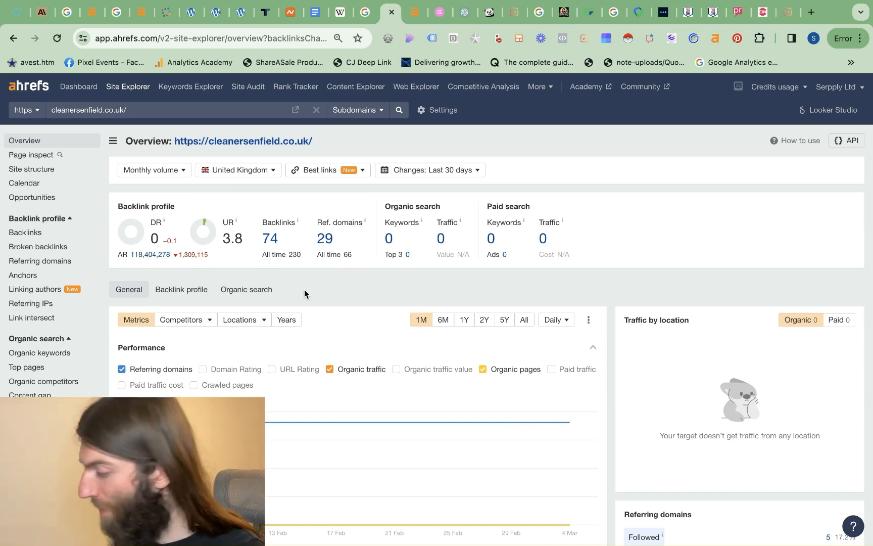
mouse_move(346, 281)
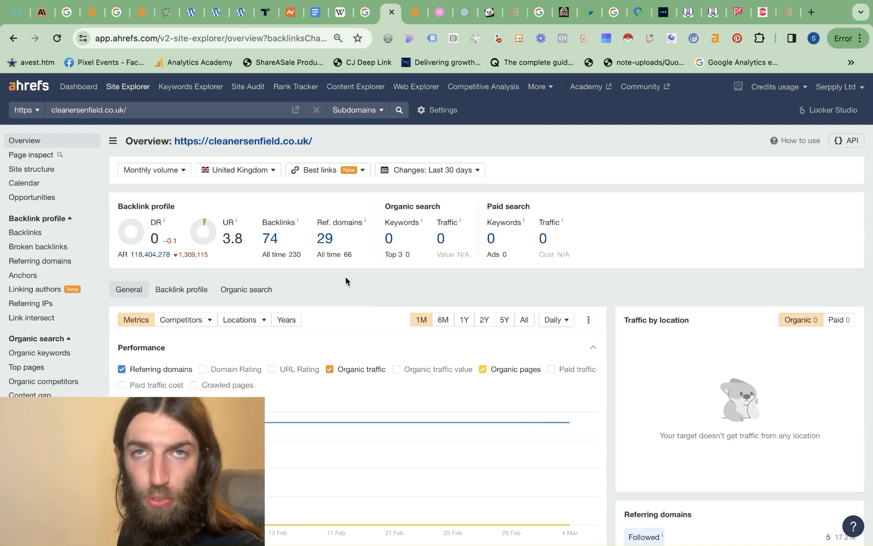